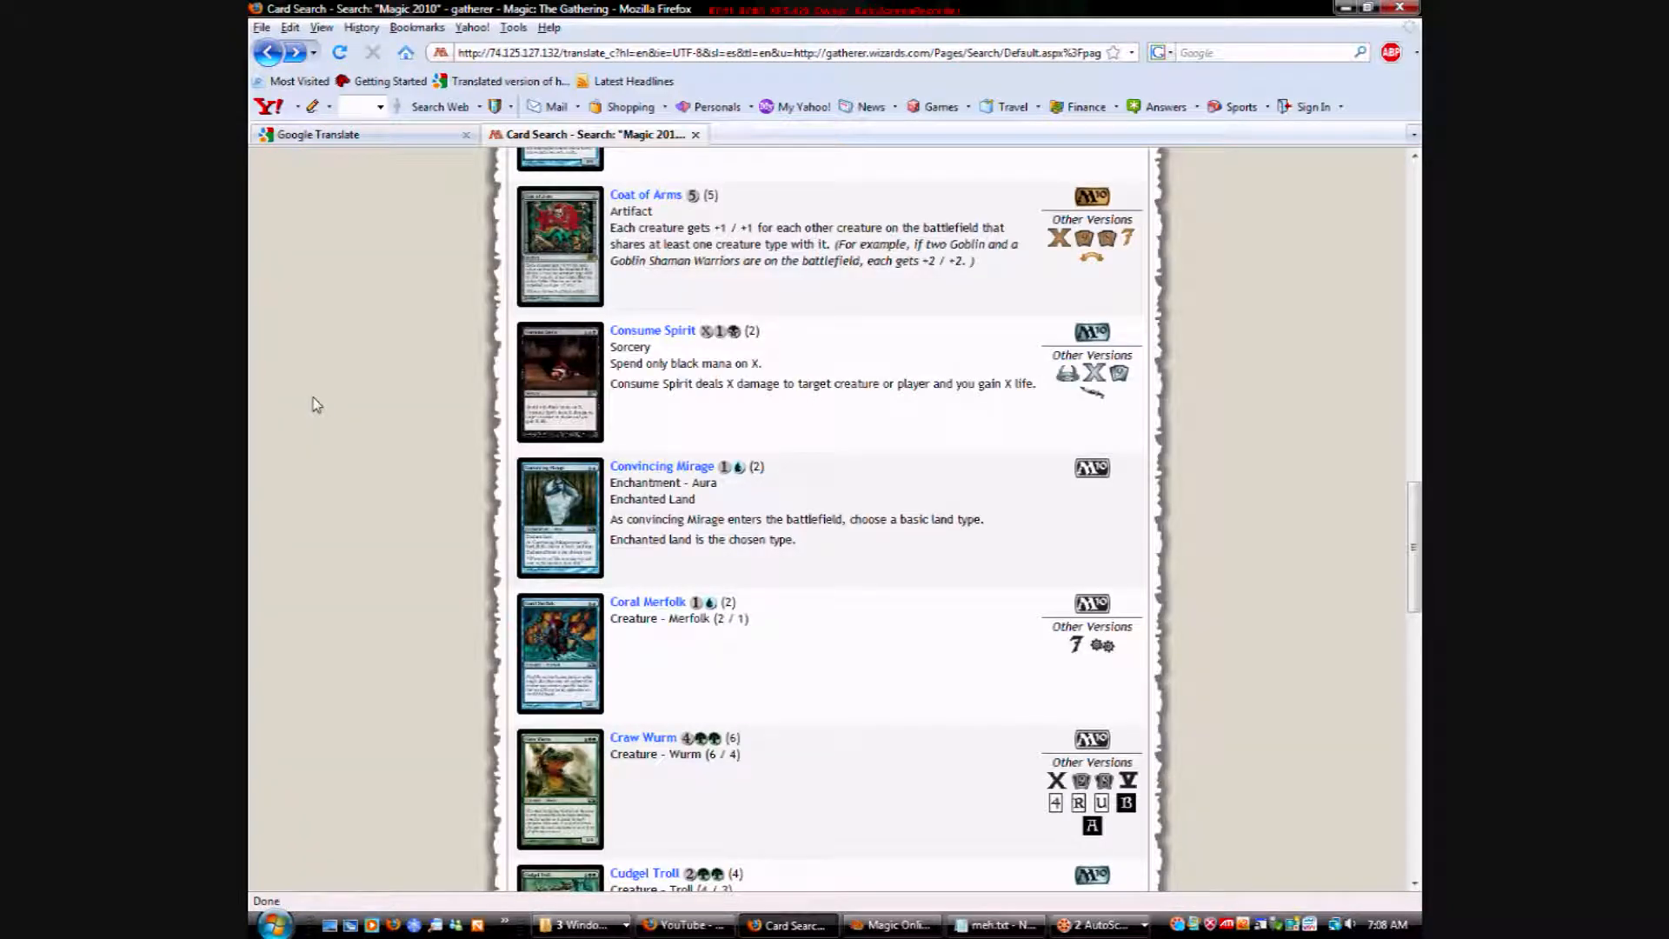
View Consume Spirit's card details, then go back to the Magic 2010 results.
{"action": "scroll", "scroll_direction": "down", "scroll_amount": 3}
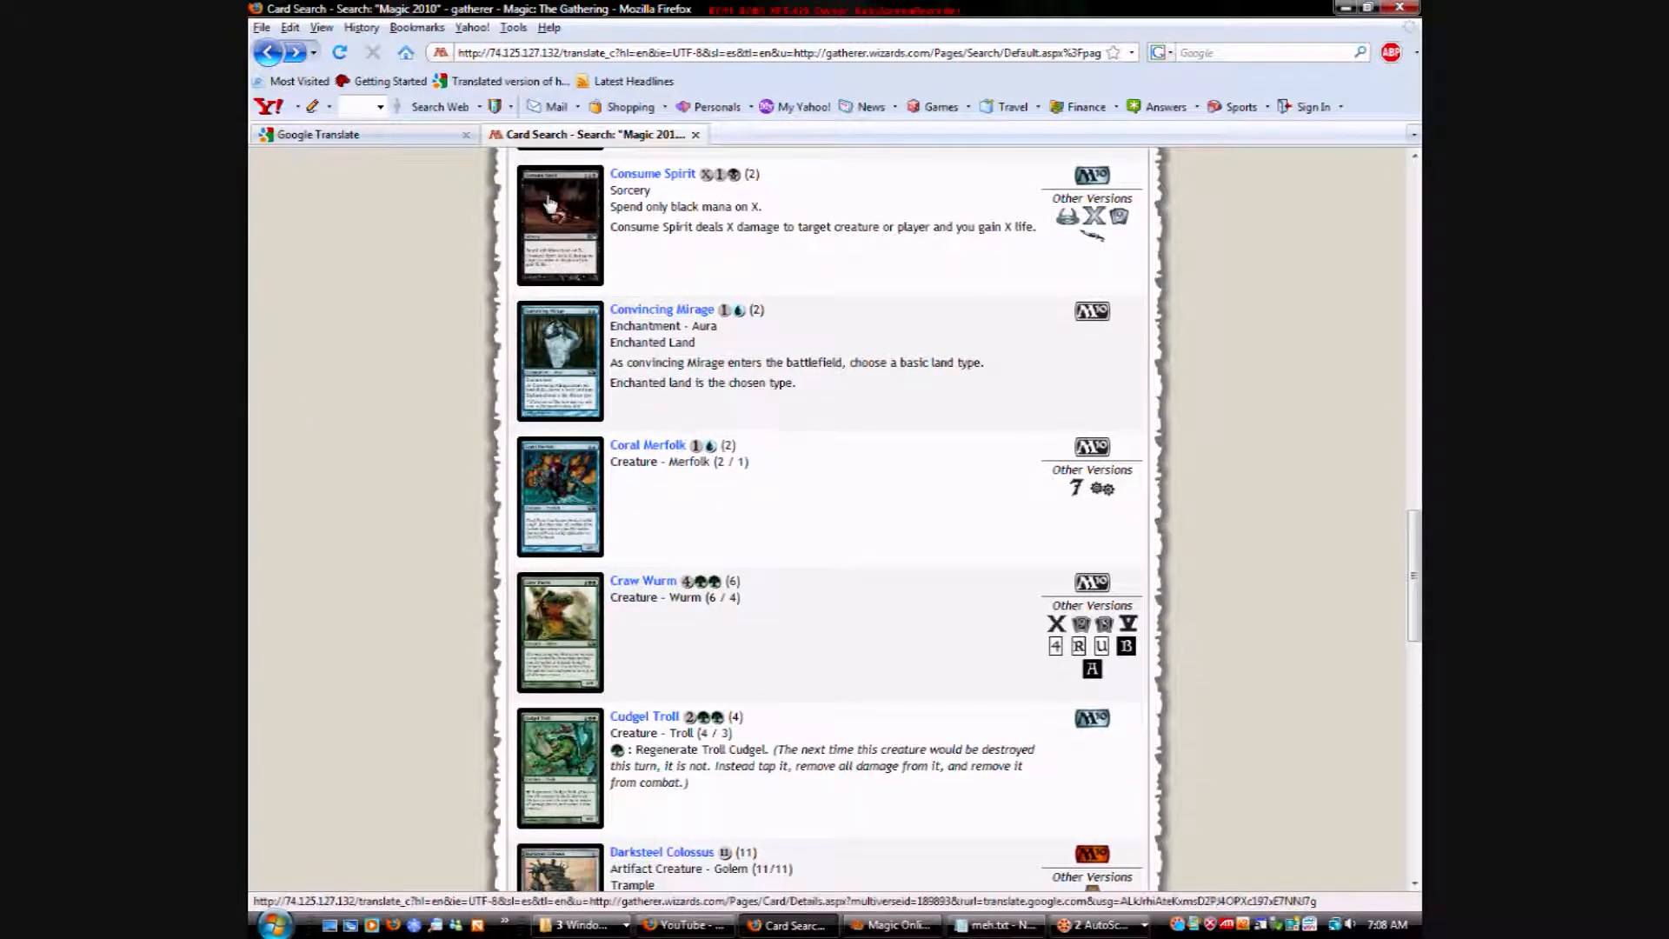
{"action": "mouse_move", "coordinate": [559, 817]}
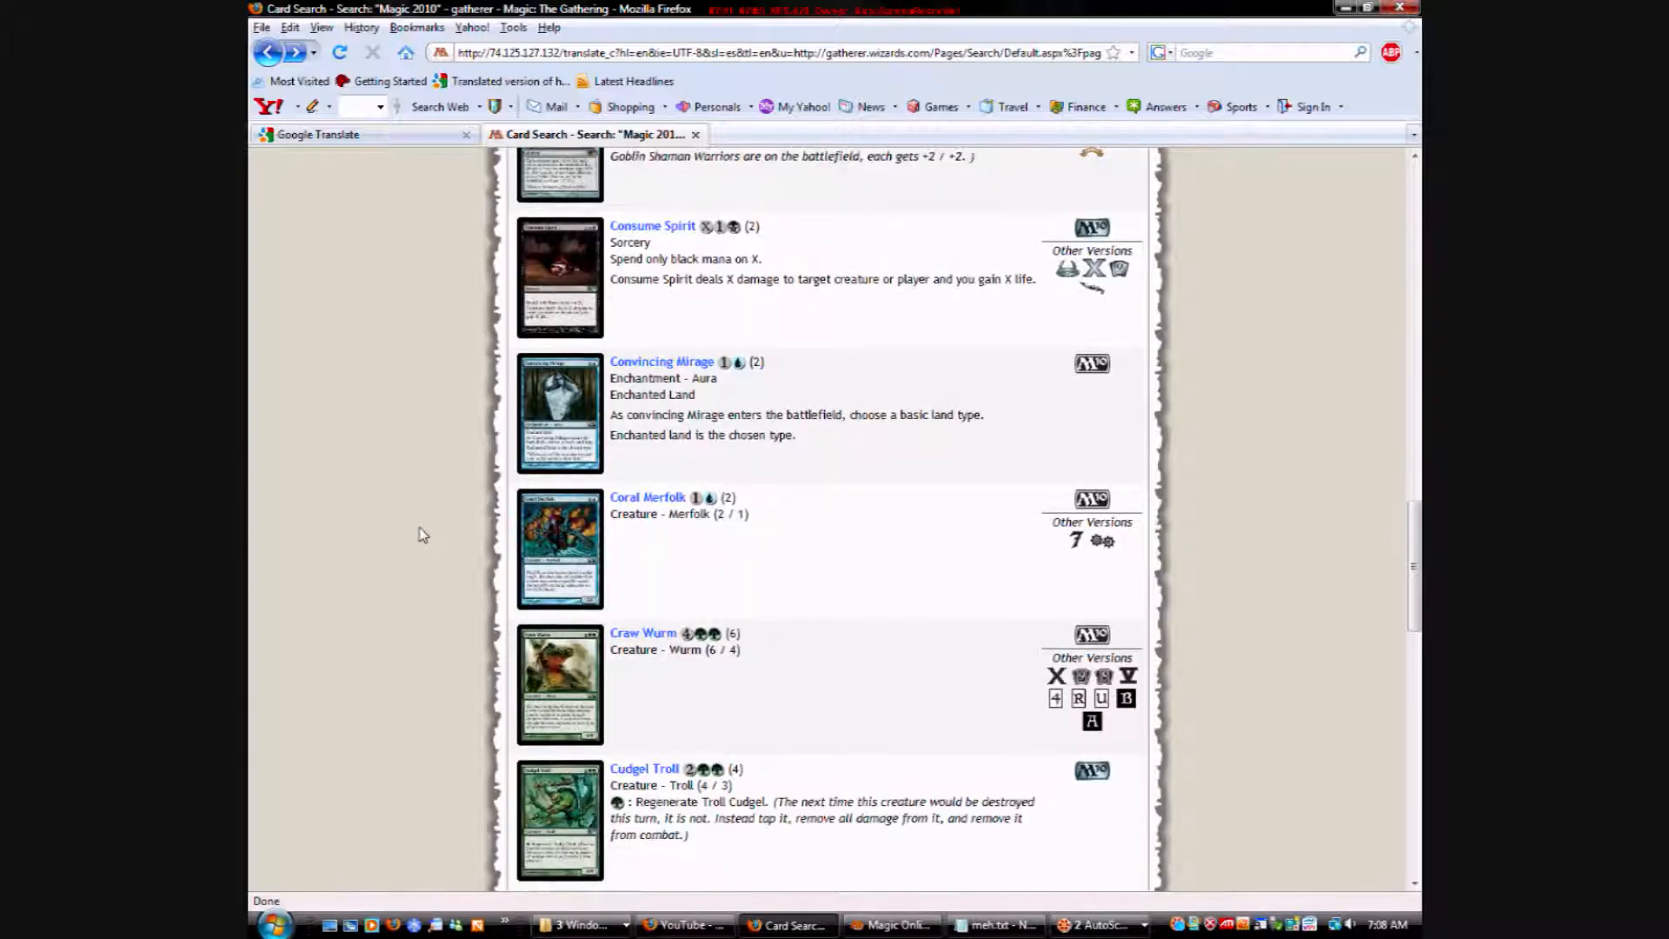
{"action": "left_click", "coordinate": [653, 226]}
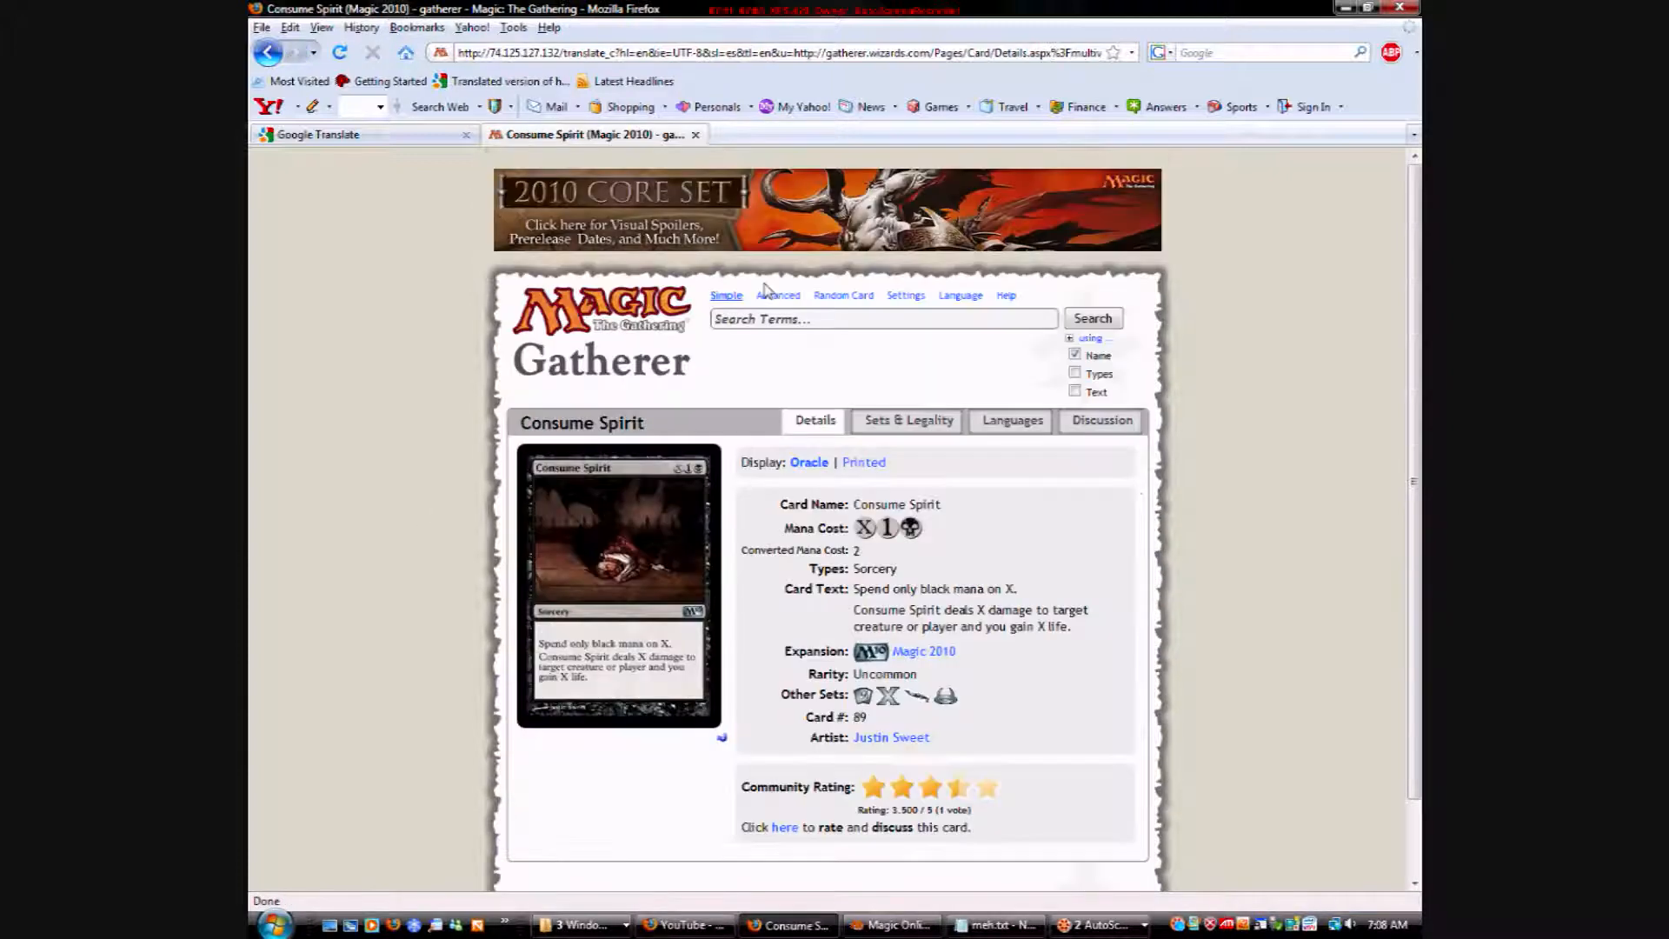
{"action": "mouse_move", "coordinate": [324, 485]}
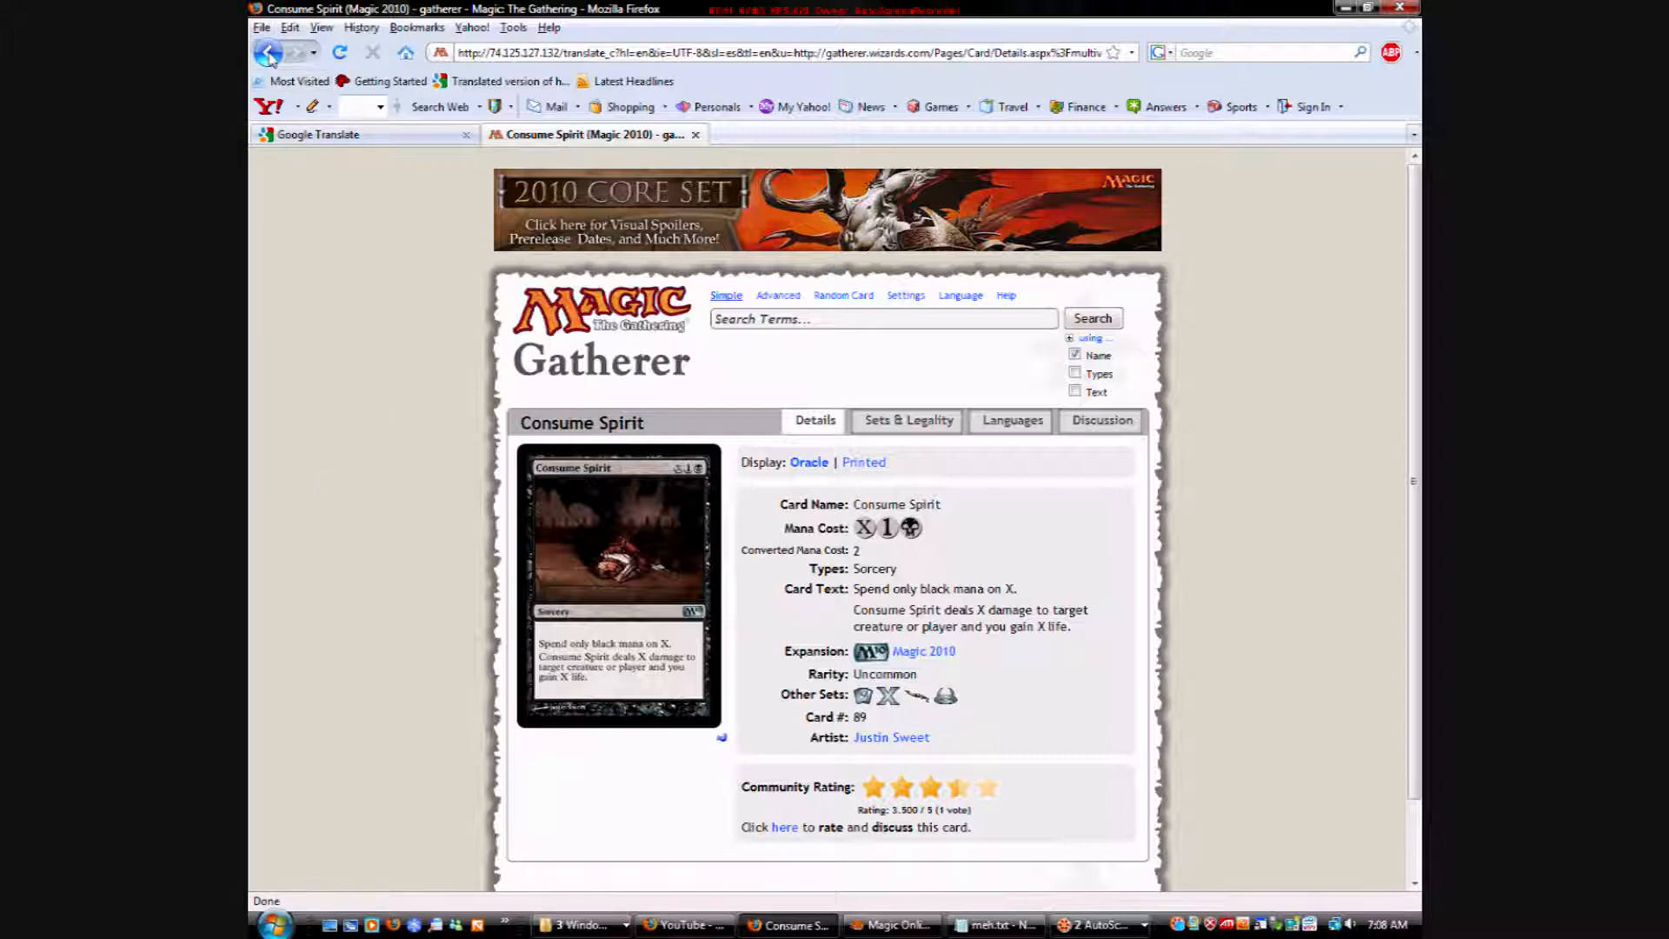
{"action": "left_click", "coordinate": [269, 52]}
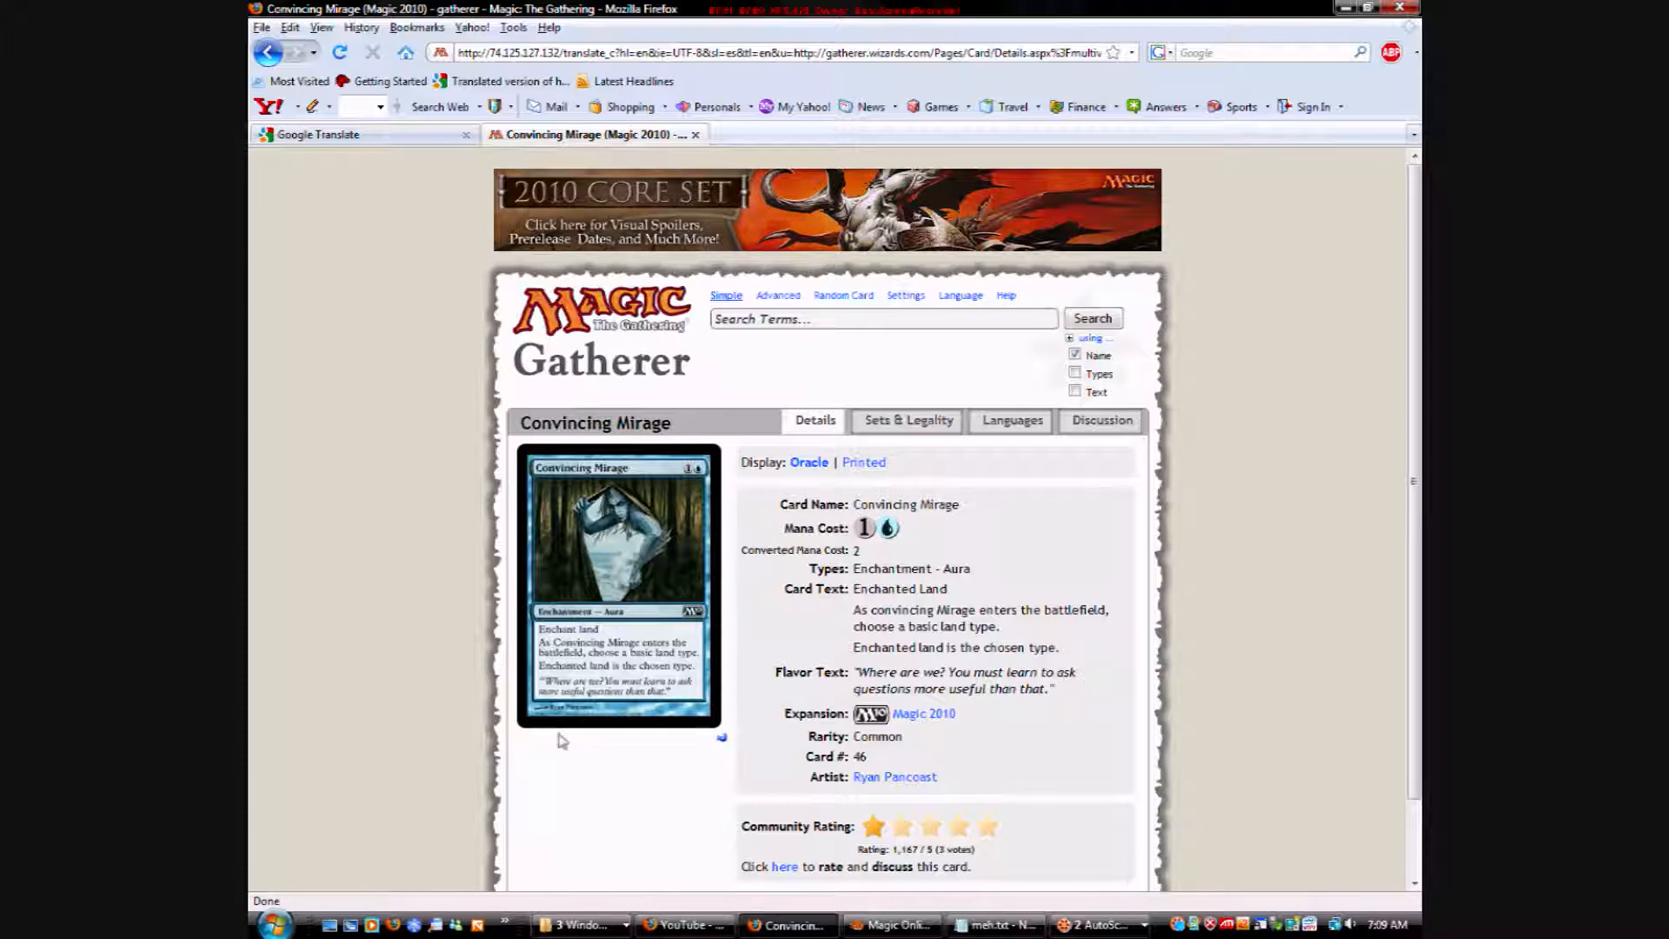
Back on the Magic 2010 results, scroll down and select the Cudgel Troll card.
{"action": "left_click", "coordinate": [269, 52]}
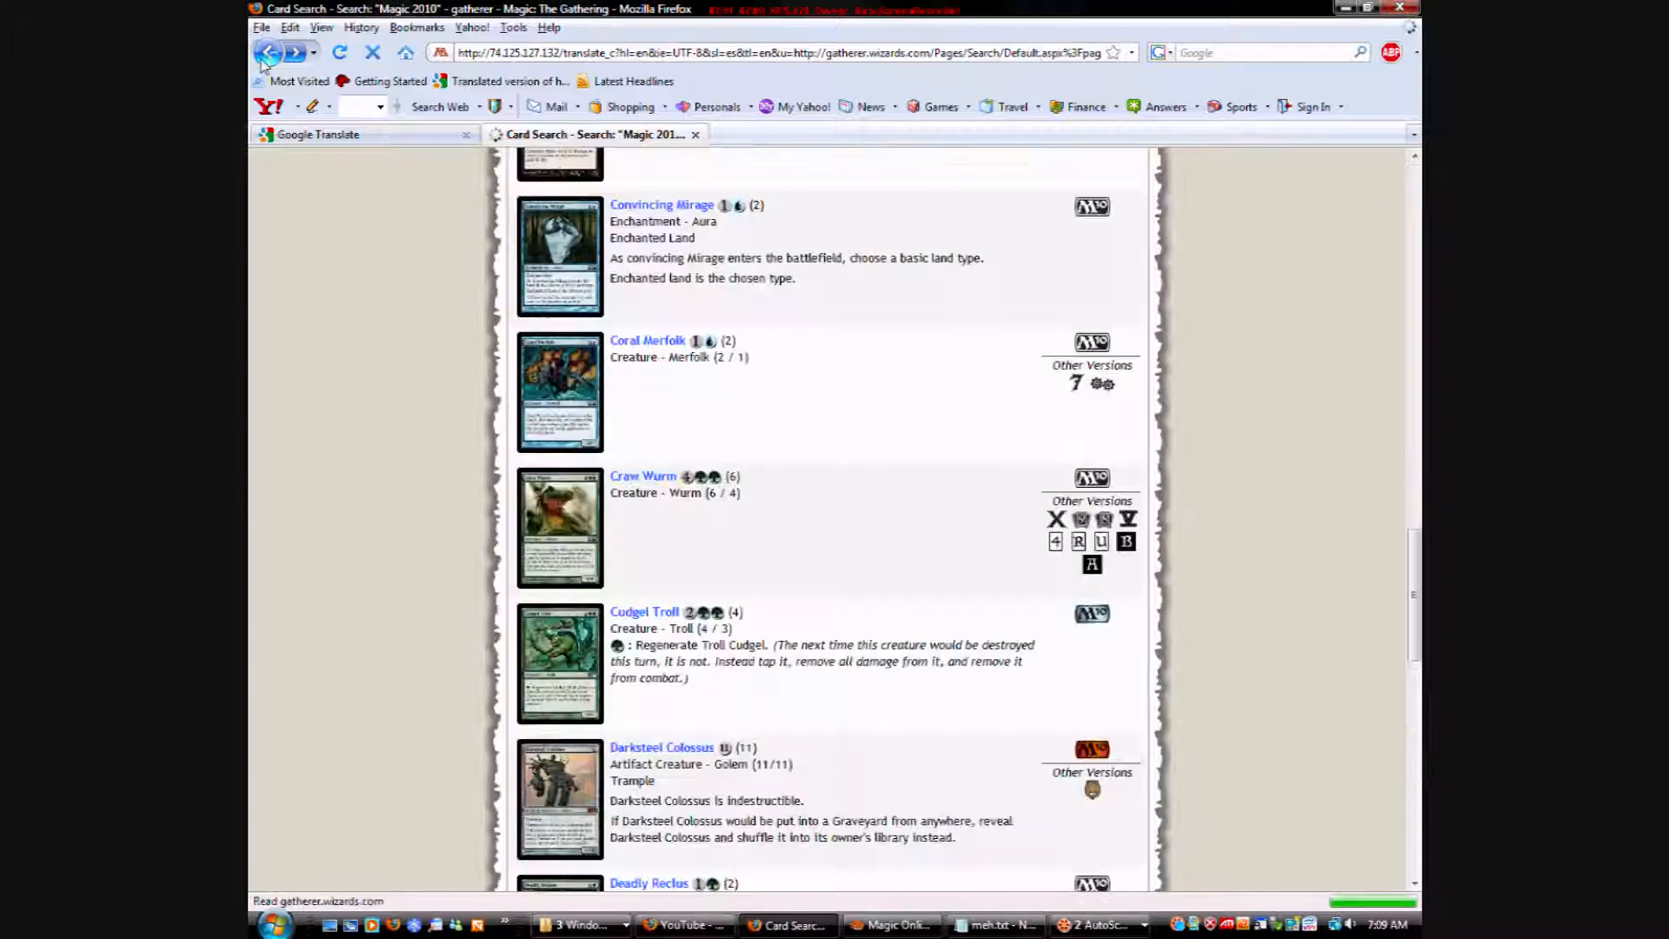
{"action": "scroll", "scroll_direction": "down", "scroll_amount": 3}
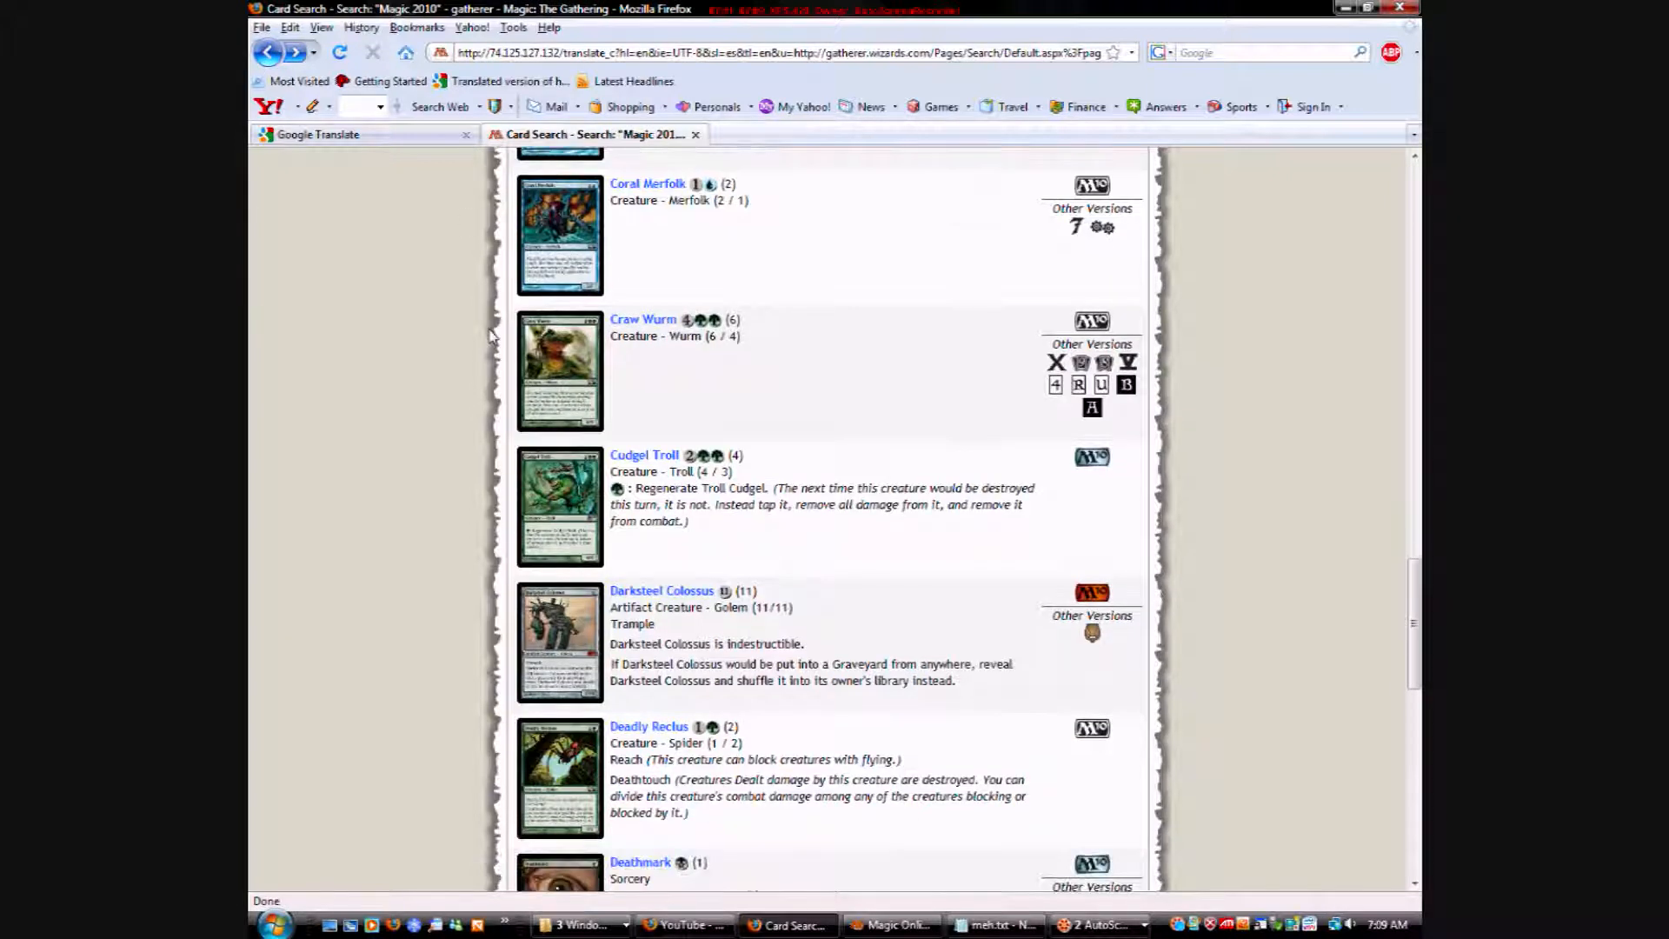
{"action": "left_click", "coordinate": [646, 183]}
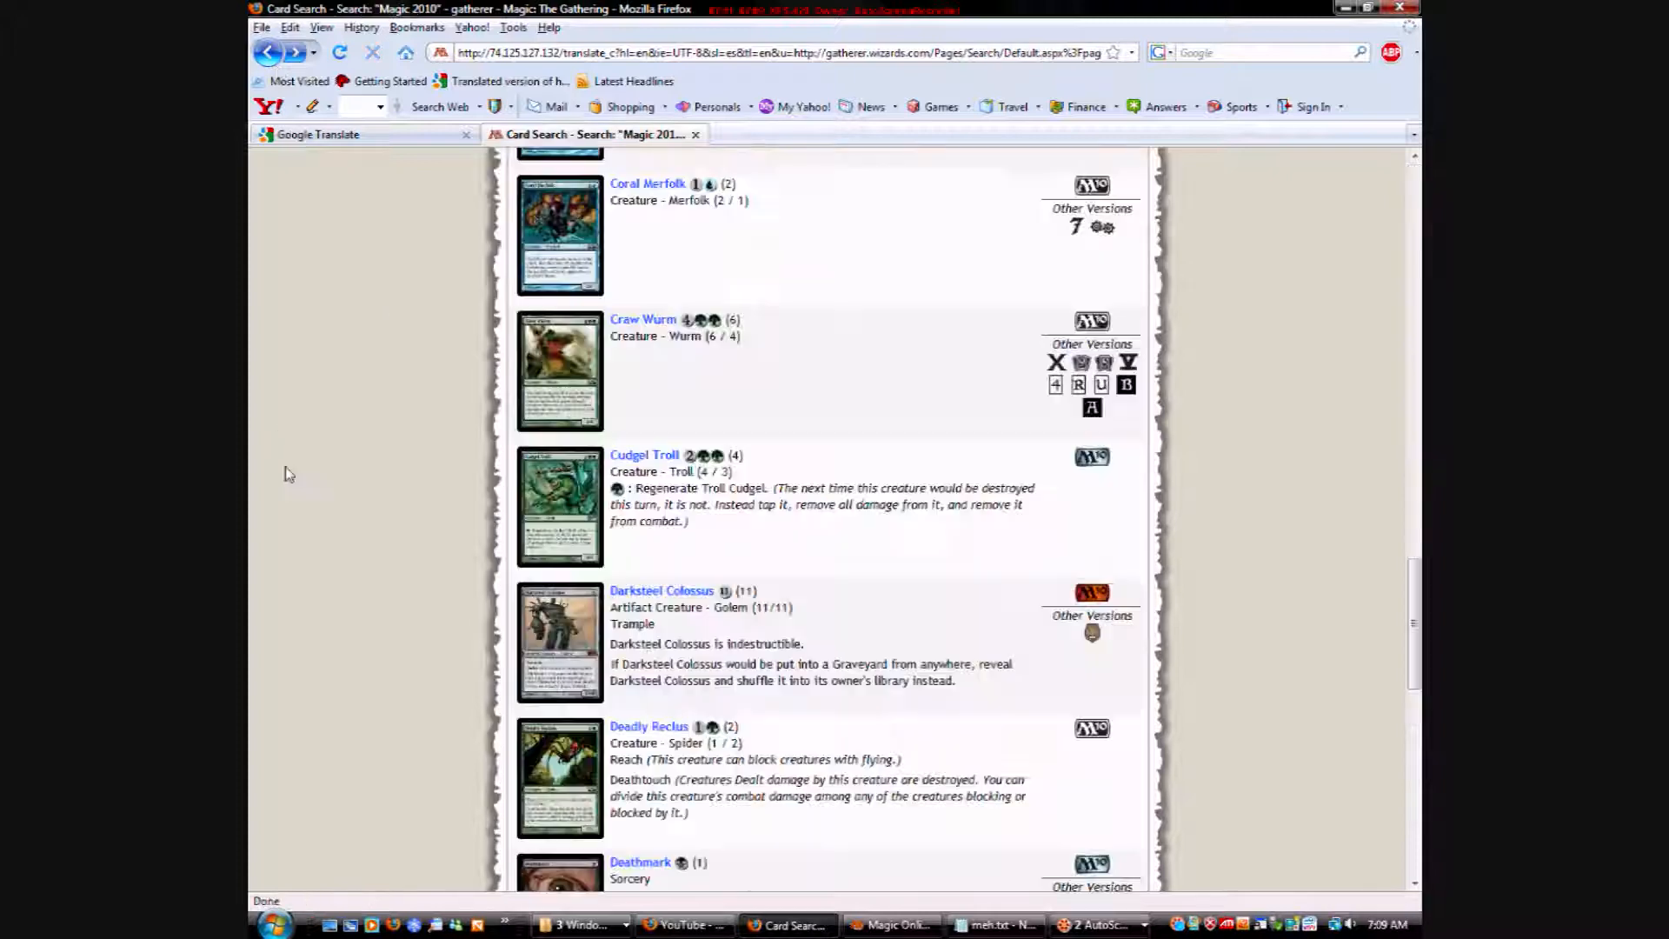
{"action": "scroll", "scroll_direction": "down", "scroll_amount": 3}
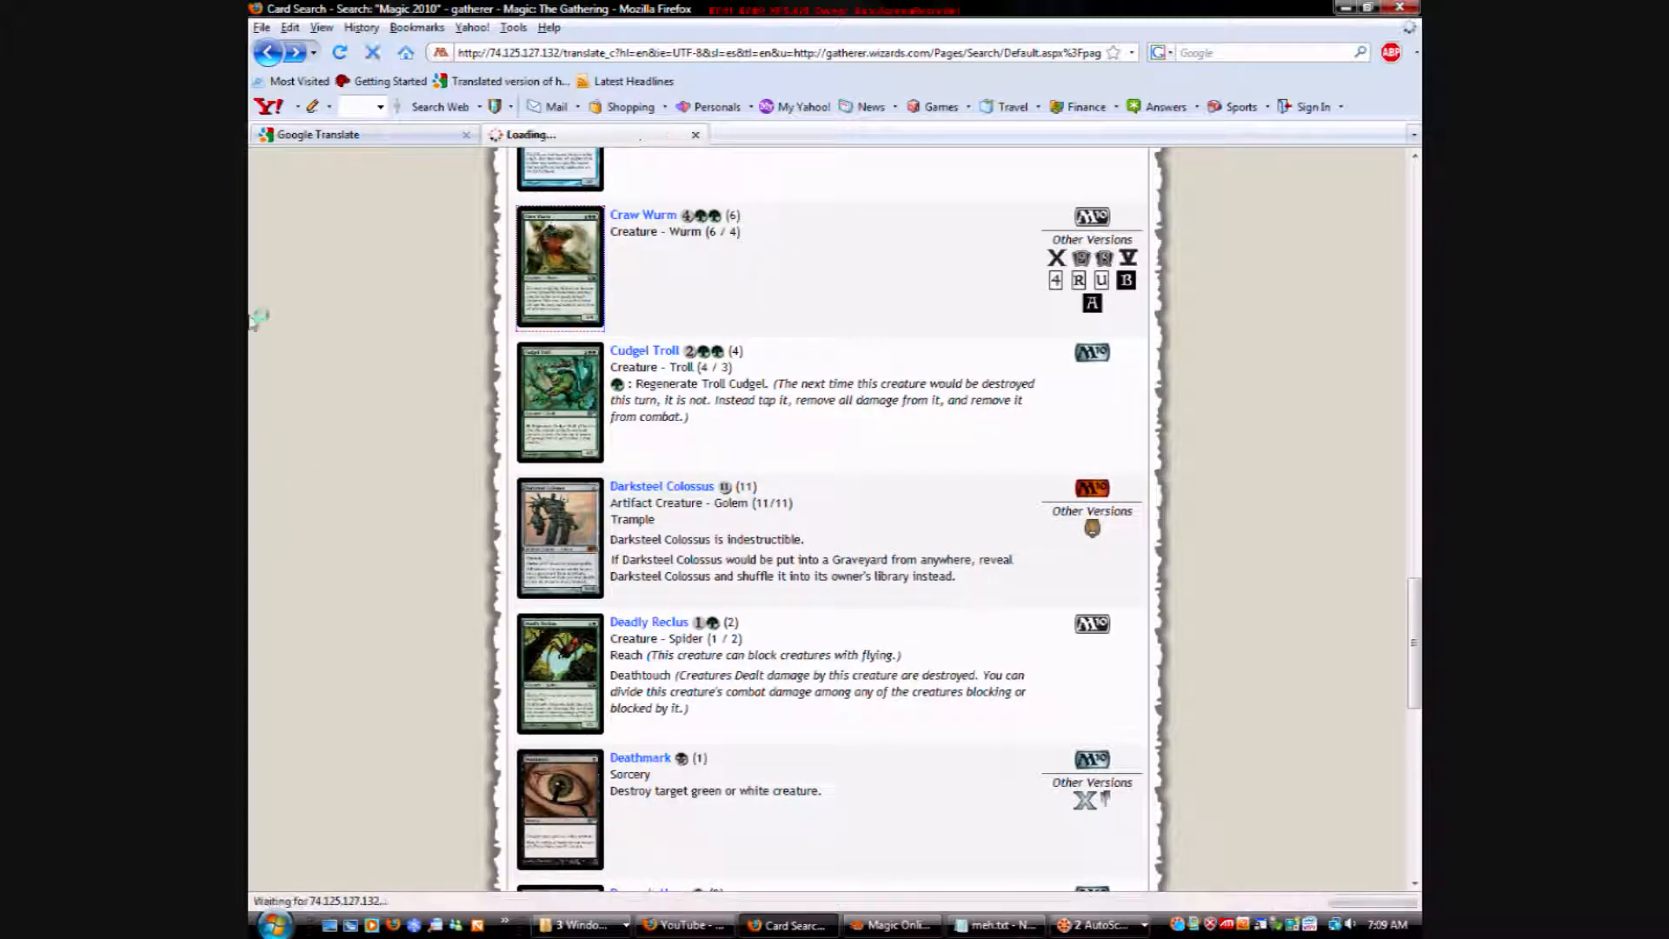
{"action": "left_click", "coordinate": [643, 215]}
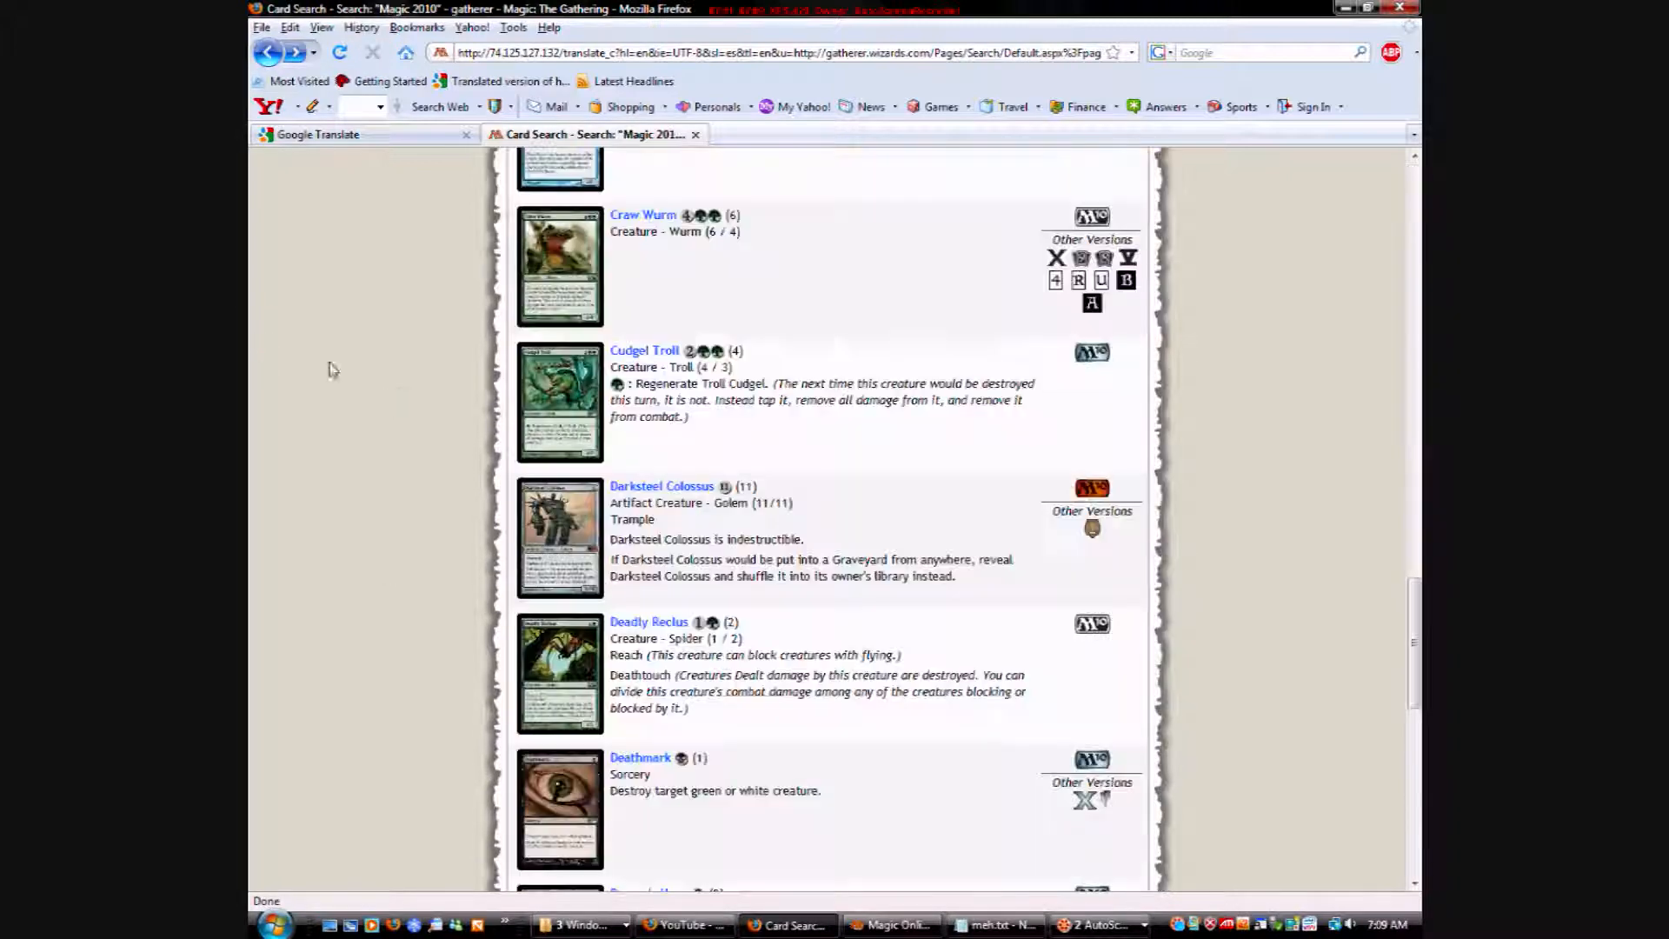
{"action": "scroll", "scroll_direction": "down", "scroll_amount": 3}
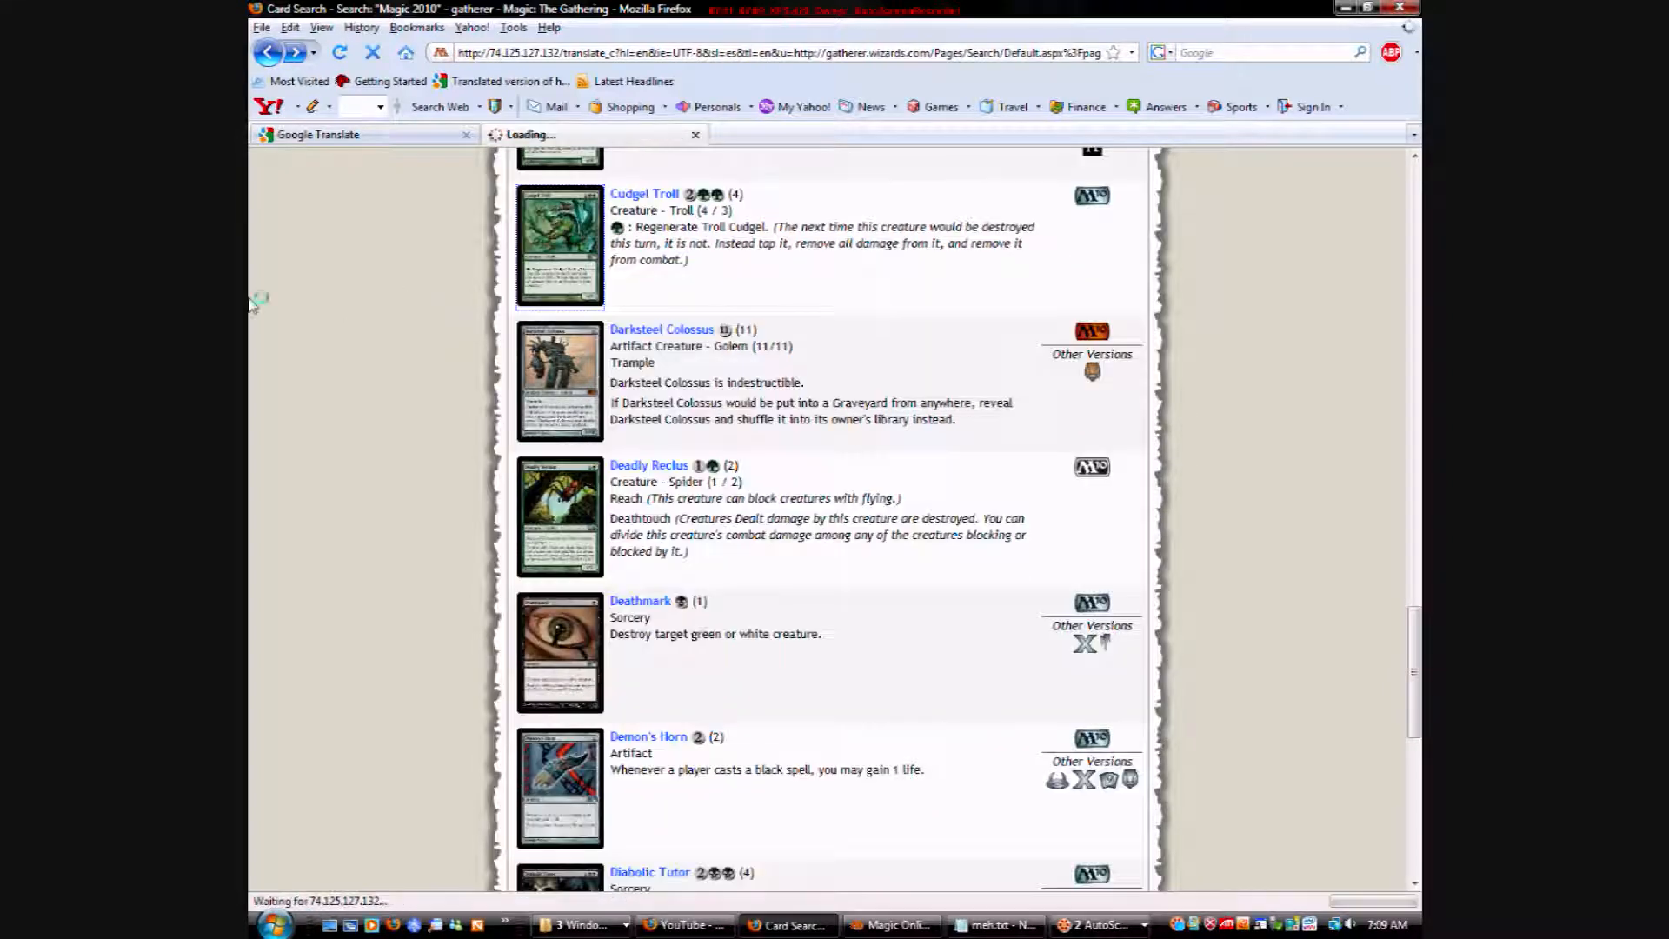
Review Cudgel Troll's card details, then open Deathmark's detail page from the results.
{"action": "left_click", "coordinate": [643, 194]}
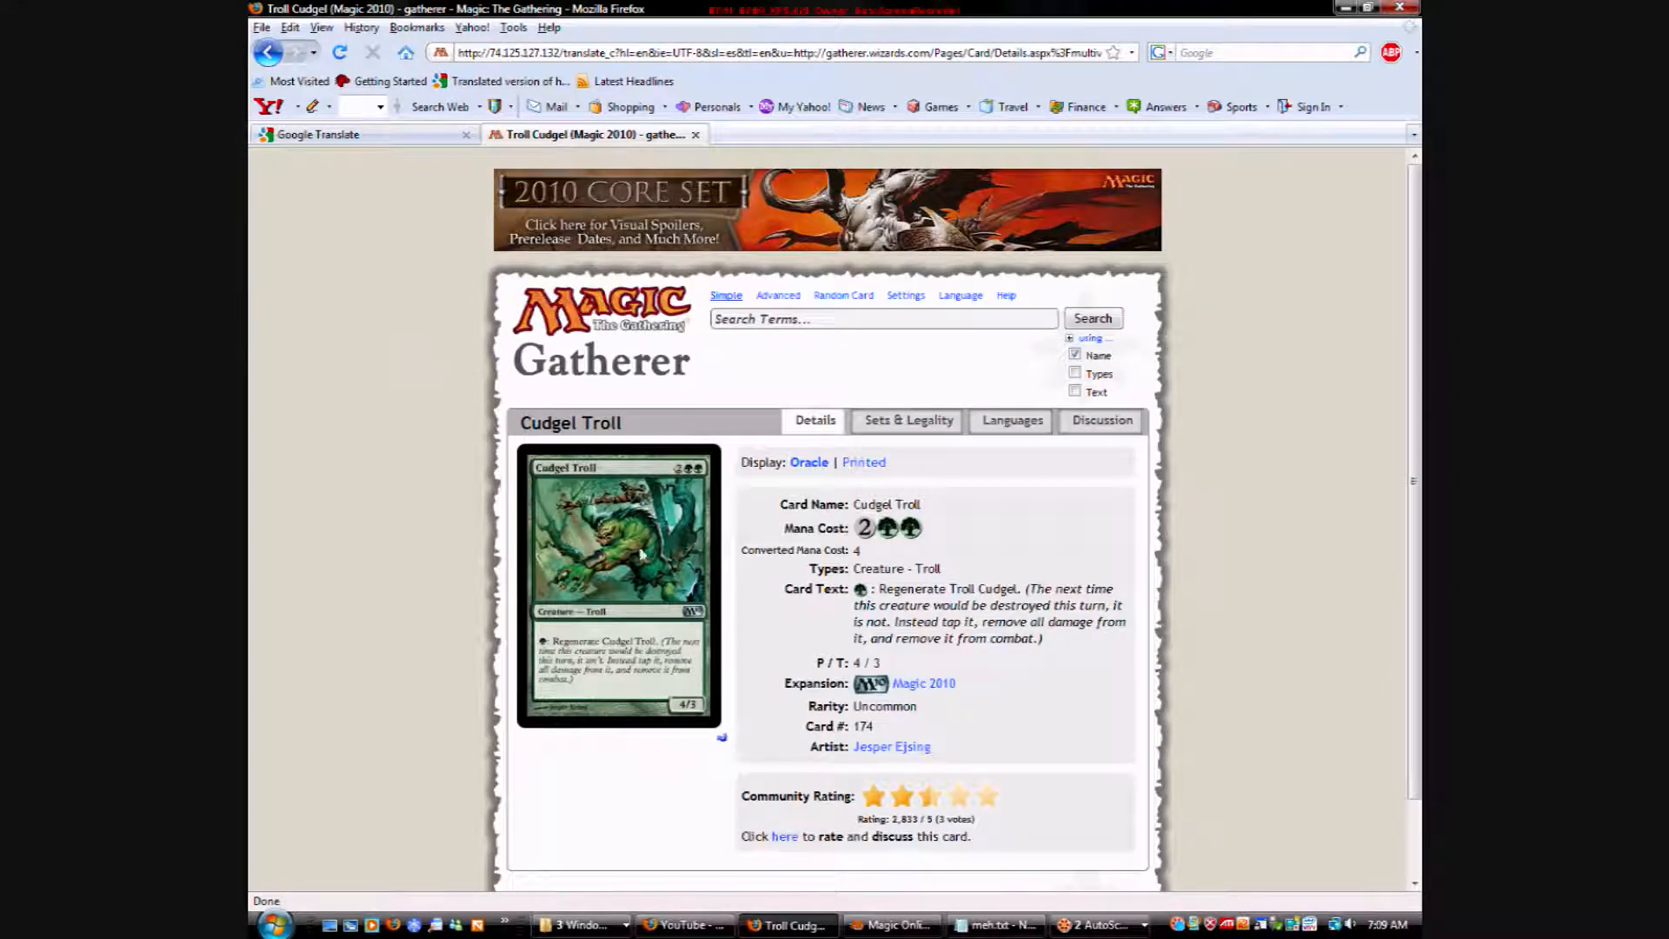
{"action": "mouse_move", "coordinate": [609, 777]}
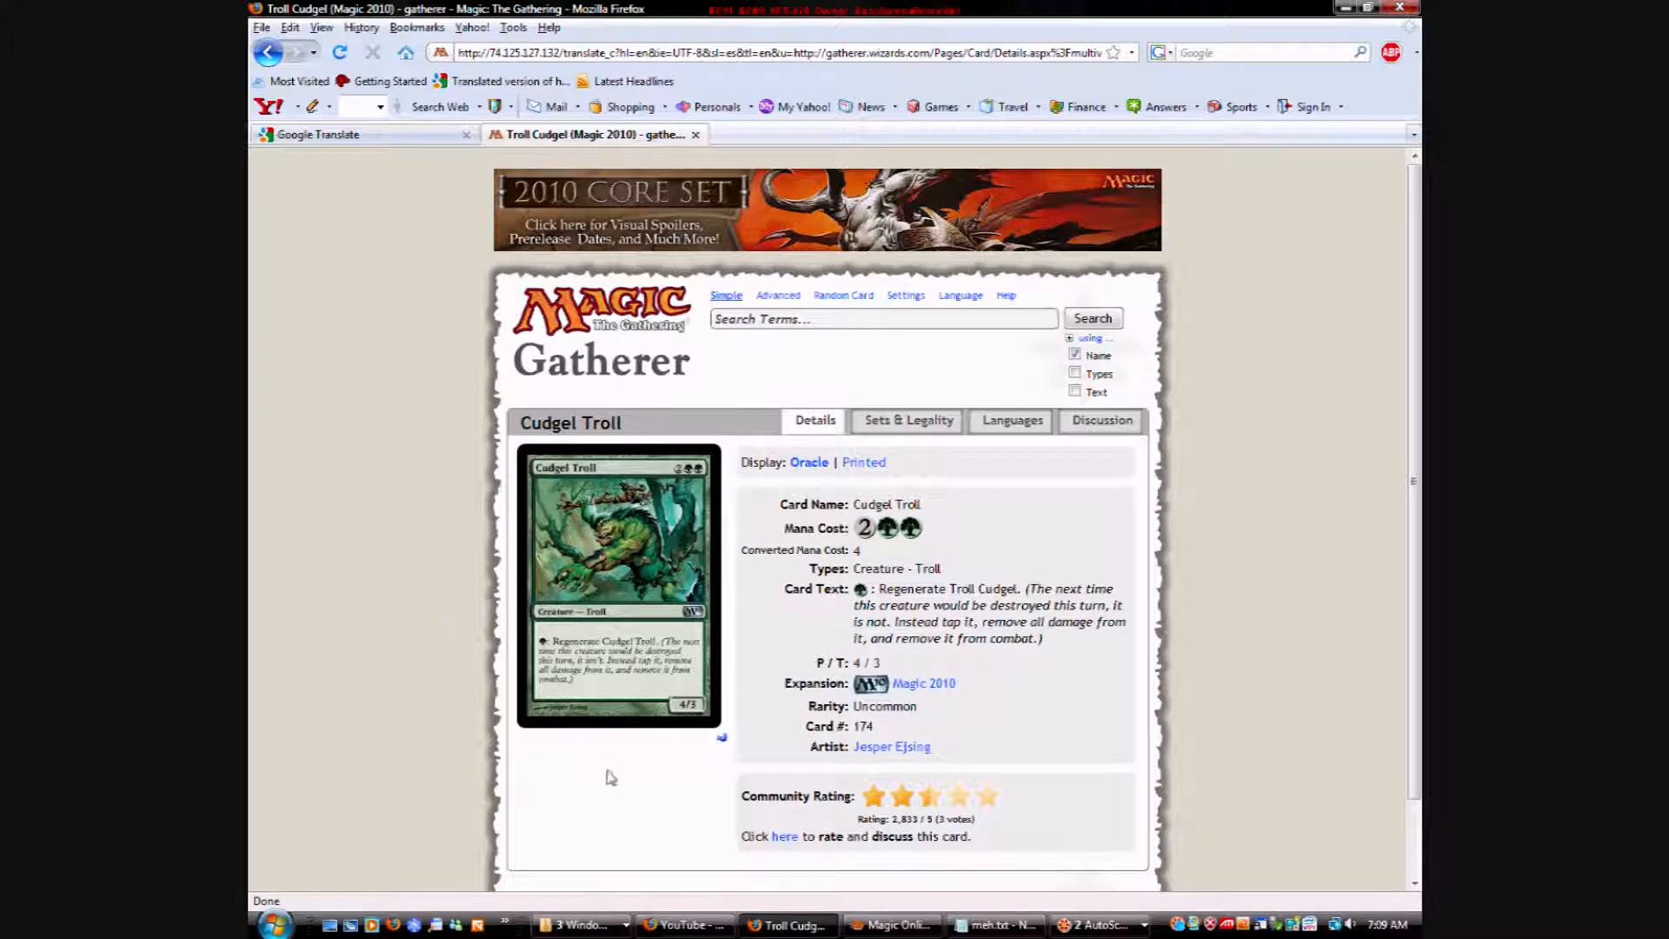
{"action": "mouse_move", "coordinate": [603, 763]}
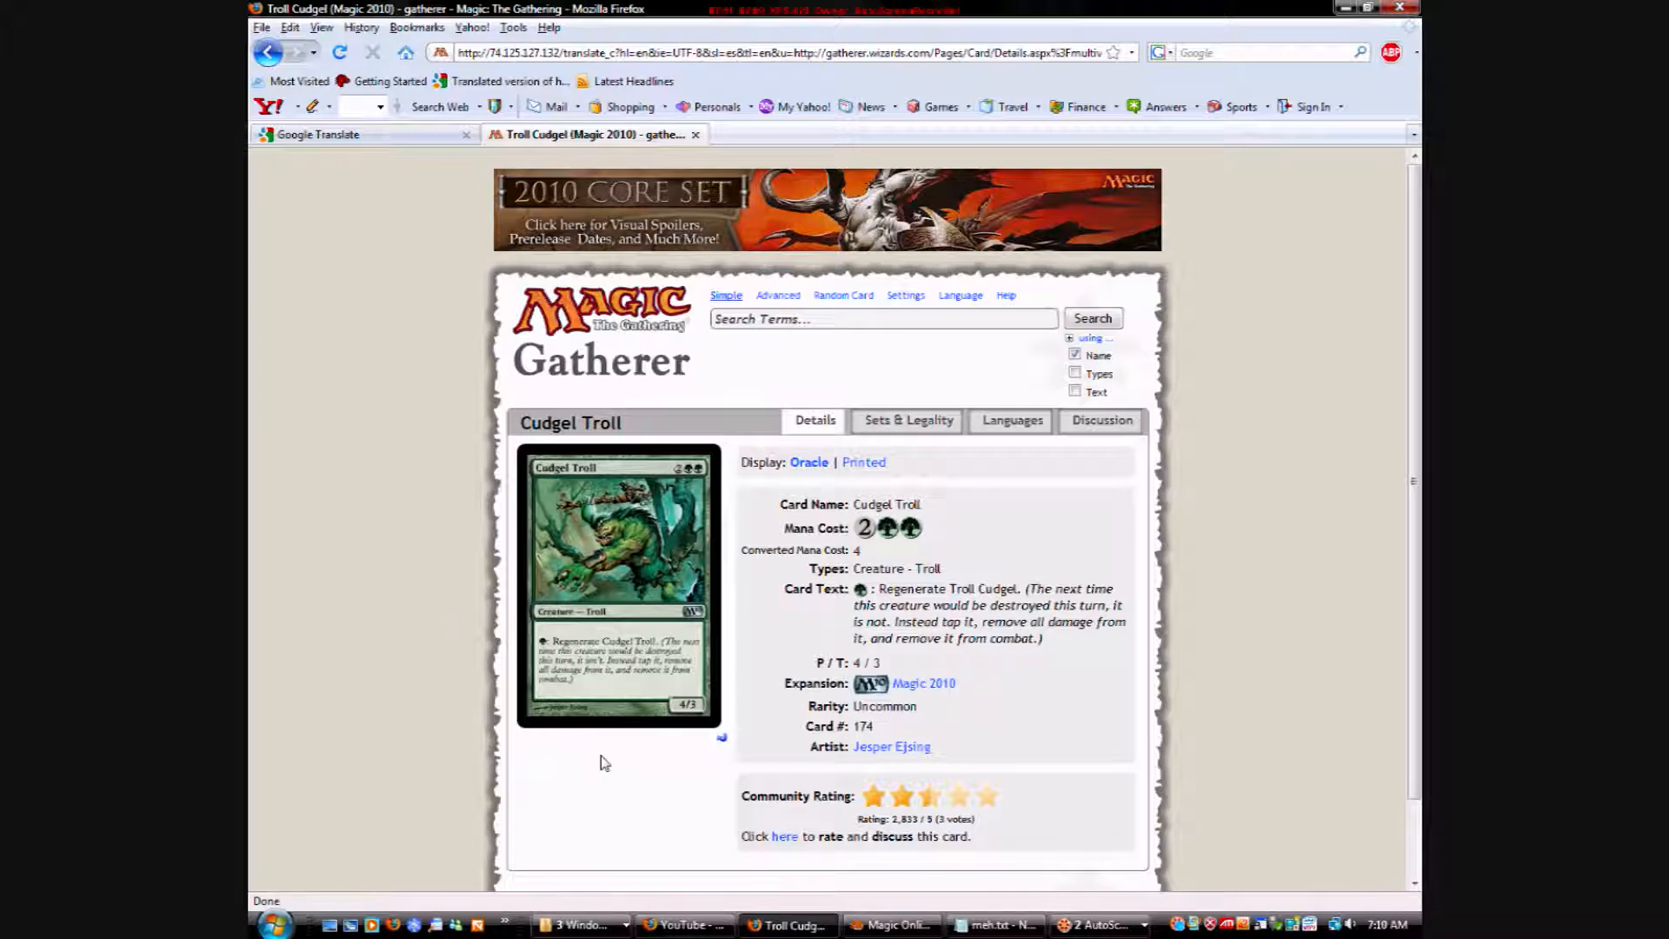
{"action": "mouse_move", "coordinate": [543, 758]}
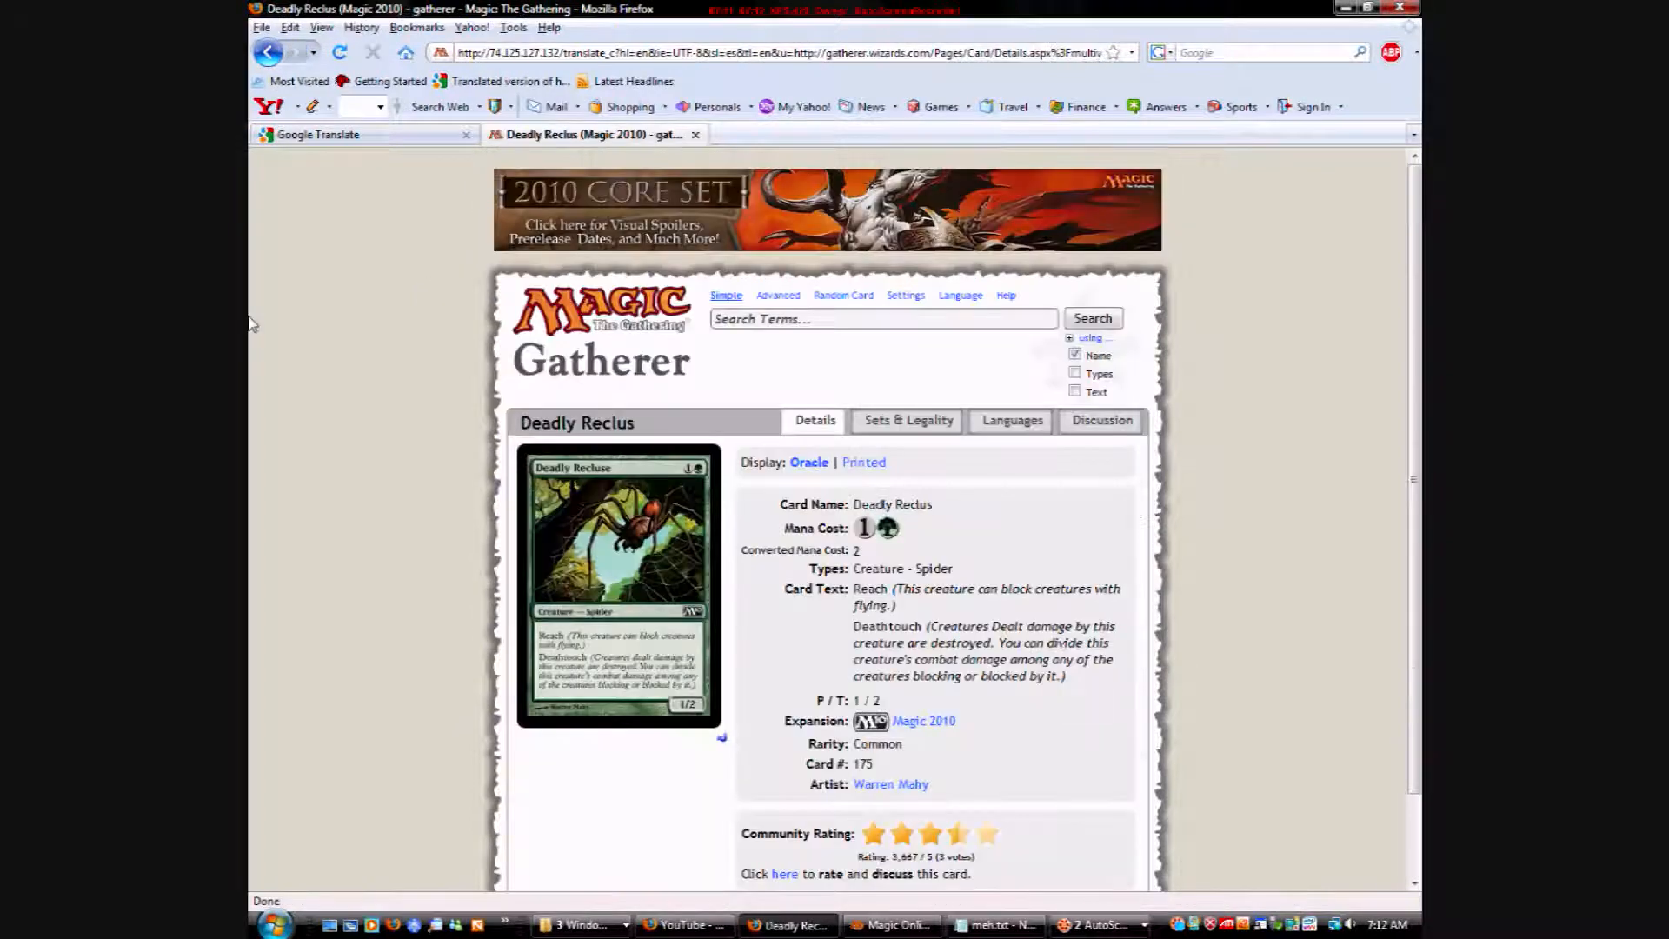
{"action": "scroll", "scroll_direction": "down", "scroll_amount": 3}
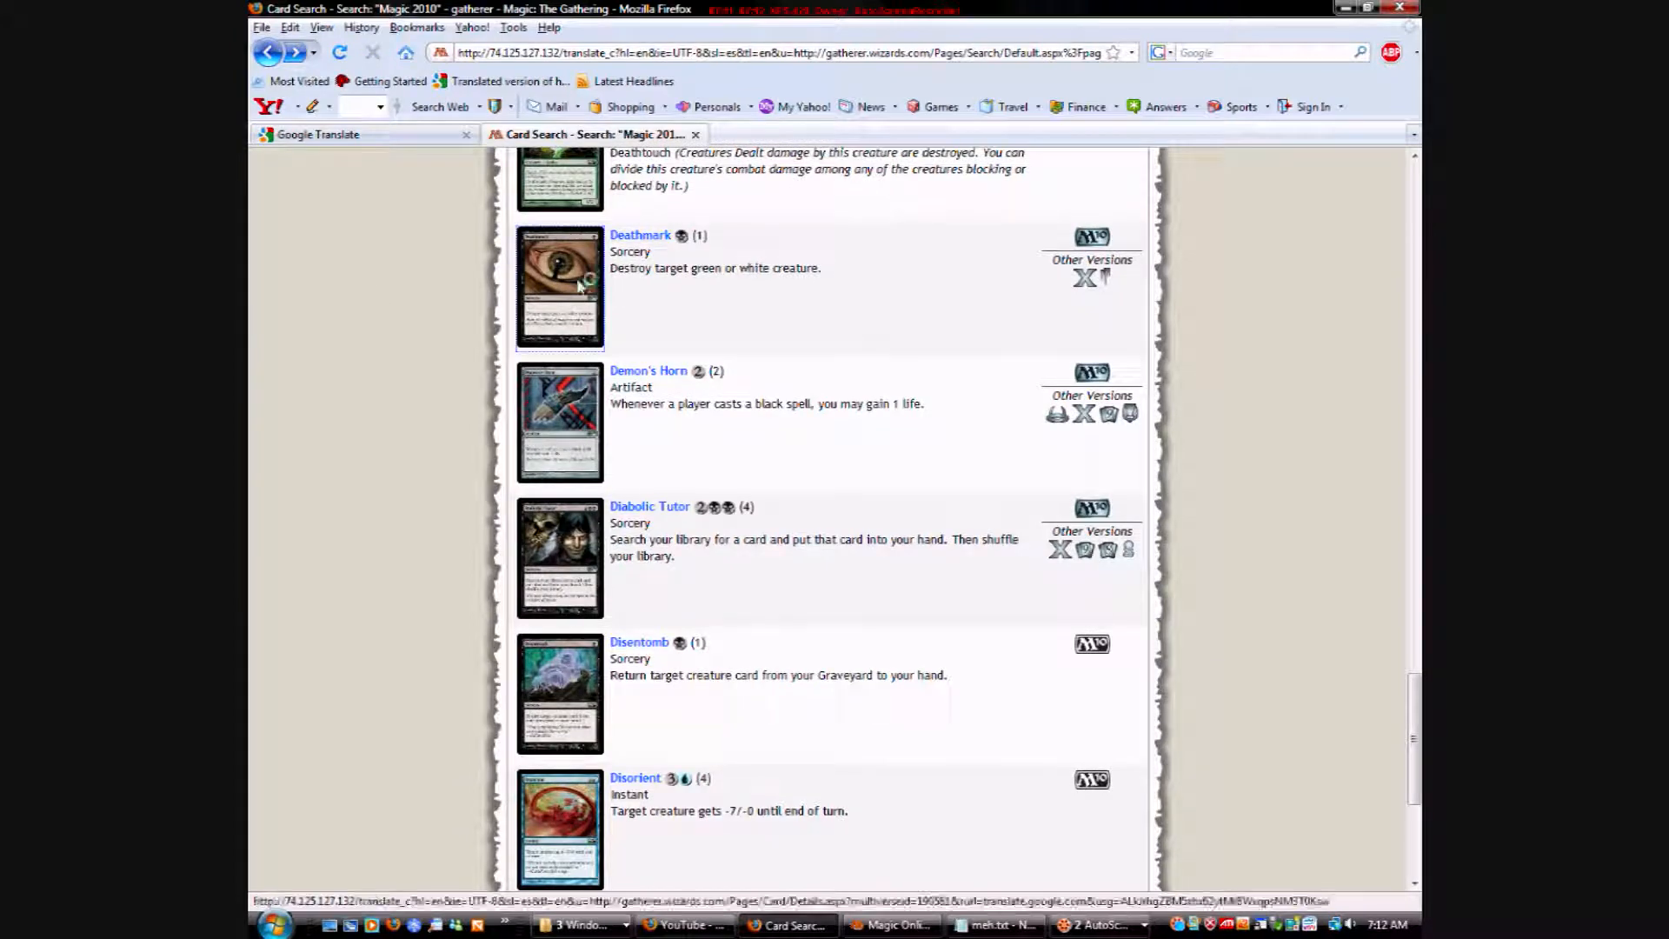
{"action": "left_click", "coordinate": [640, 236]}
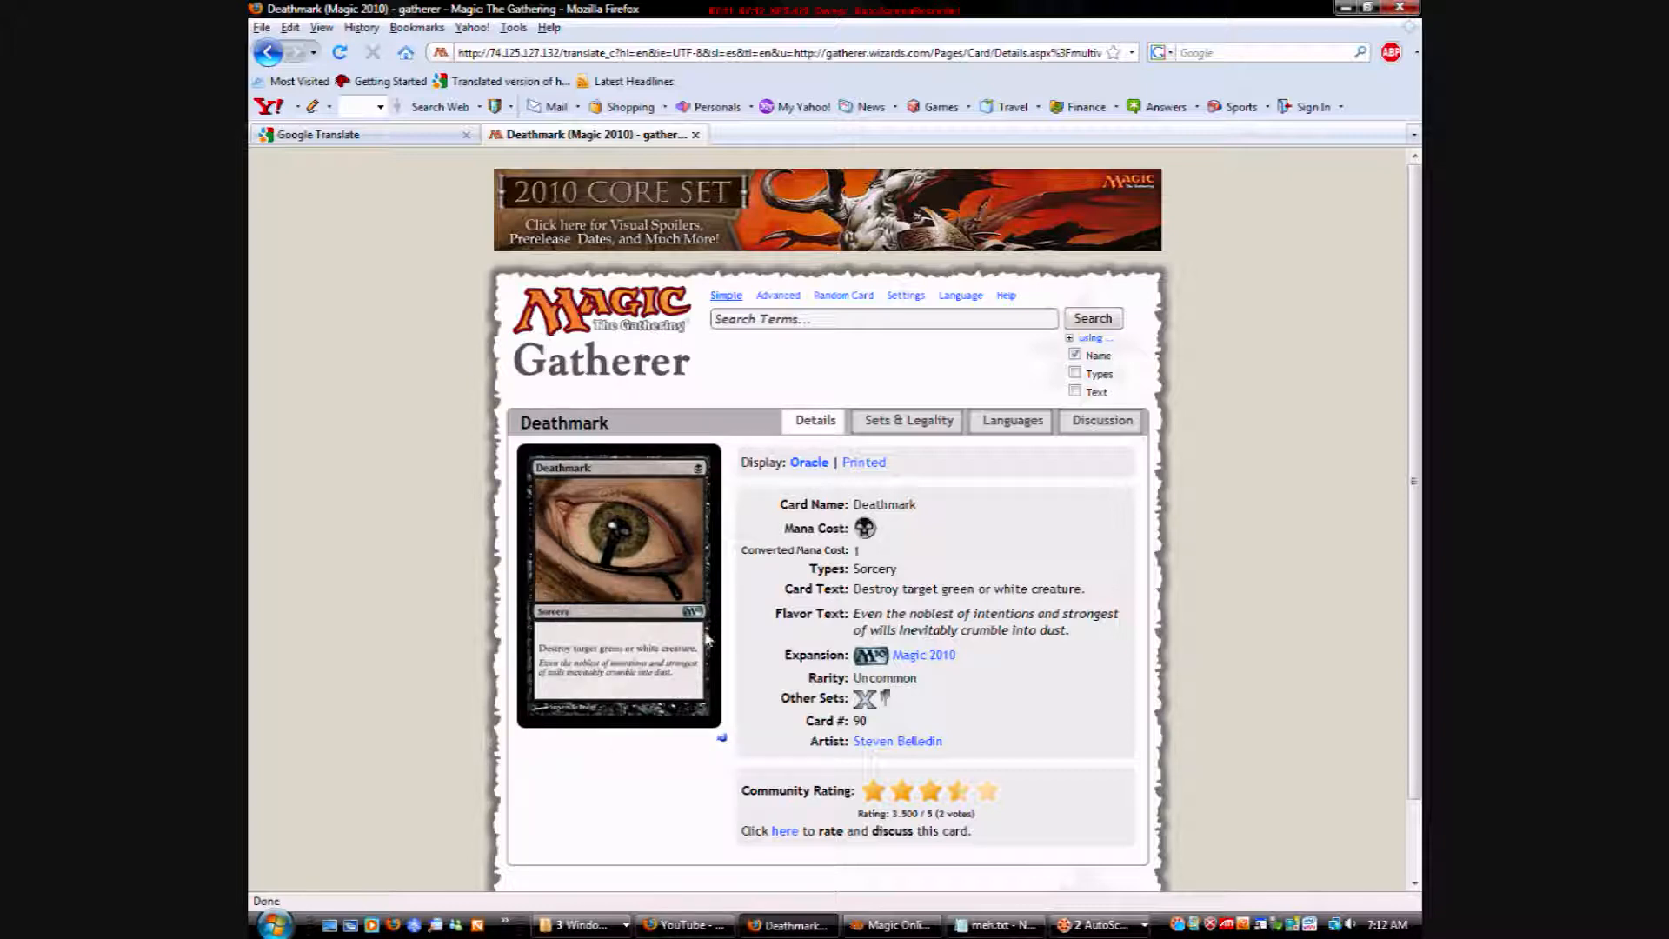
{"action": "mouse_move", "coordinate": [442, 628]}
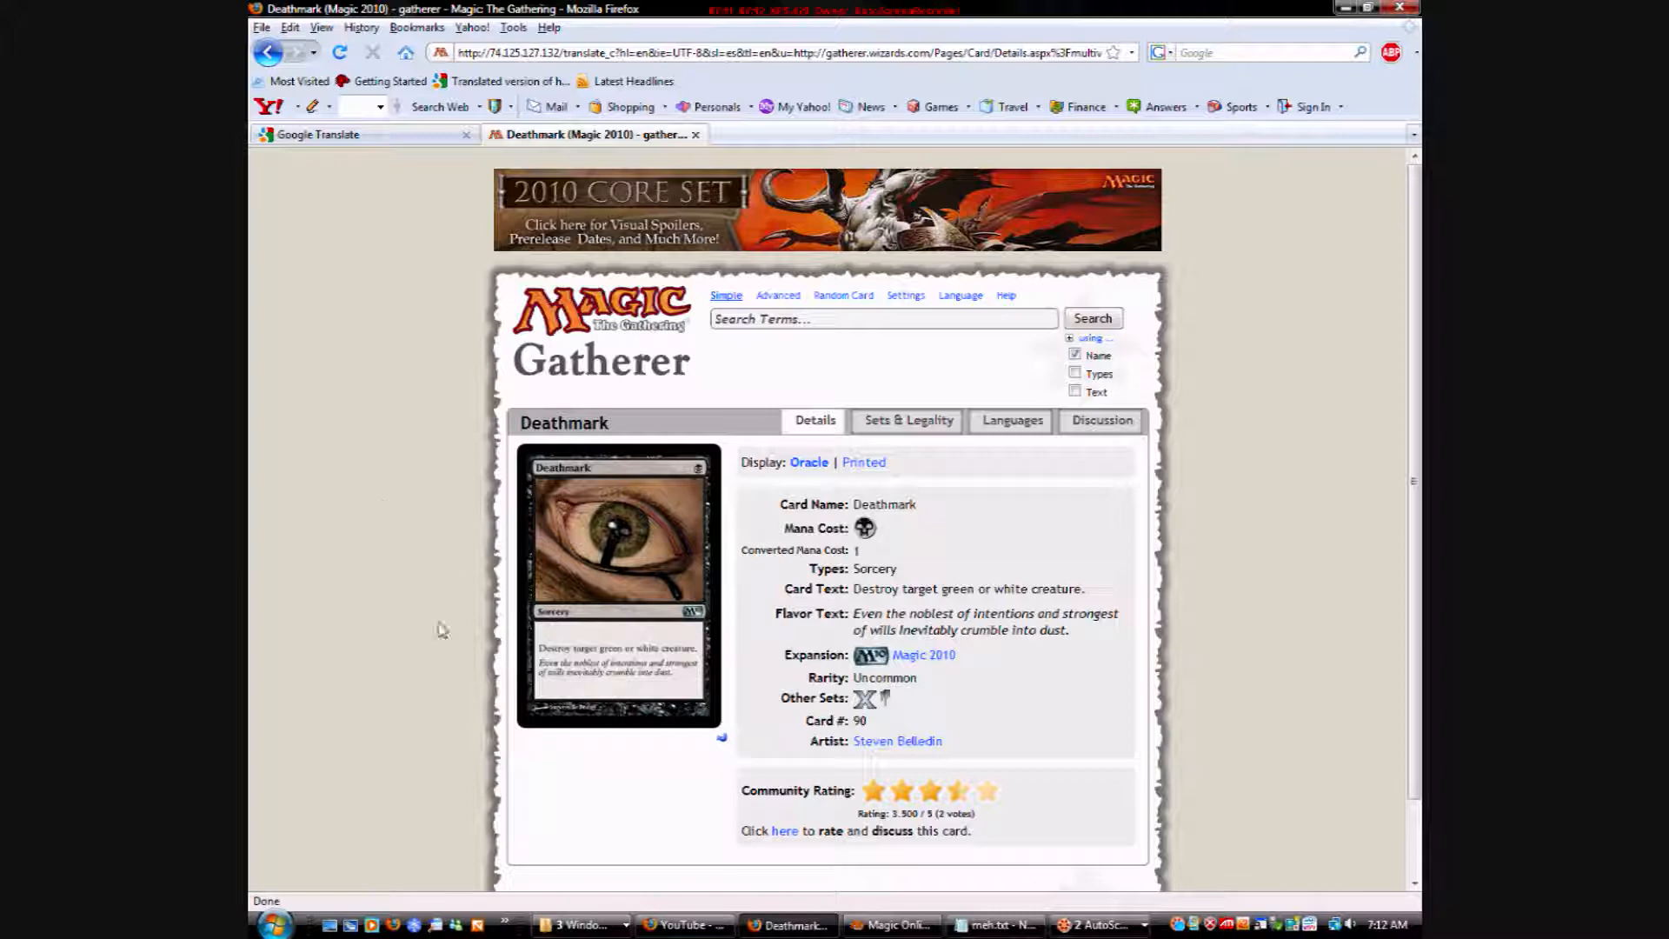
{"action": "mouse_move", "coordinate": [602, 727]}
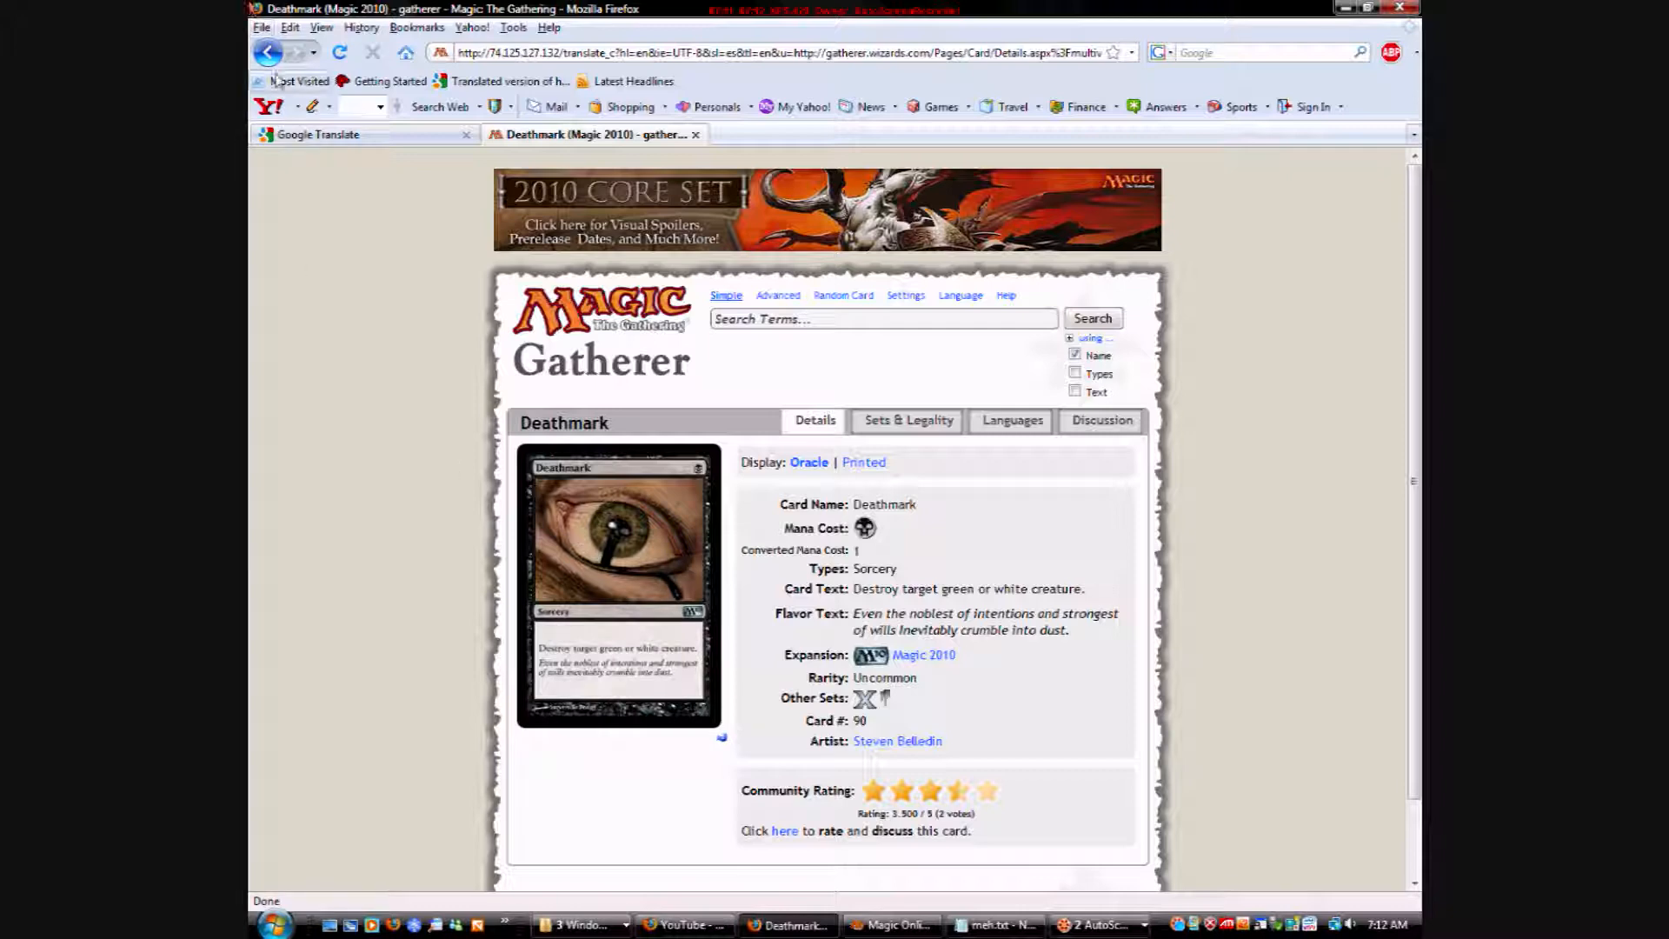
{"action": "mouse_move", "coordinate": [268, 53]}
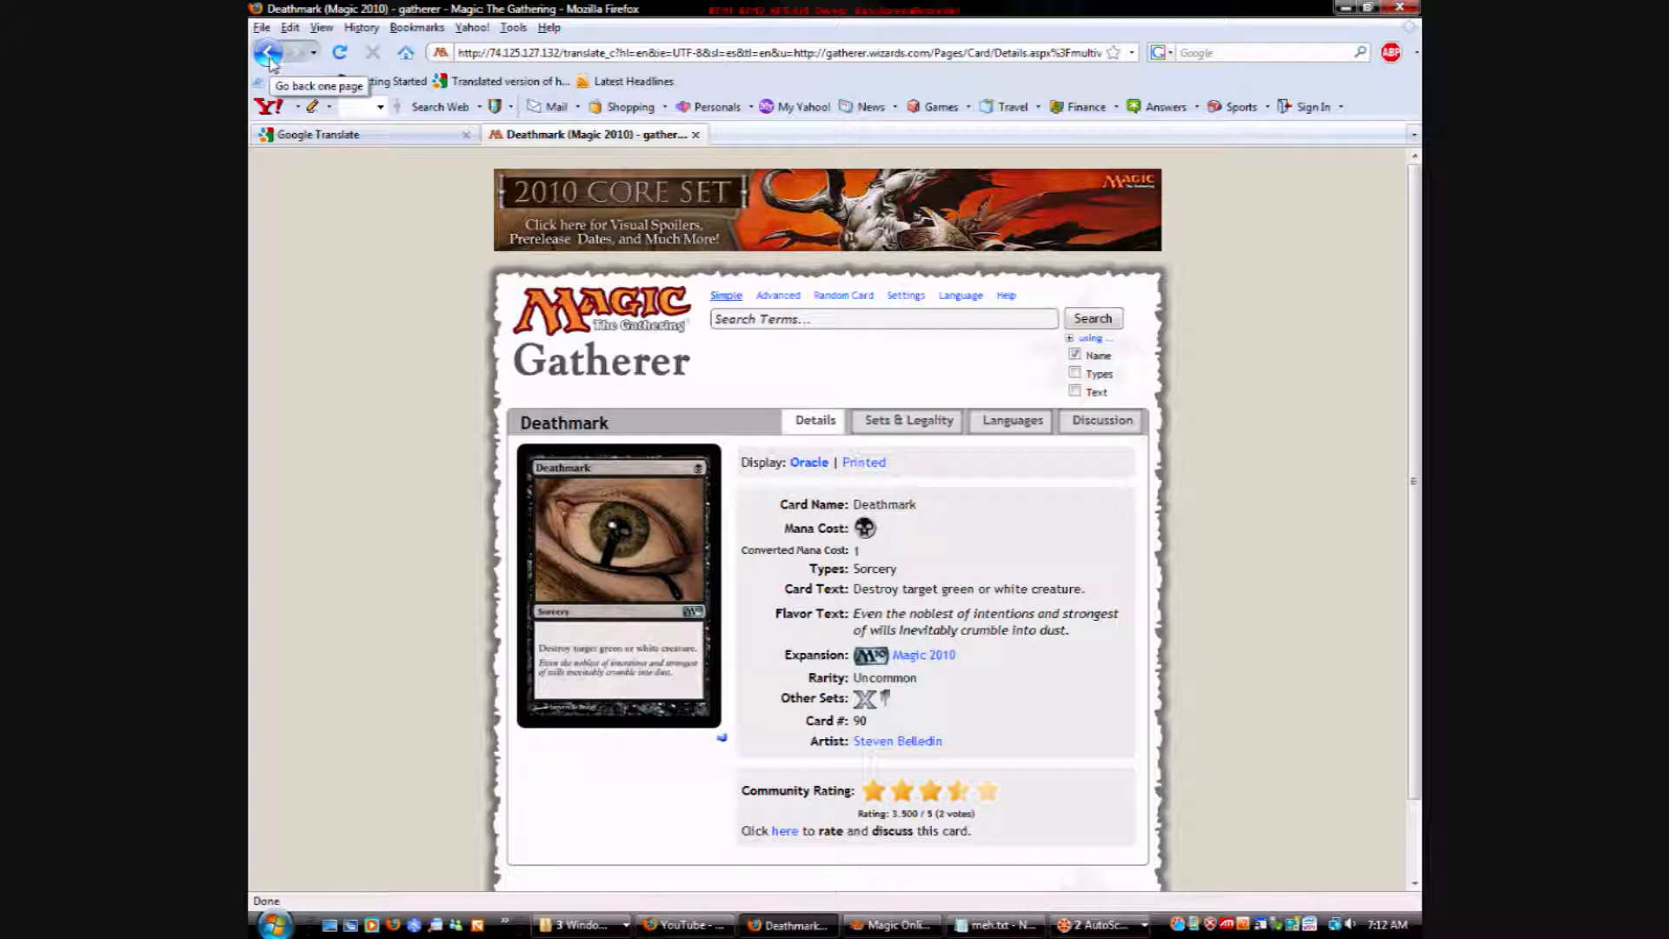
Return to the results and scroll past Diabolic Tutor to Divine Verdict and the page links.
{"action": "left_click", "coordinate": [270, 53]}
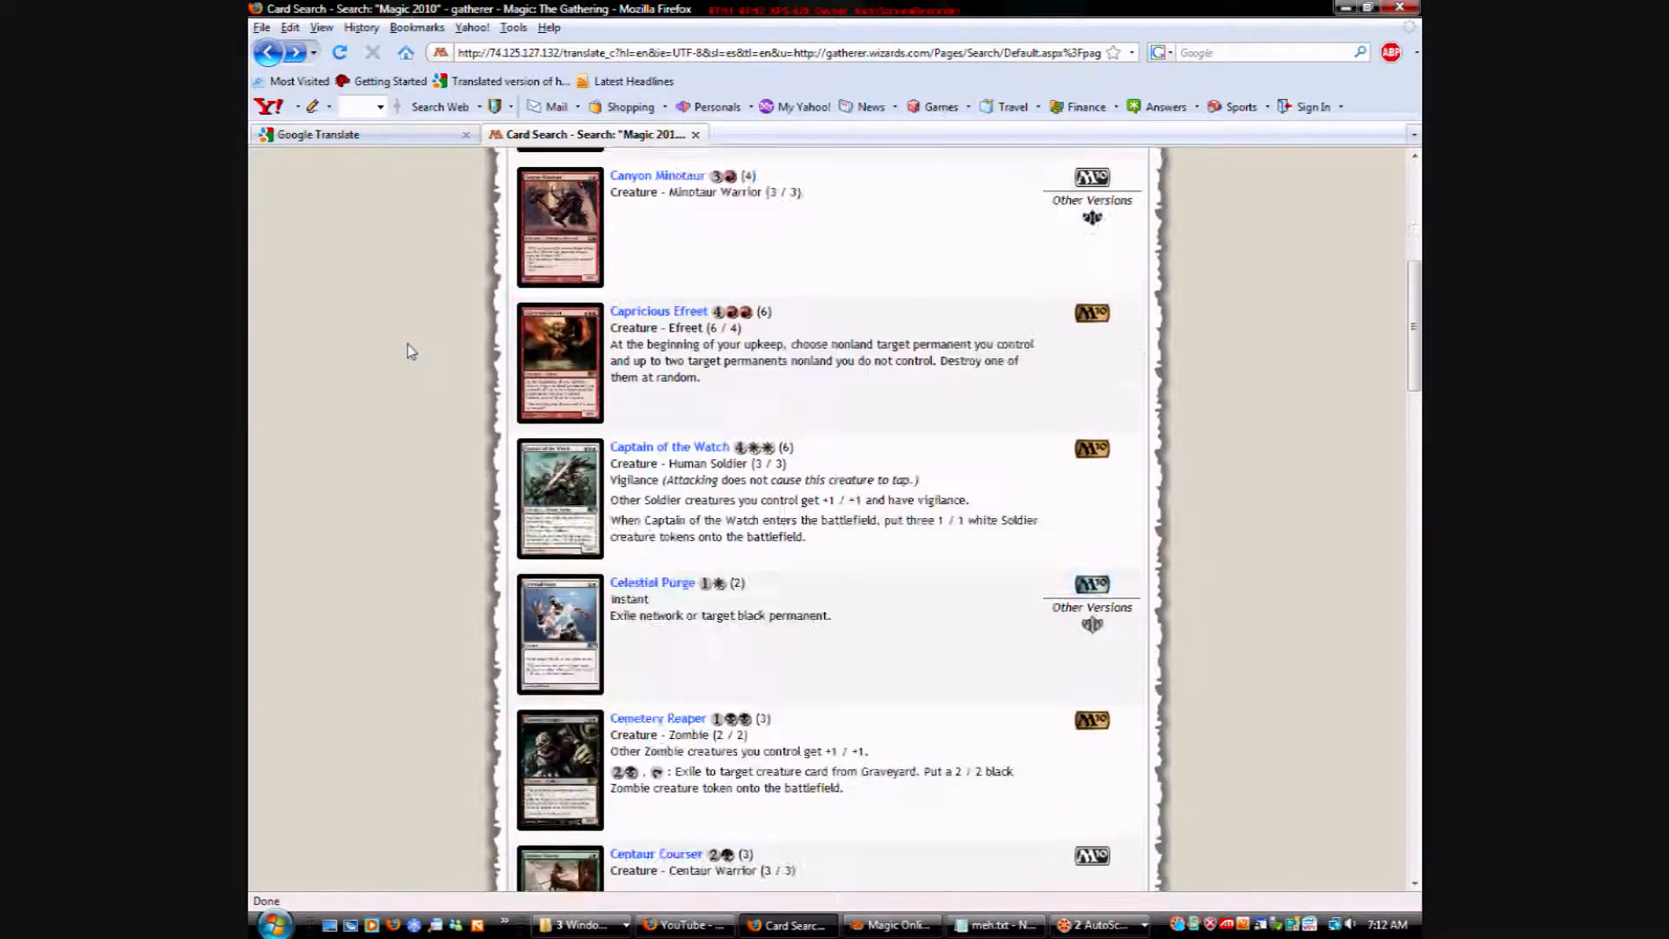
{"action": "scroll", "scroll_direction": "down", "scroll_amount": 3}
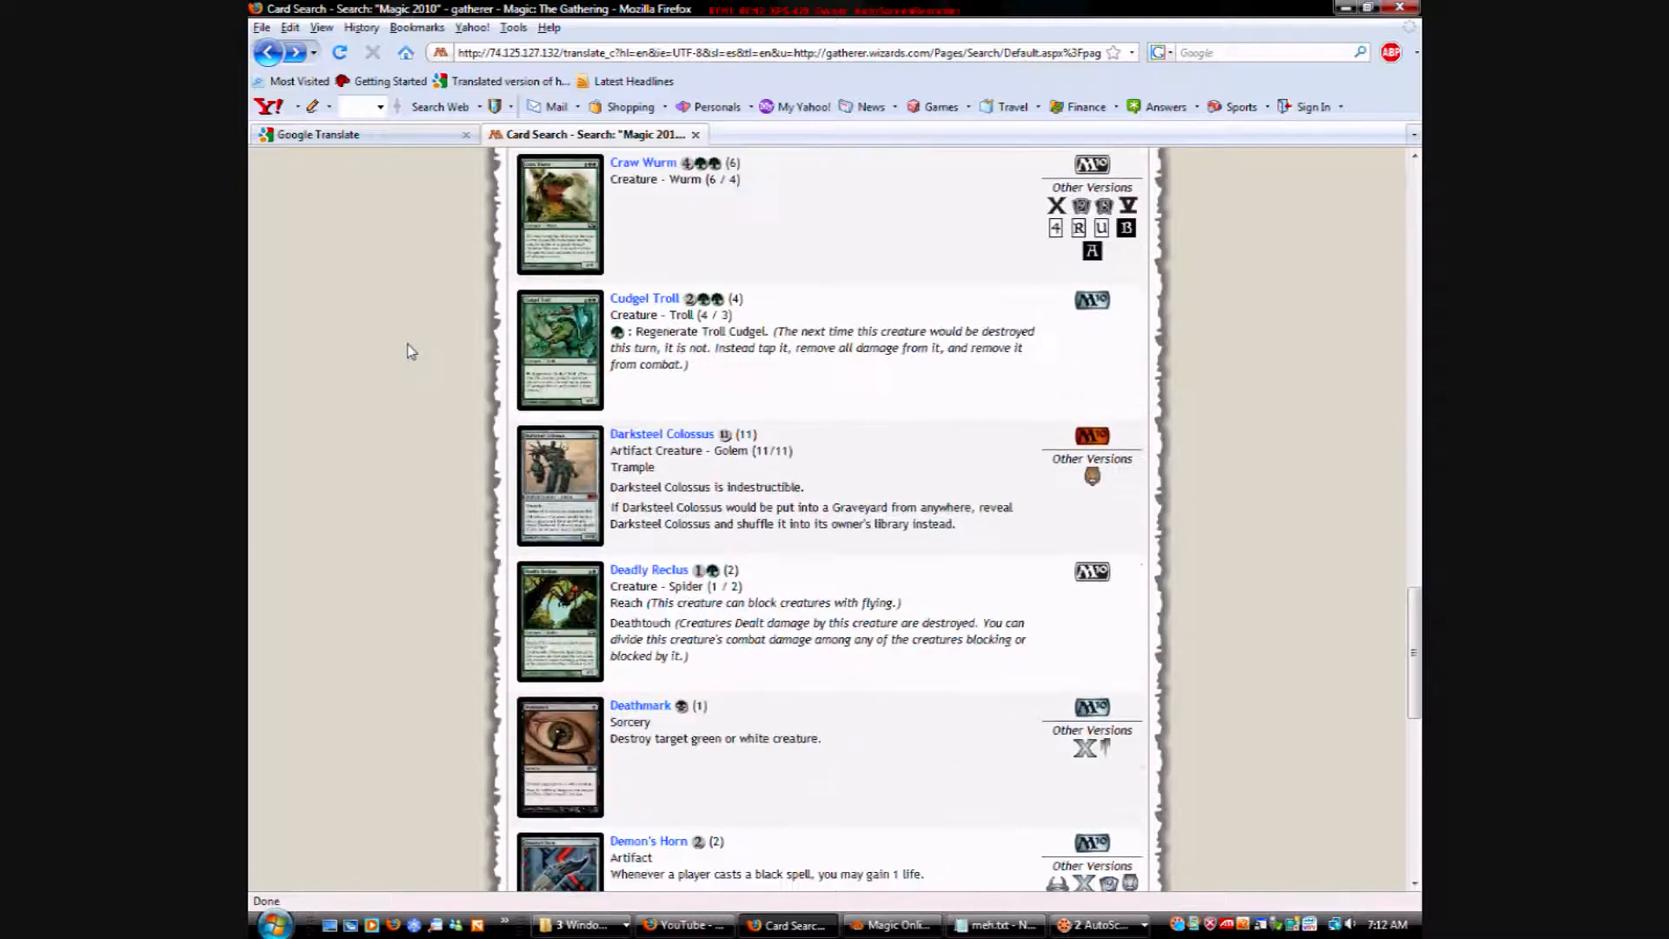
{"action": "scroll", "scroll_direction": "down", "scroll_amount": 3}
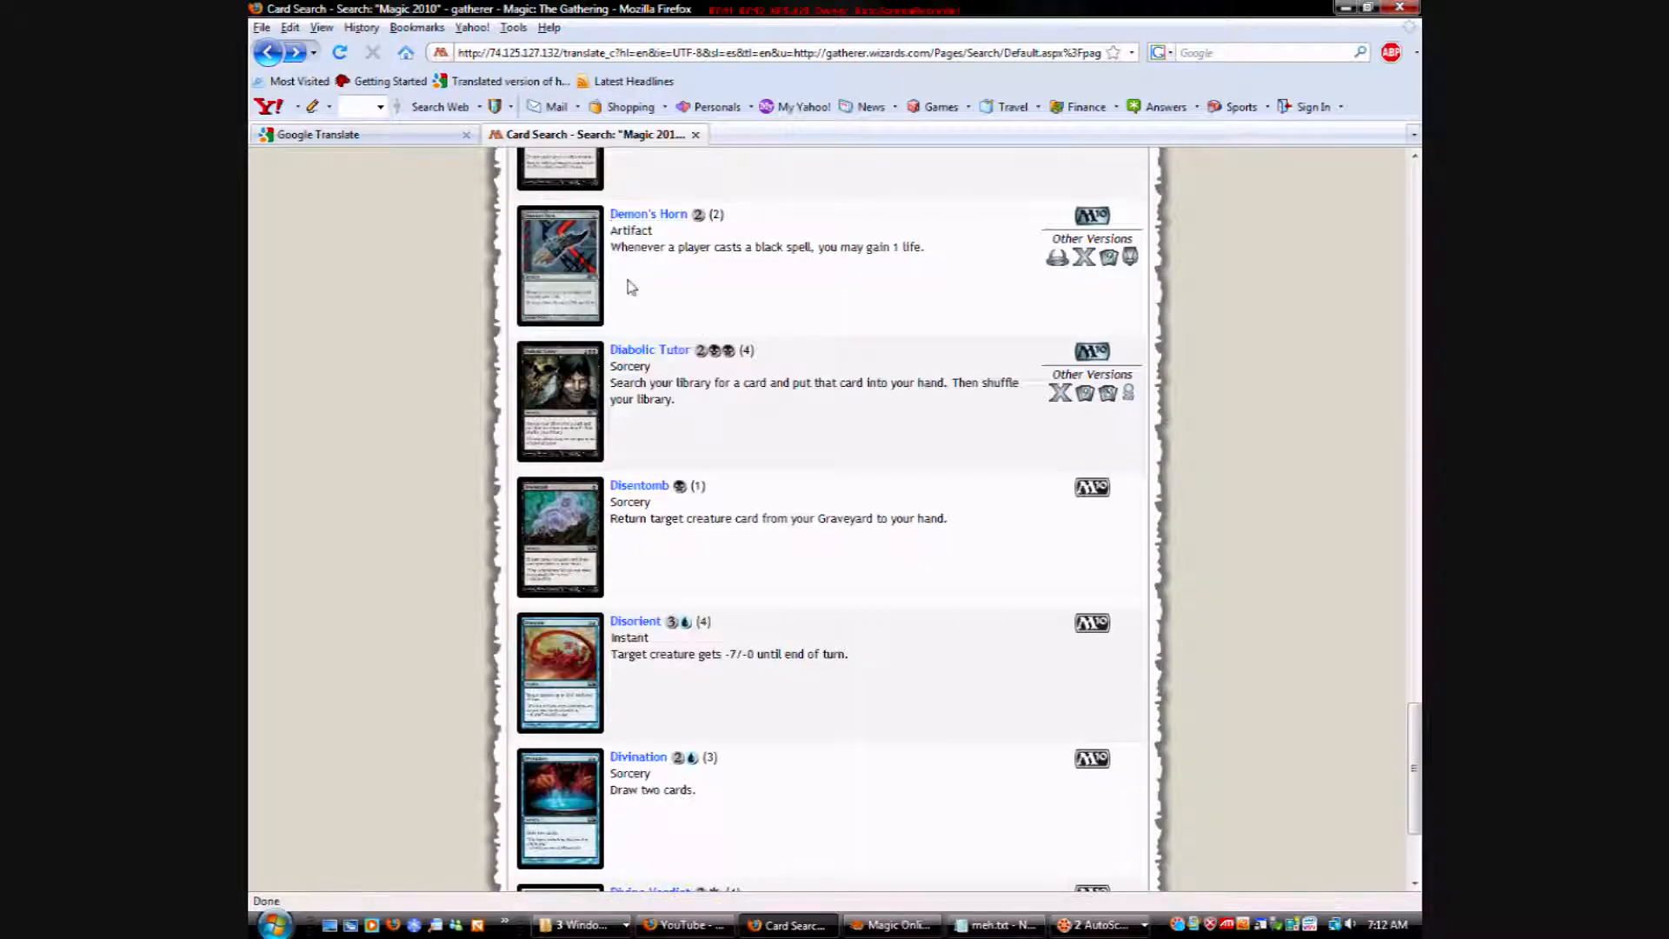
{"action": "scroll", "scroll_direction": "down", "scroll_amount": 3}
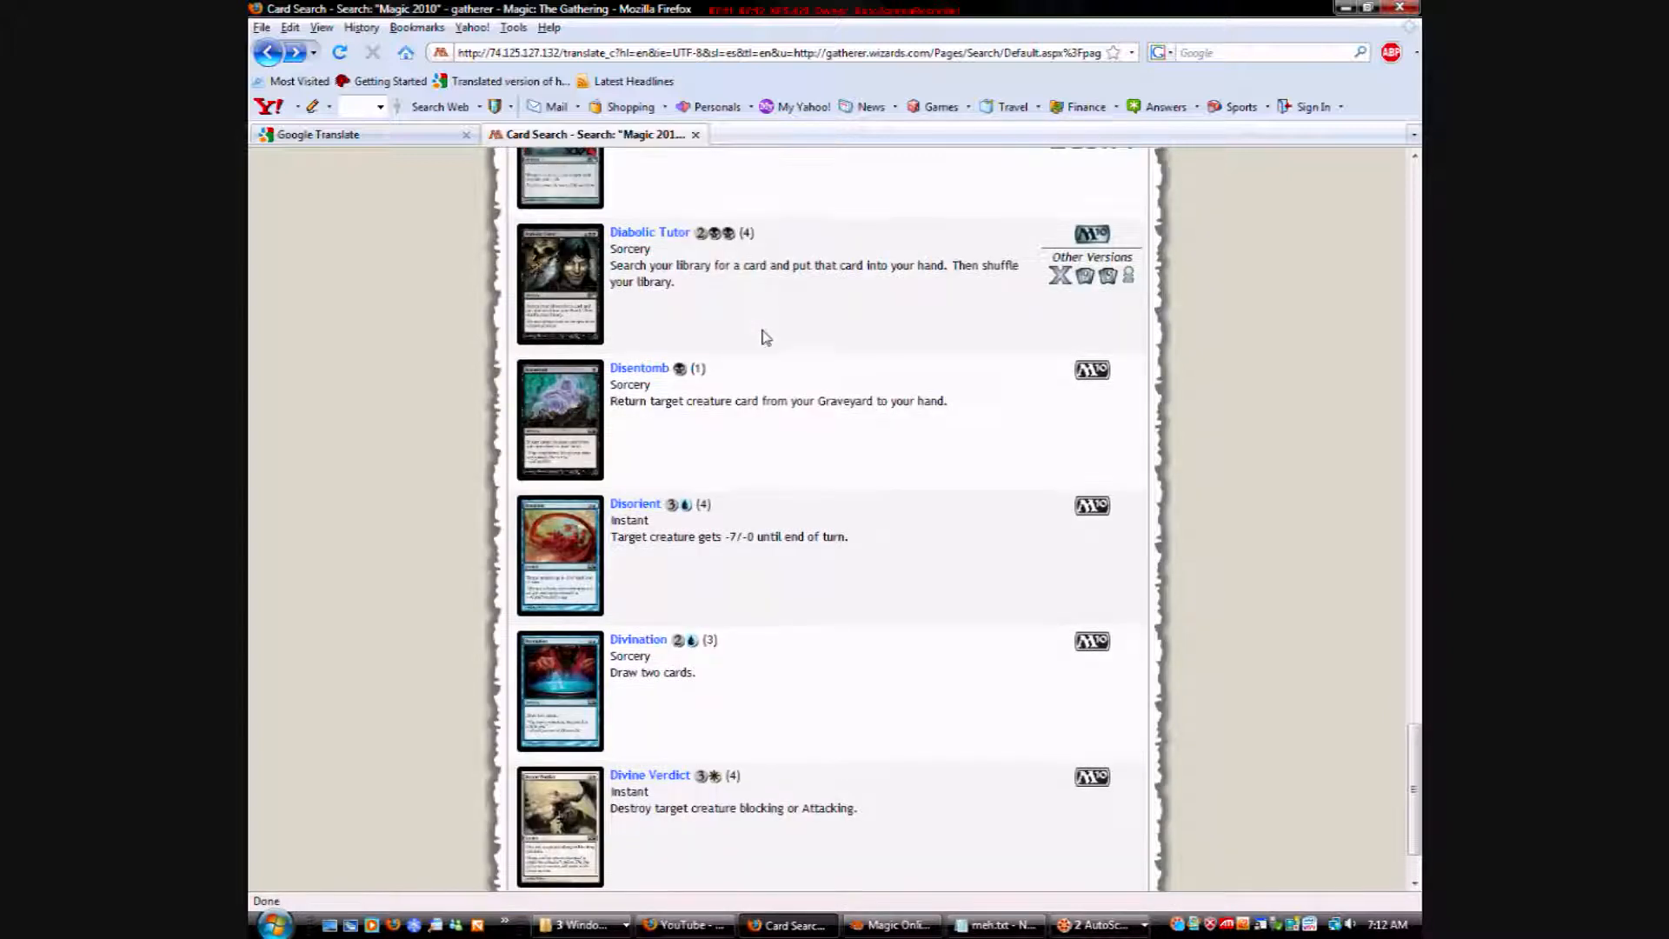
{"action": "scroll", "scroll_direction": "down", "scroll_amount": 3}
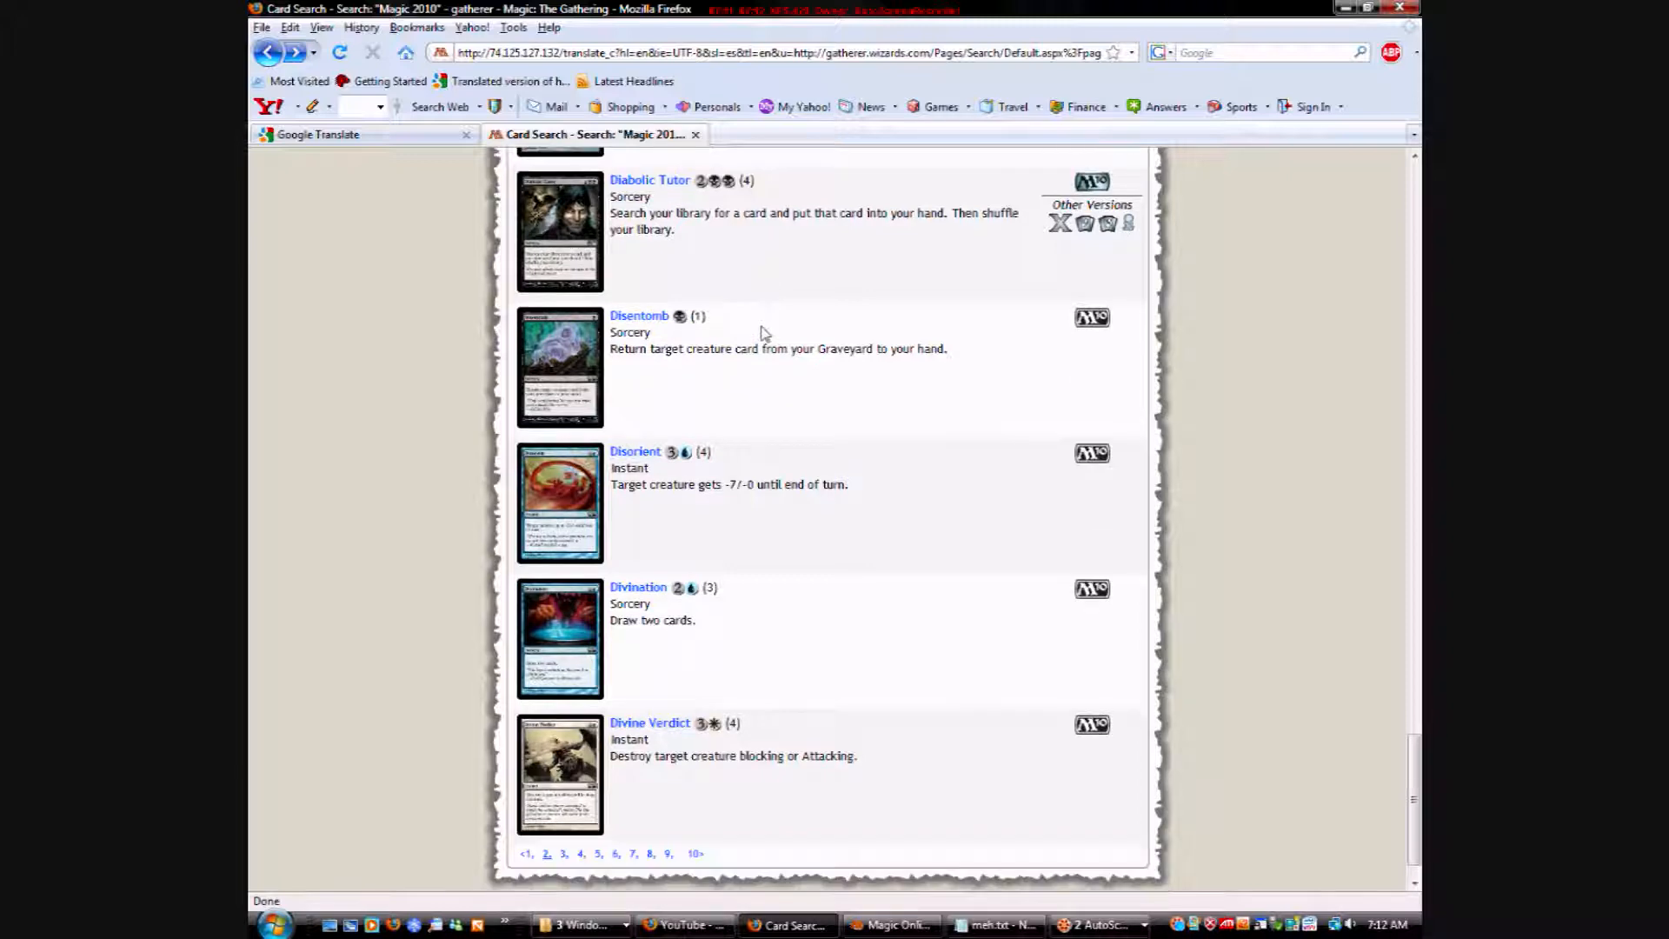
{"action": "mouse_move", "coordinate": [559, 233]}
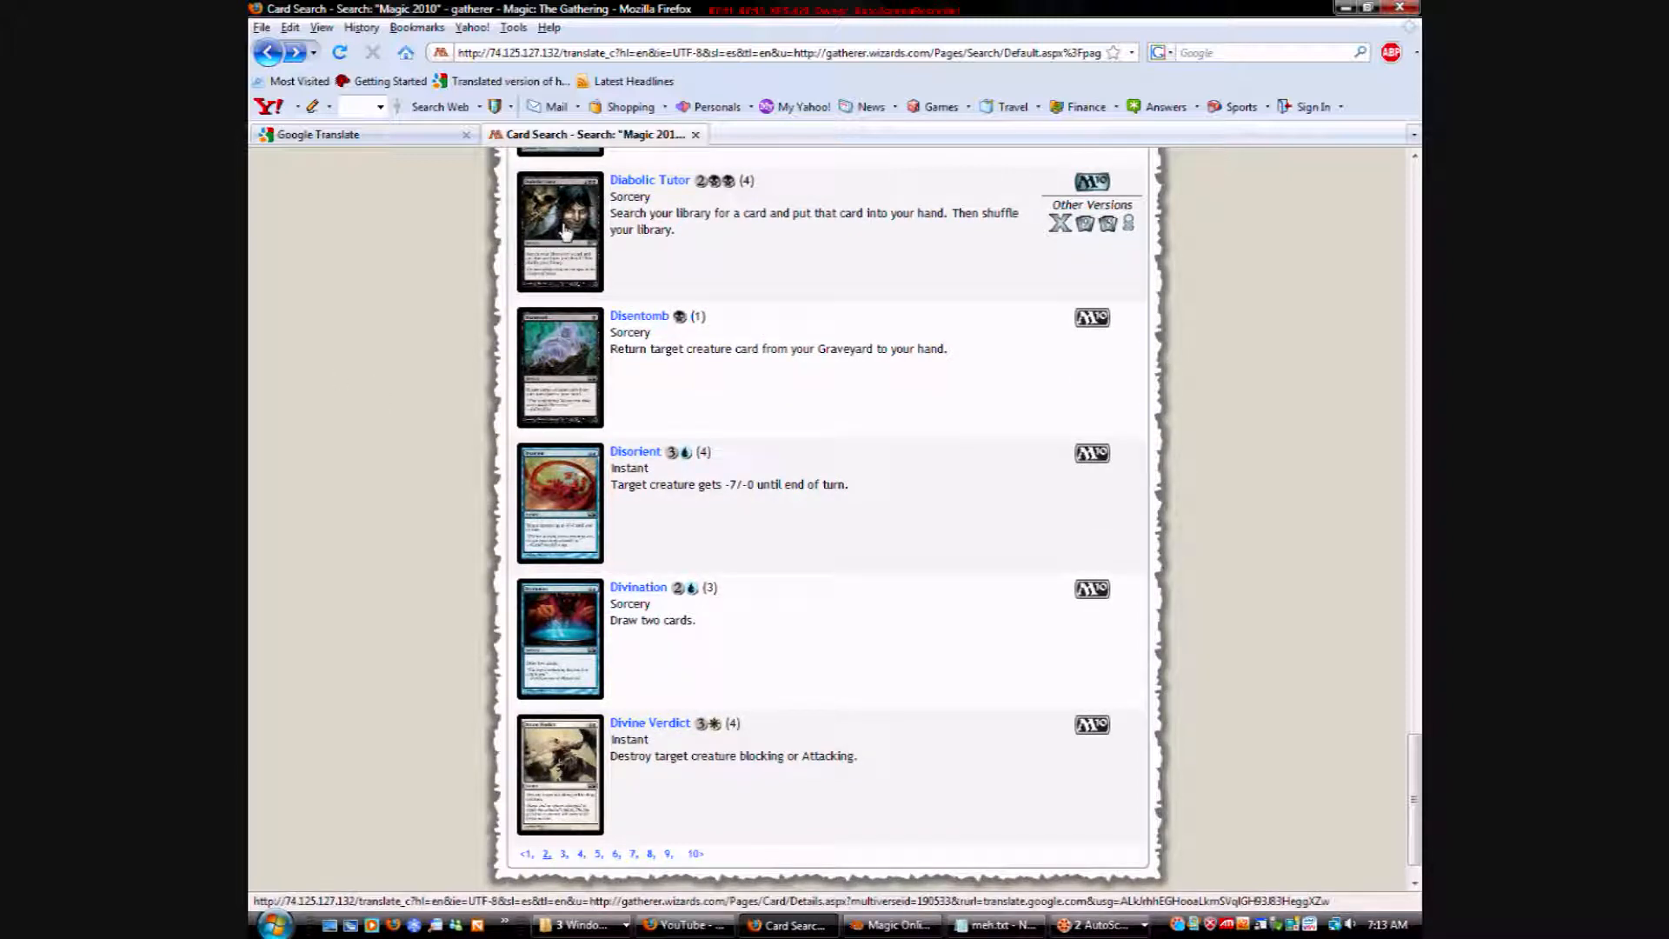
{"action": "mouse_move", "coordinate": [594, 299]}
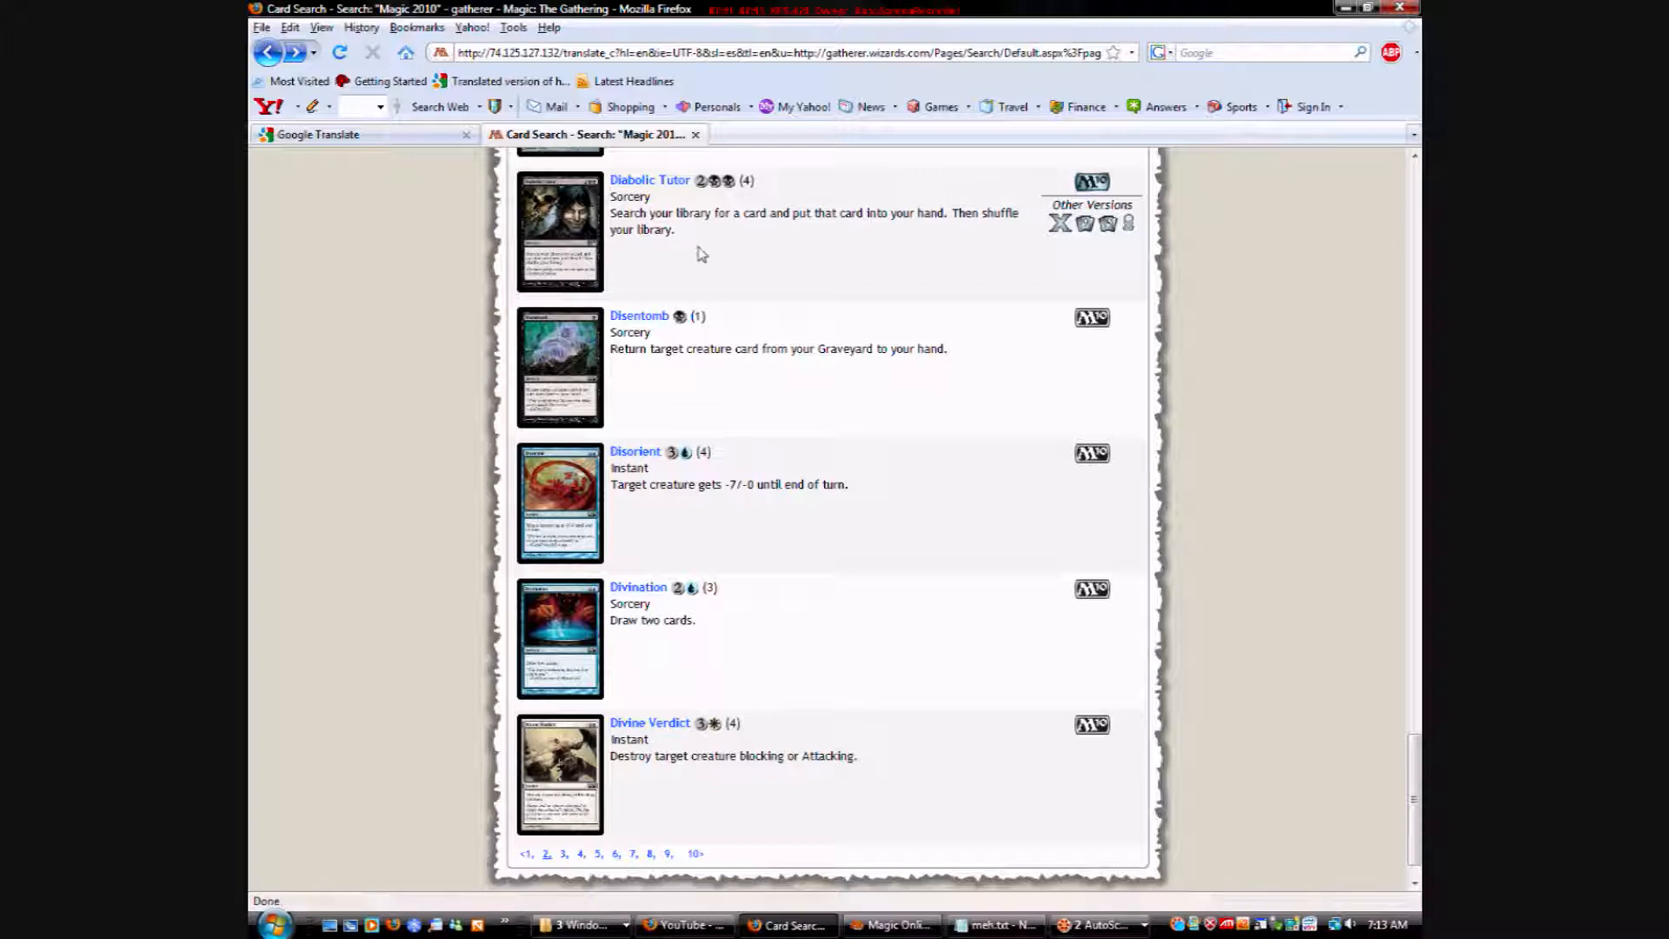
{"action": "mouse_move", "coordinate": [1025, 220]}
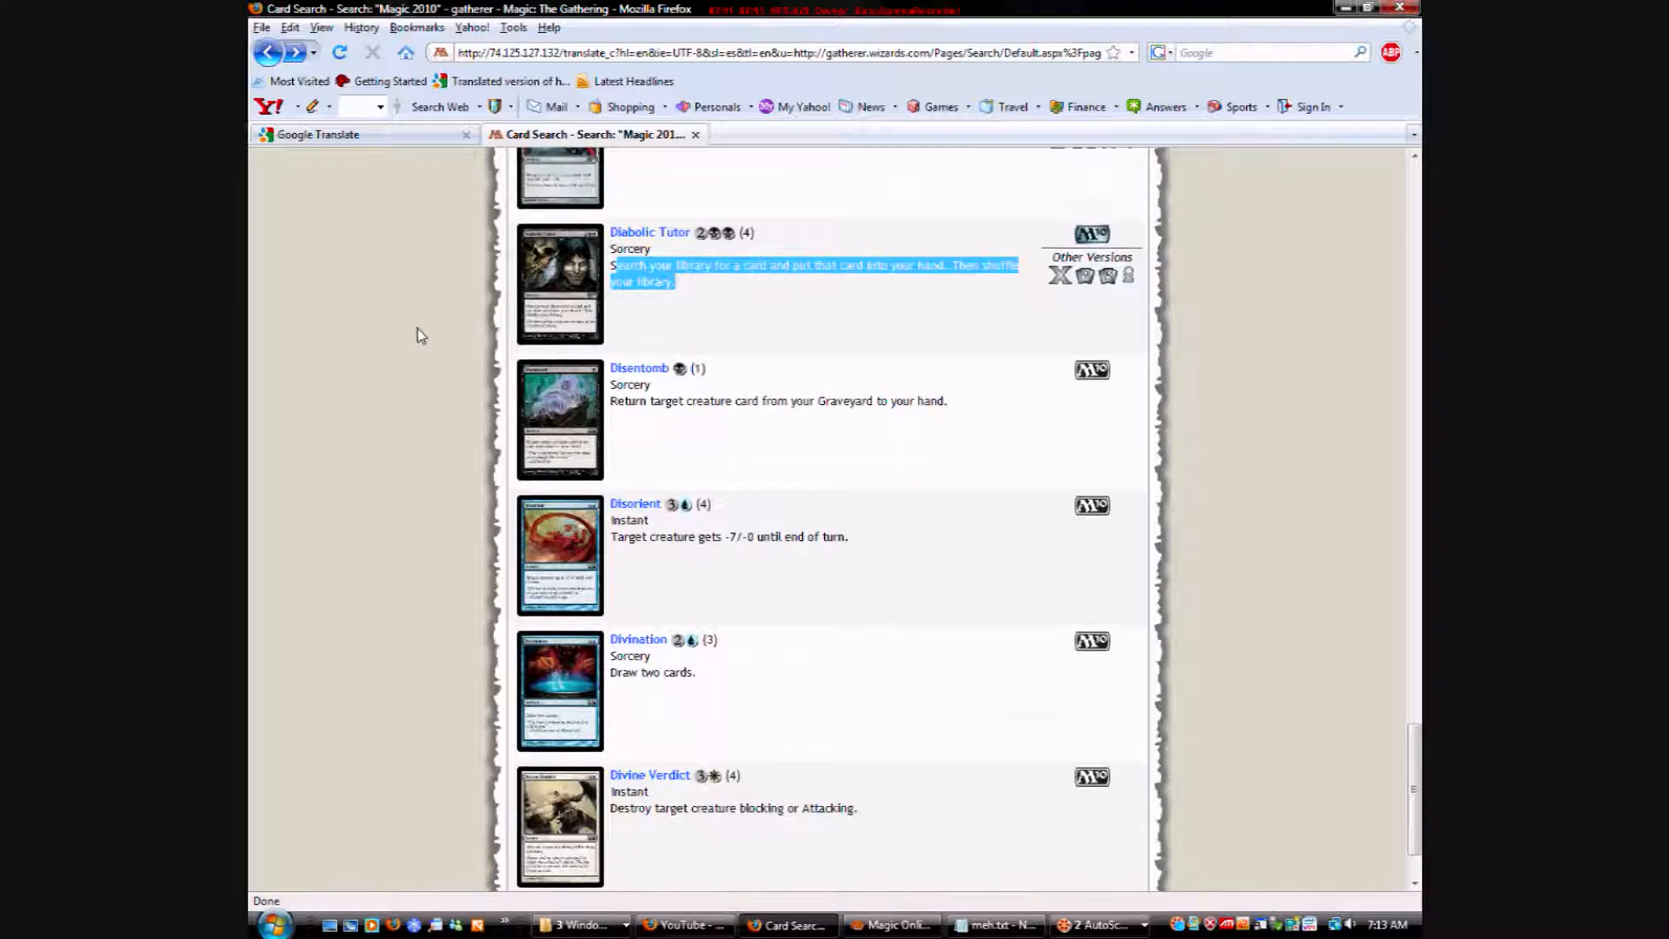
{"action": "scroll", "scroll_direction": "down", "scroll_amount": 3}
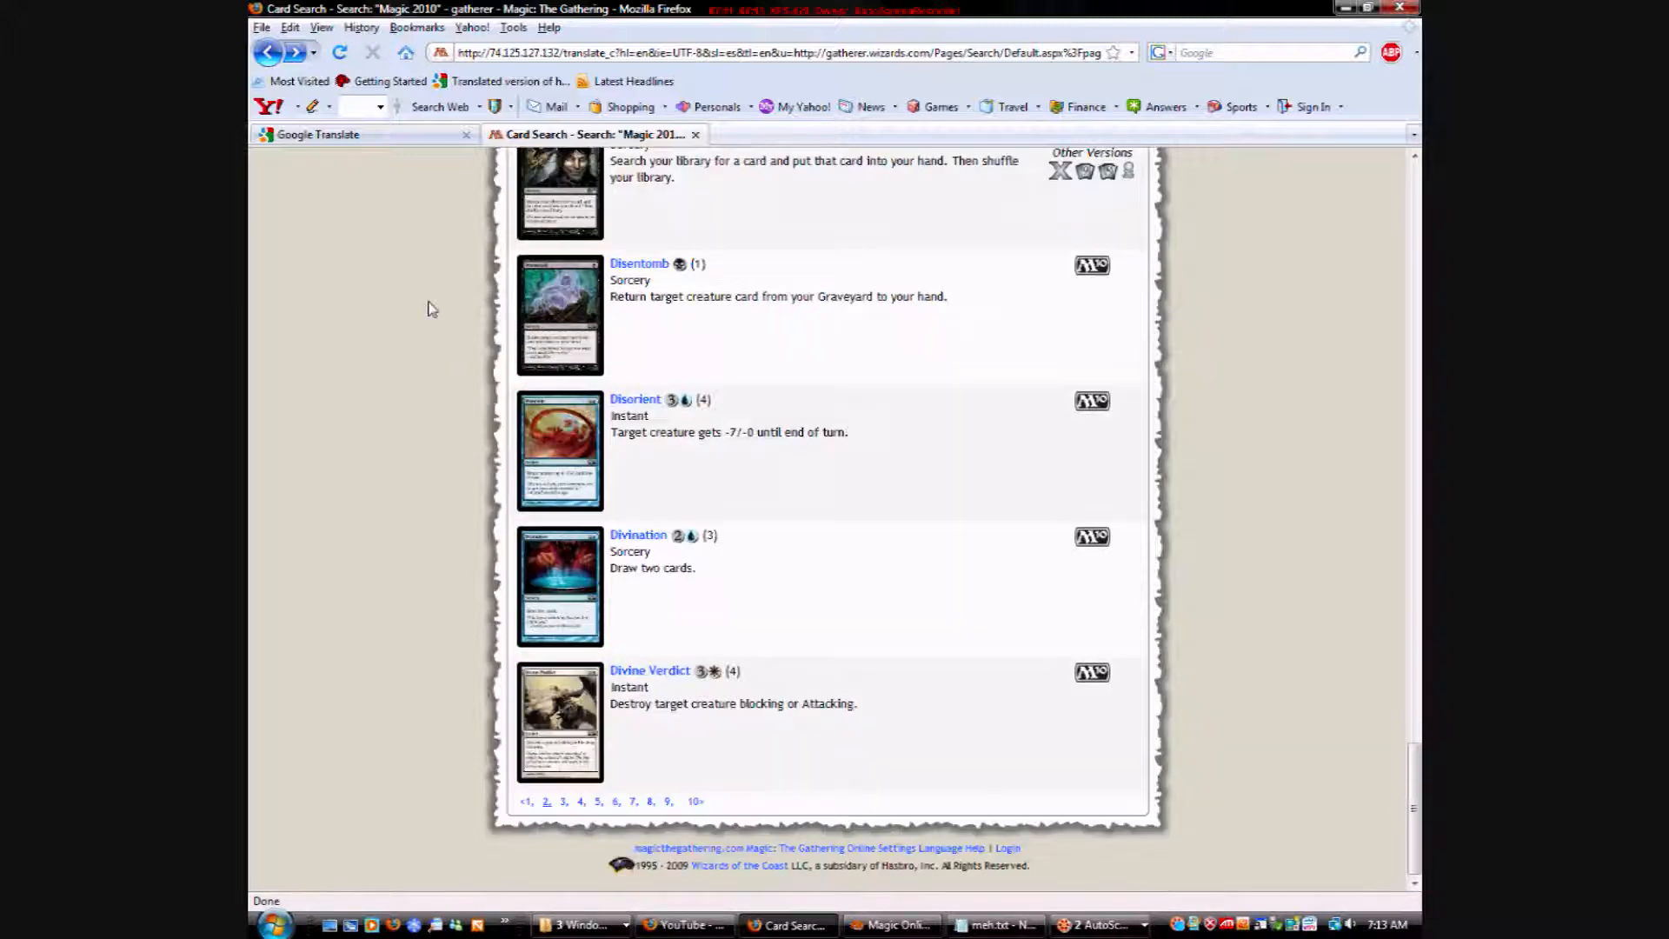
{"action": "mouse_move", "coordinate": [708, 233]}
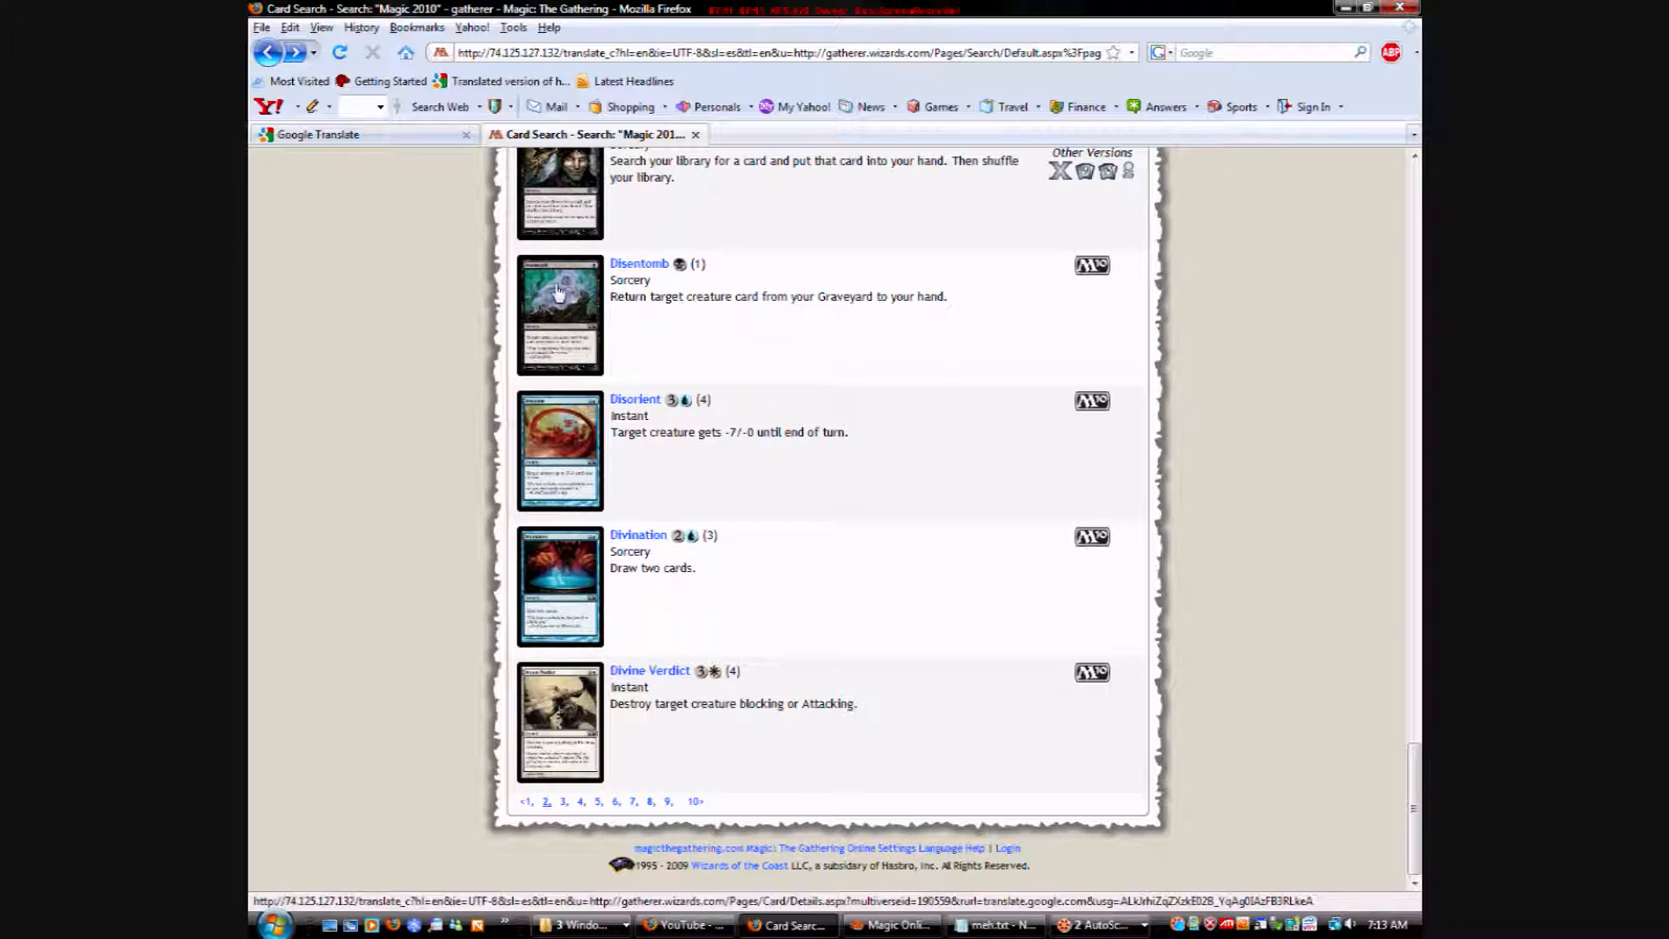
{"action": "mouse_move", "coordinate": [591, 303]}
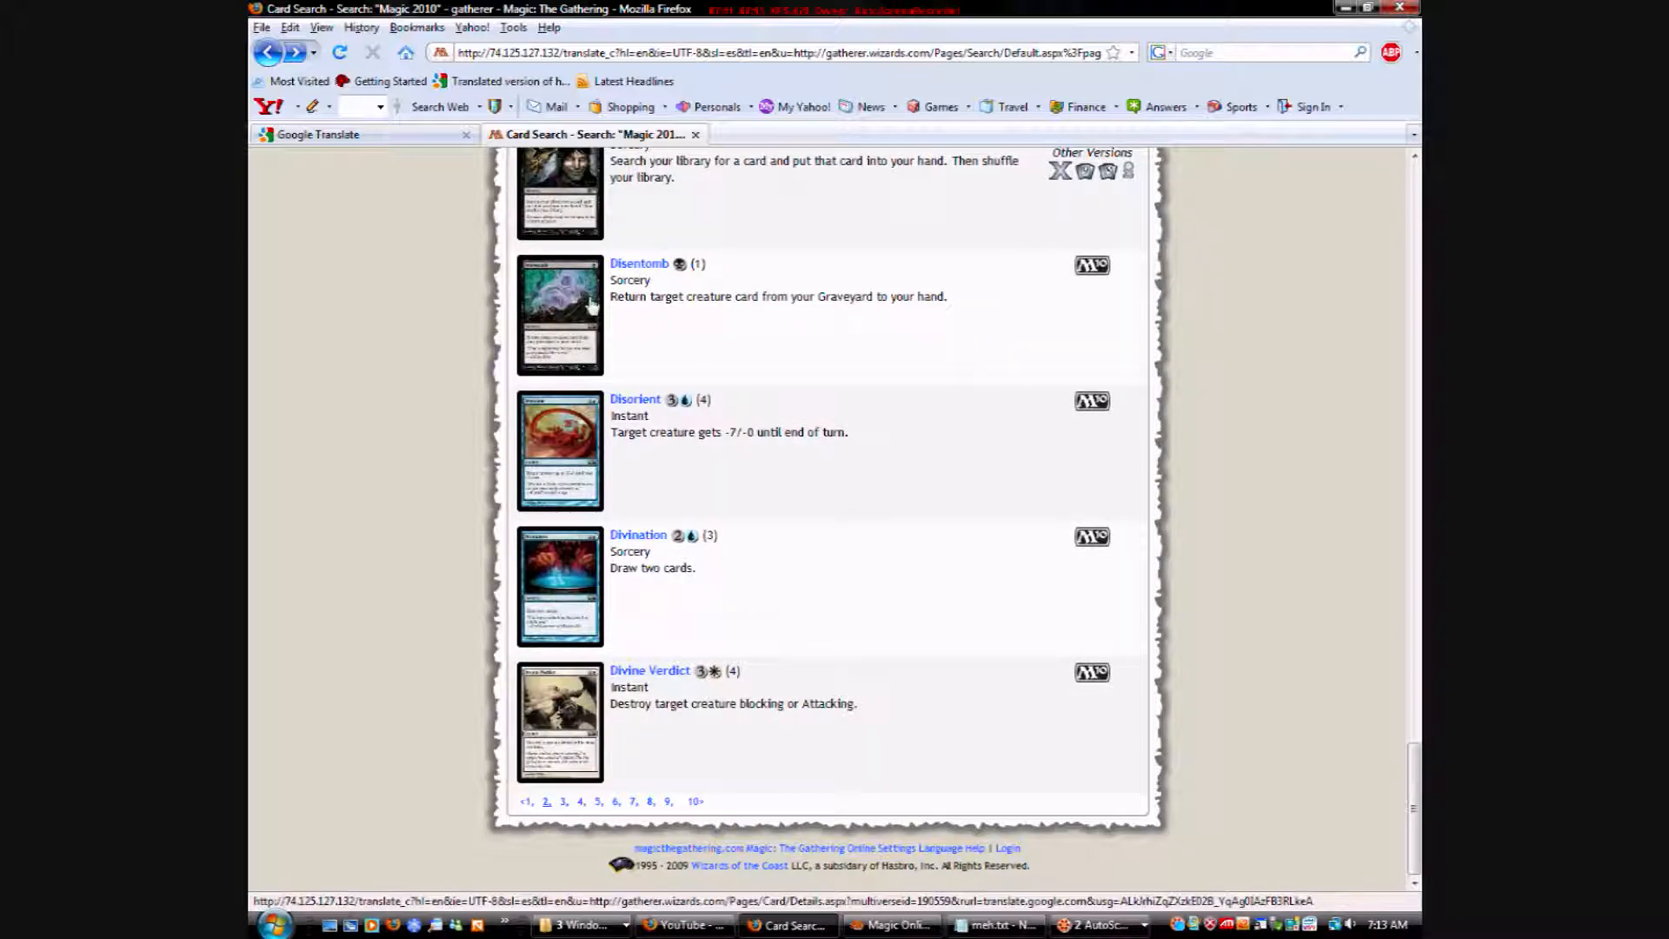
Select Disentomb in the Magic 2010 results to show its expansion, rarity and artist.
{"action": "left_click", "coordinate": [640, 262]}
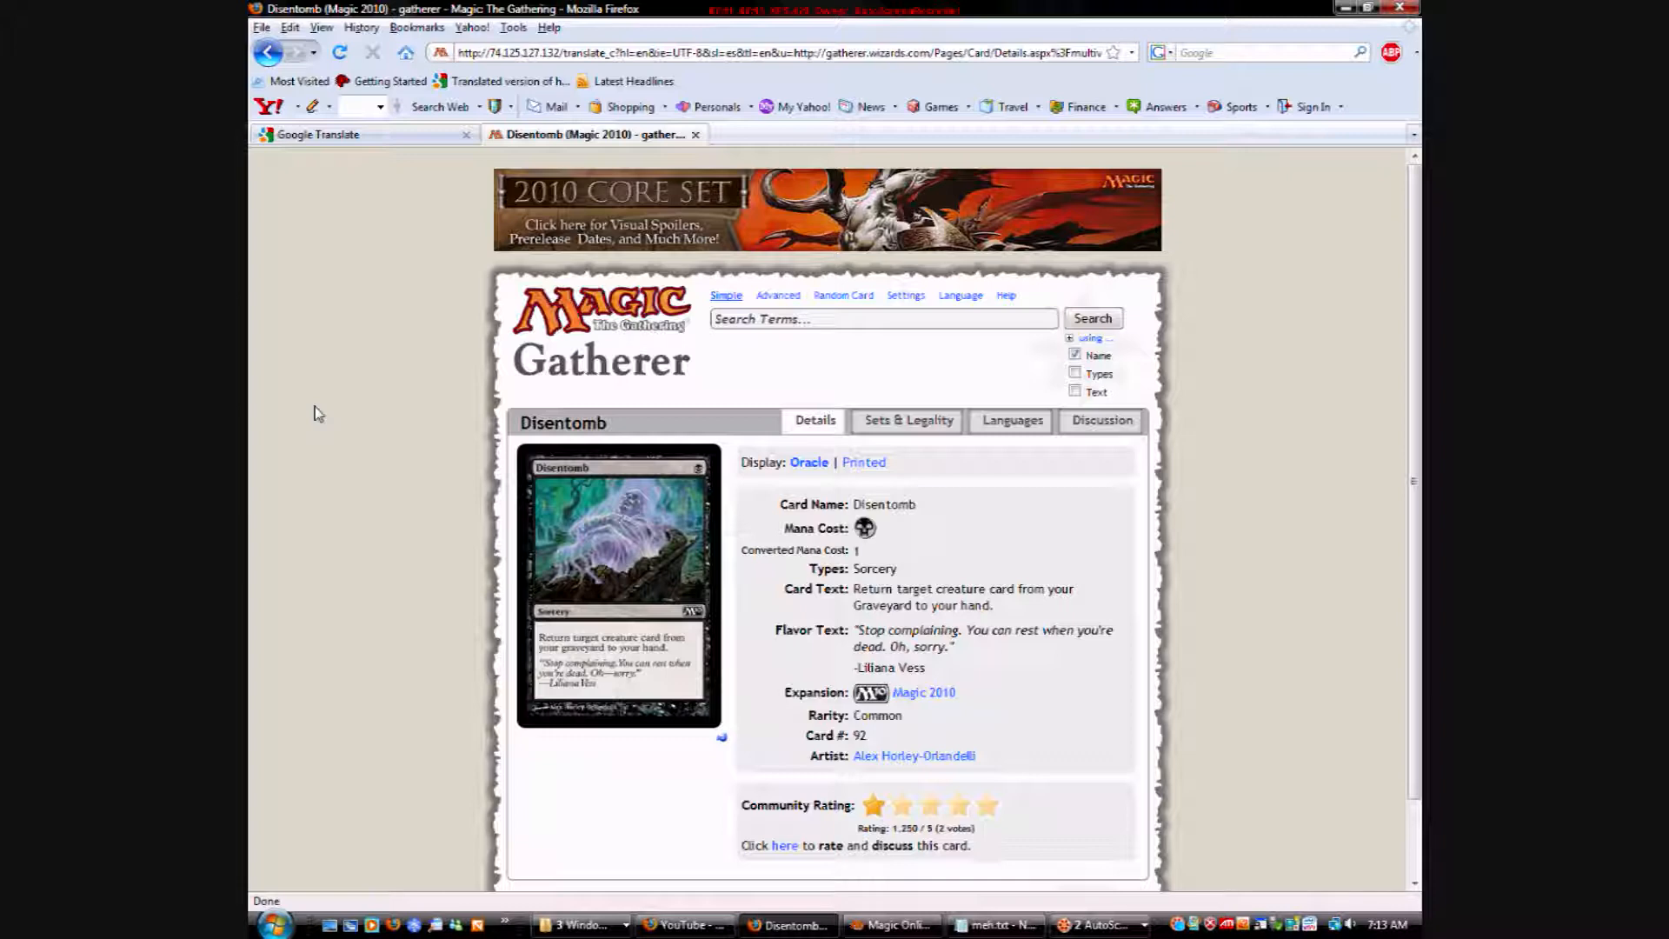
{"action": "mouse_move", "coordinate": [373, 599]}
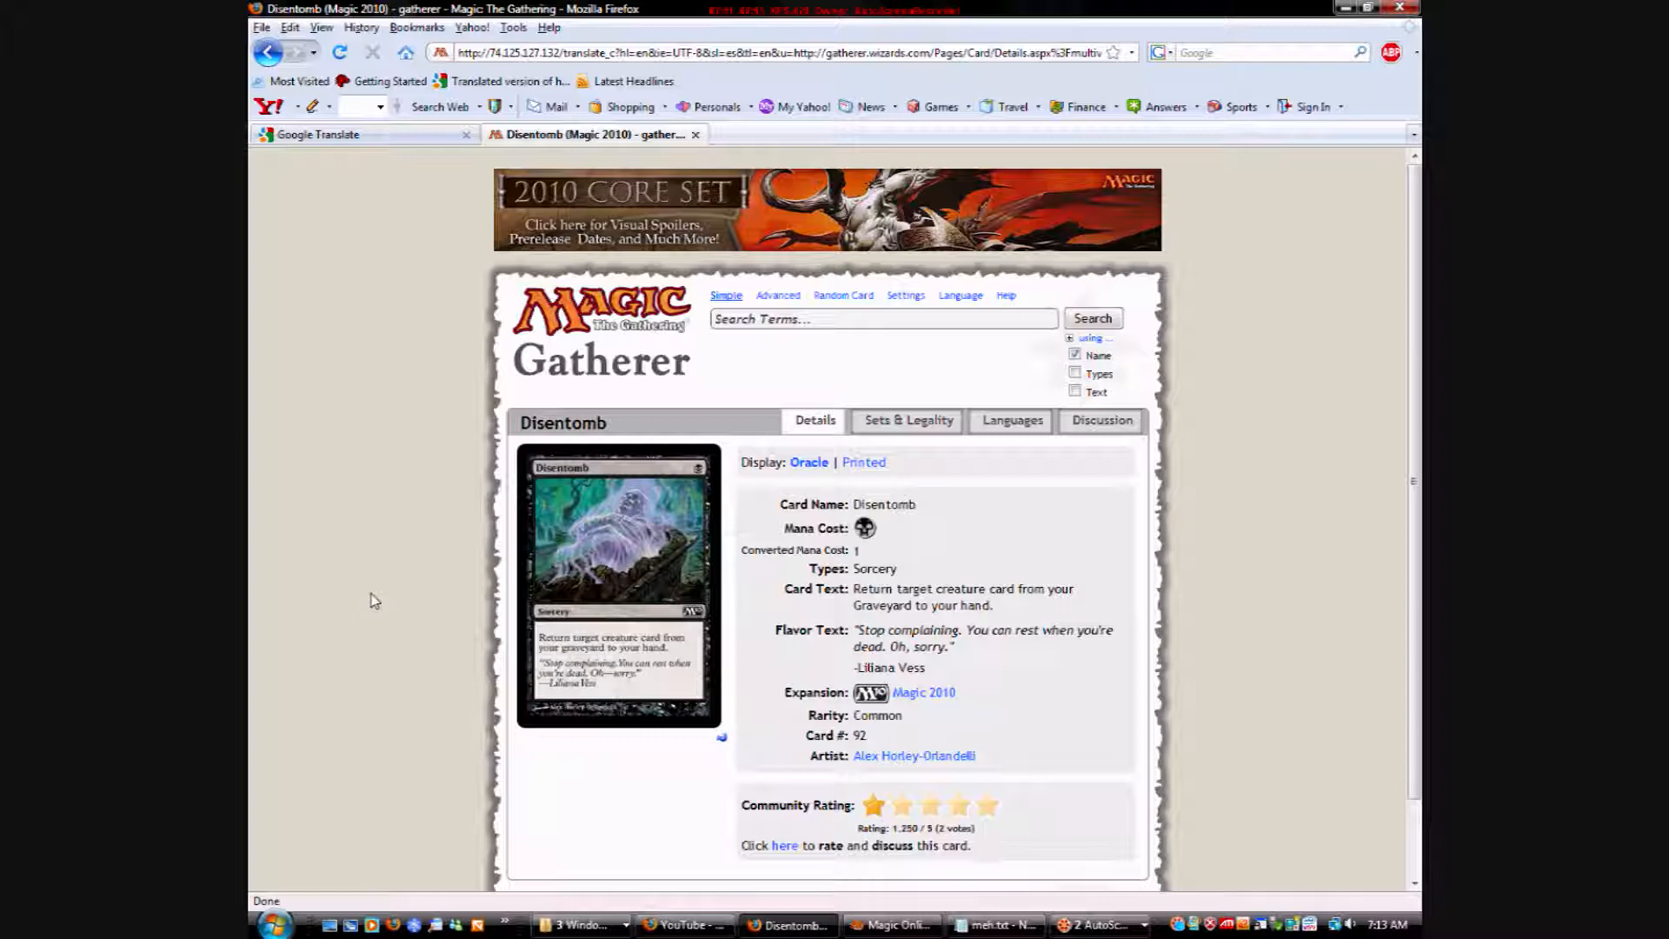
{"action": "mouse_move", "coordinate": [607, 468]}
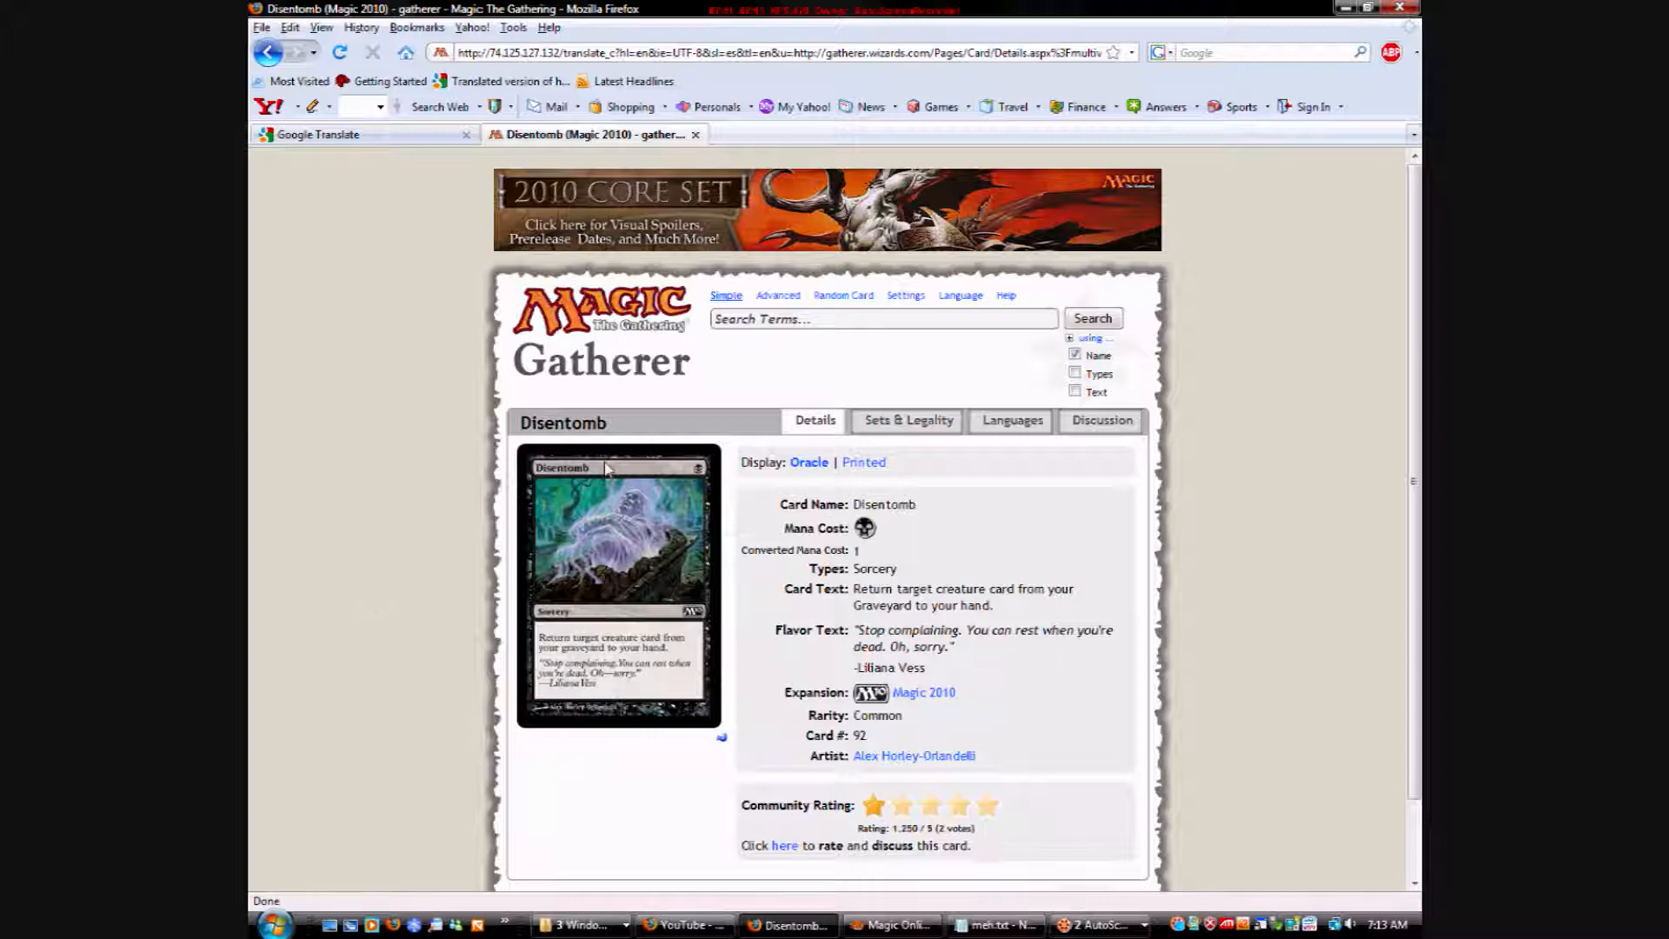
{"action": "mouse_move", "coordinate": [687, 564]}
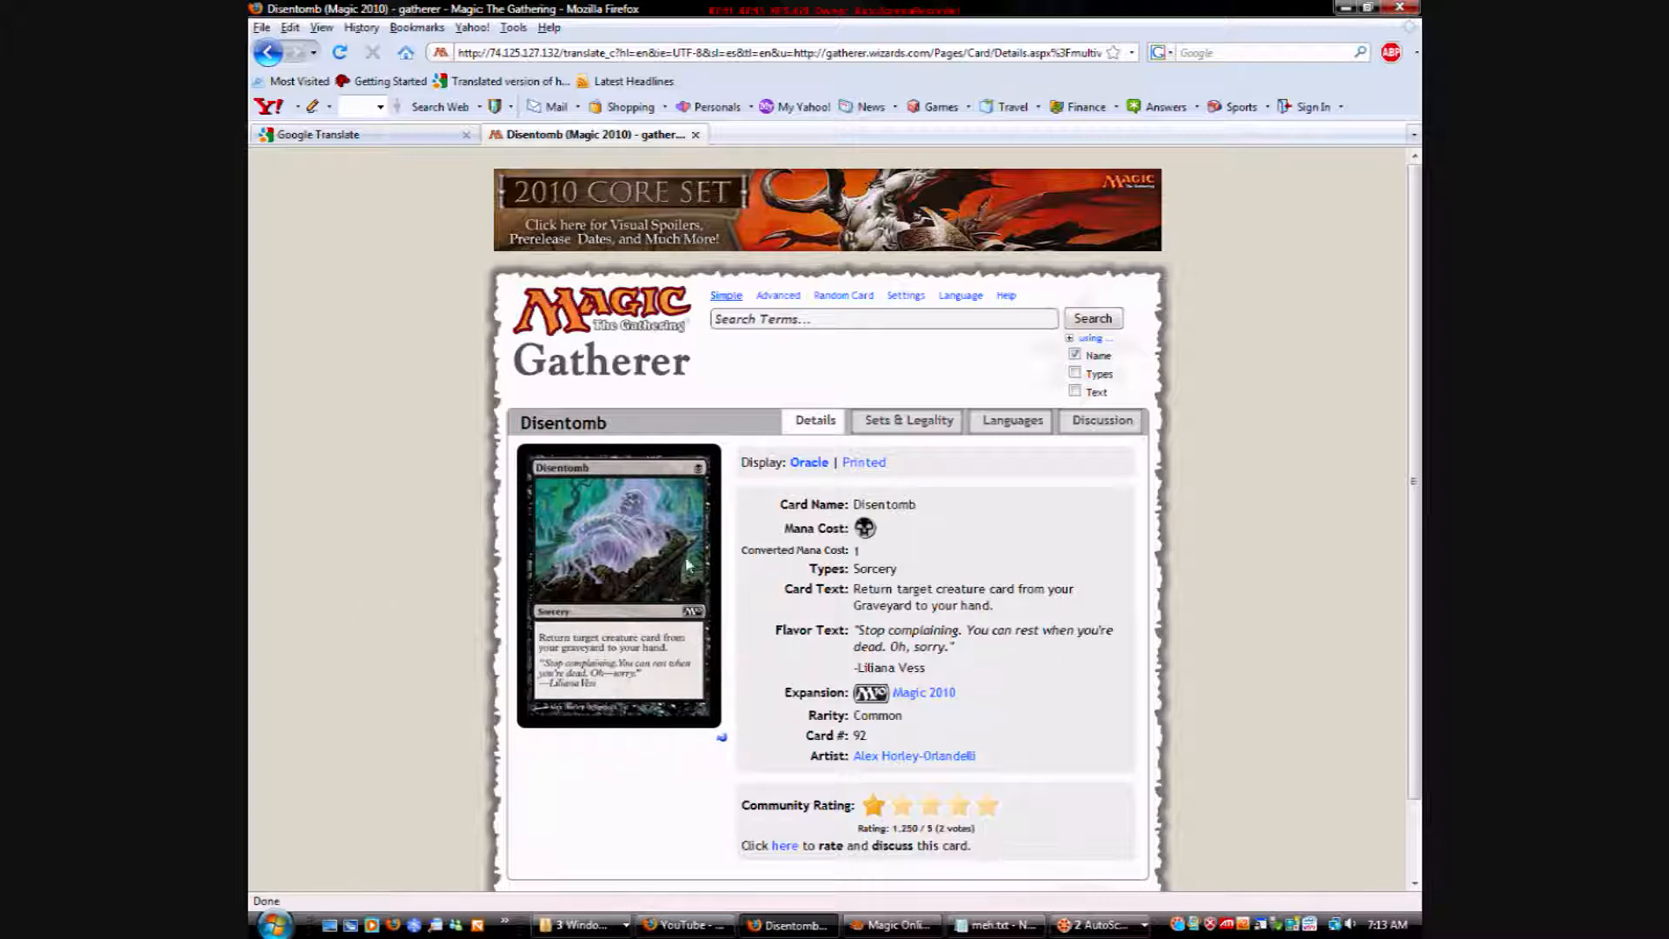
{"action": "mouse_move", "coordinate": [412, 270]}
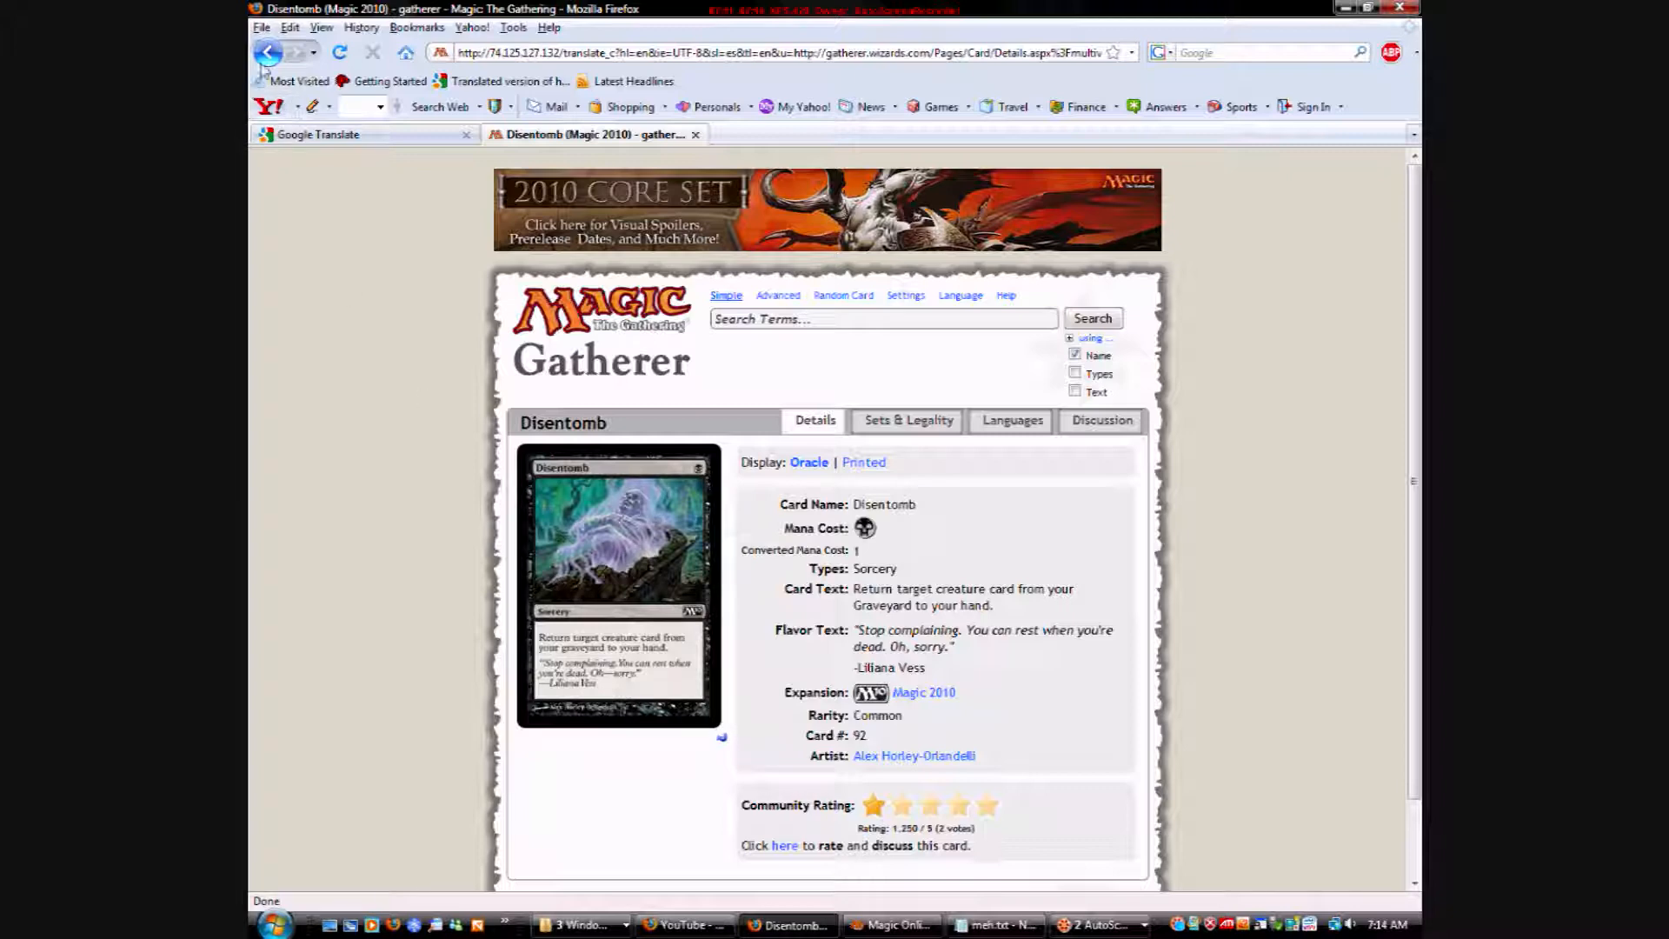
From the results, view Disorient's detail page (Common rarity, artist), then return to the list.
{"action": "left_click", "coordinate": [269, 52]}
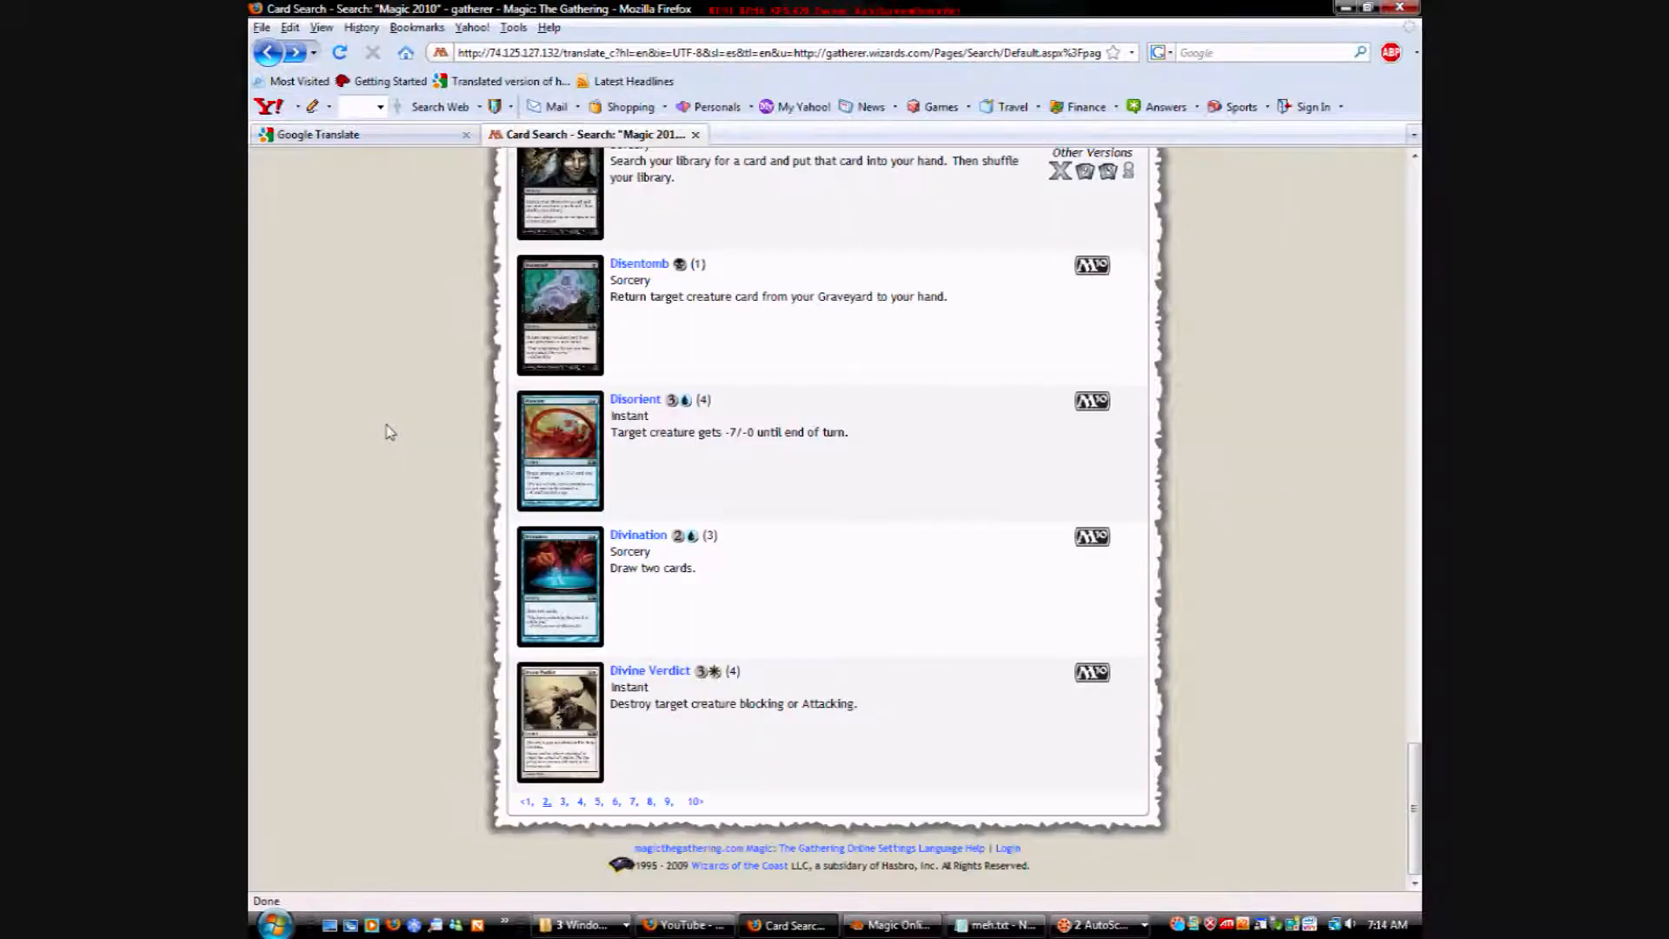
{"action": "mouse_move", "coordinate": [745, 397]}
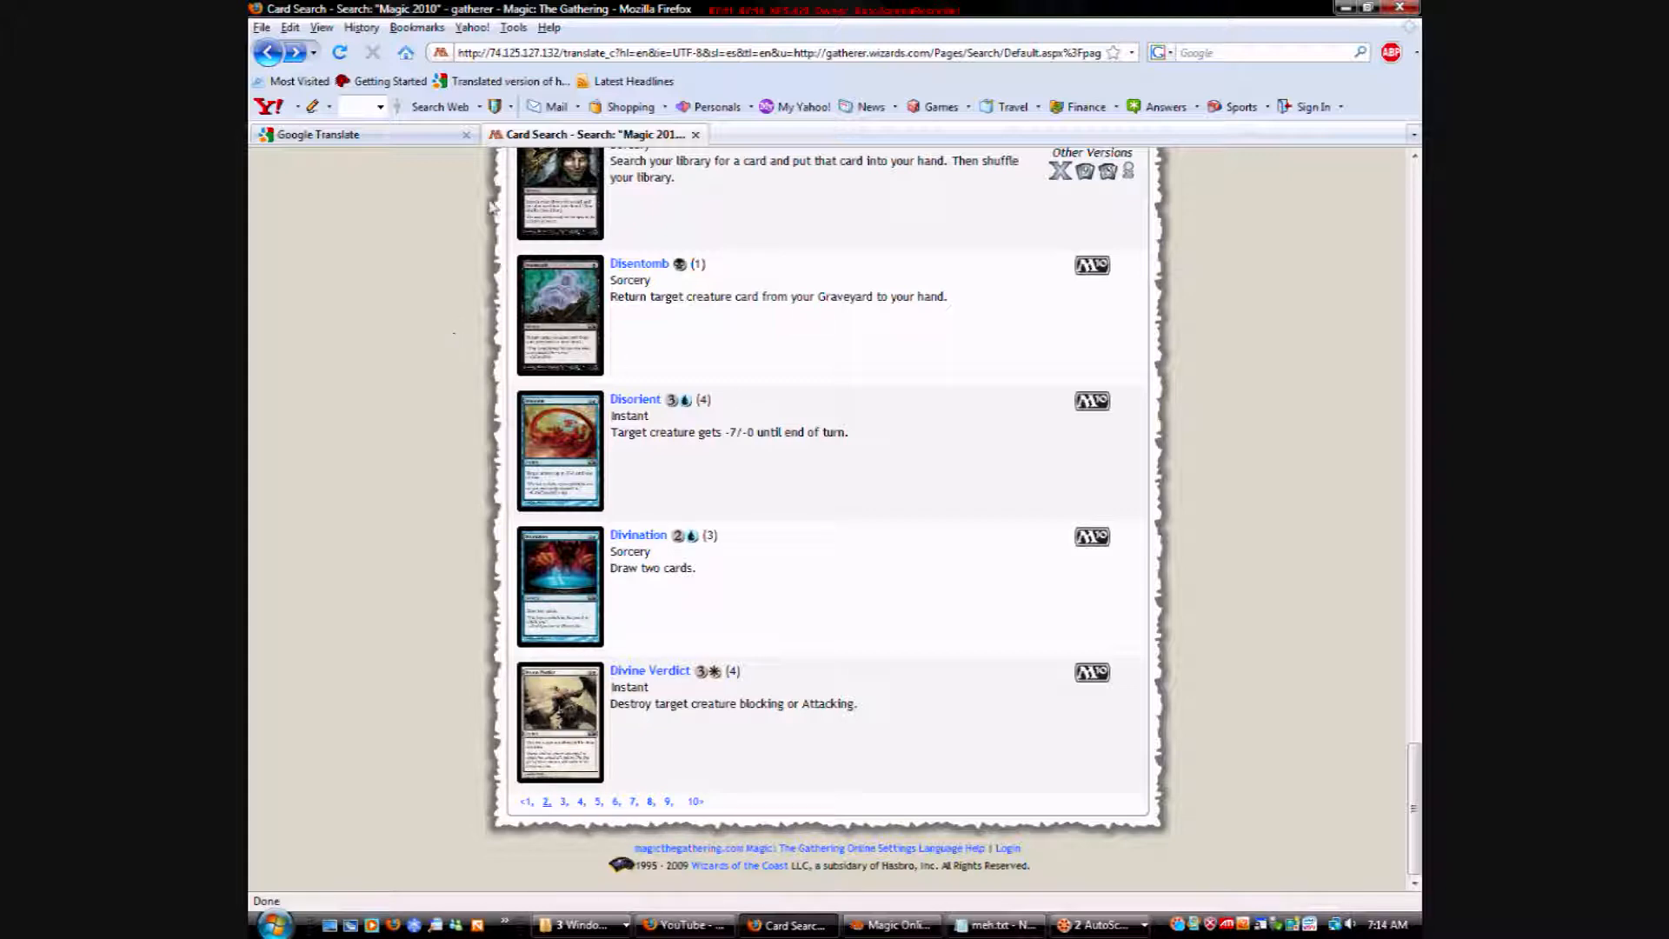
{"action": "left_click", "coordinate": [559, 450]}
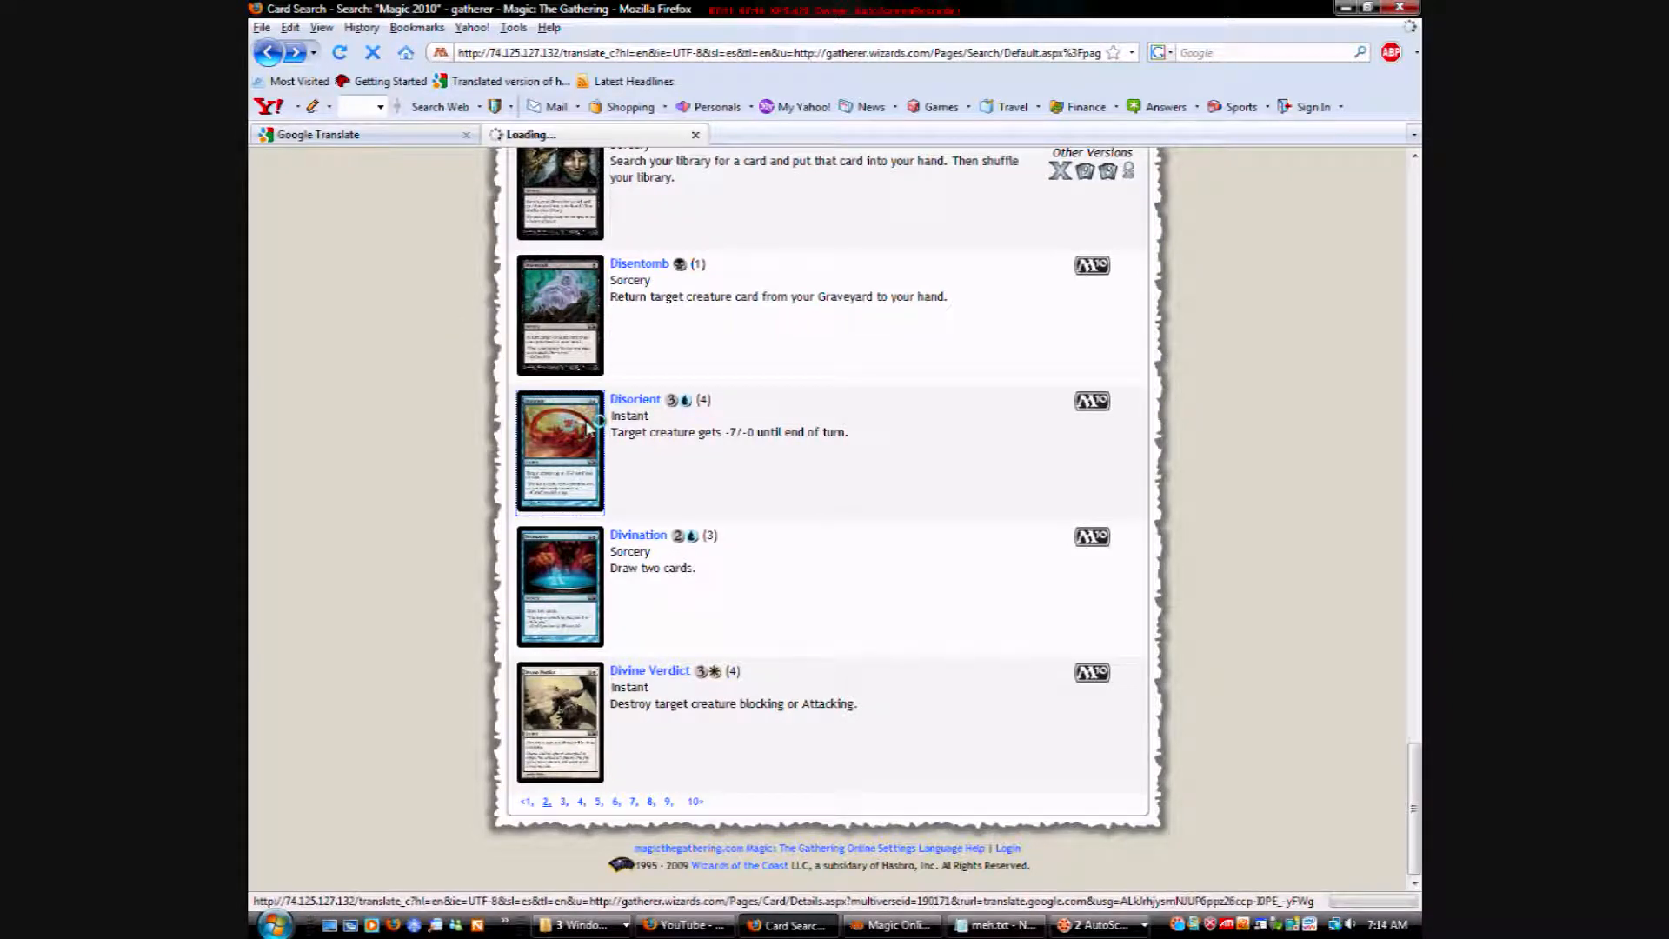
{"action": "left_click", "coordinate": [635, 398]}
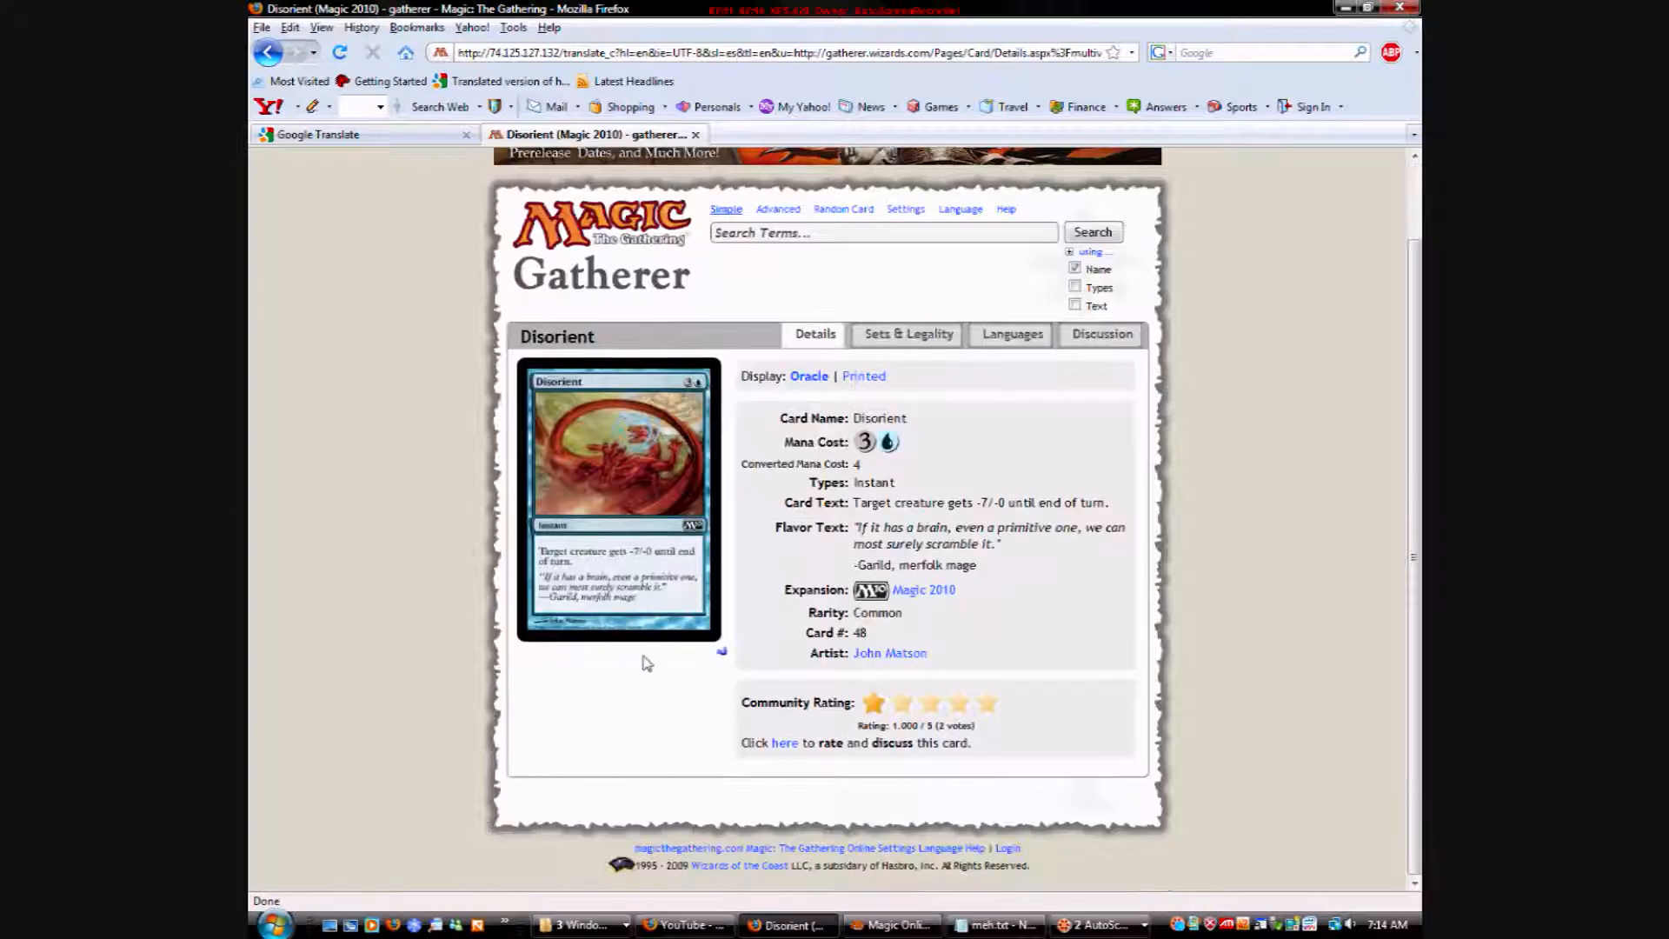
{"action": "mouse_move", "coordinate": [545, 685]}
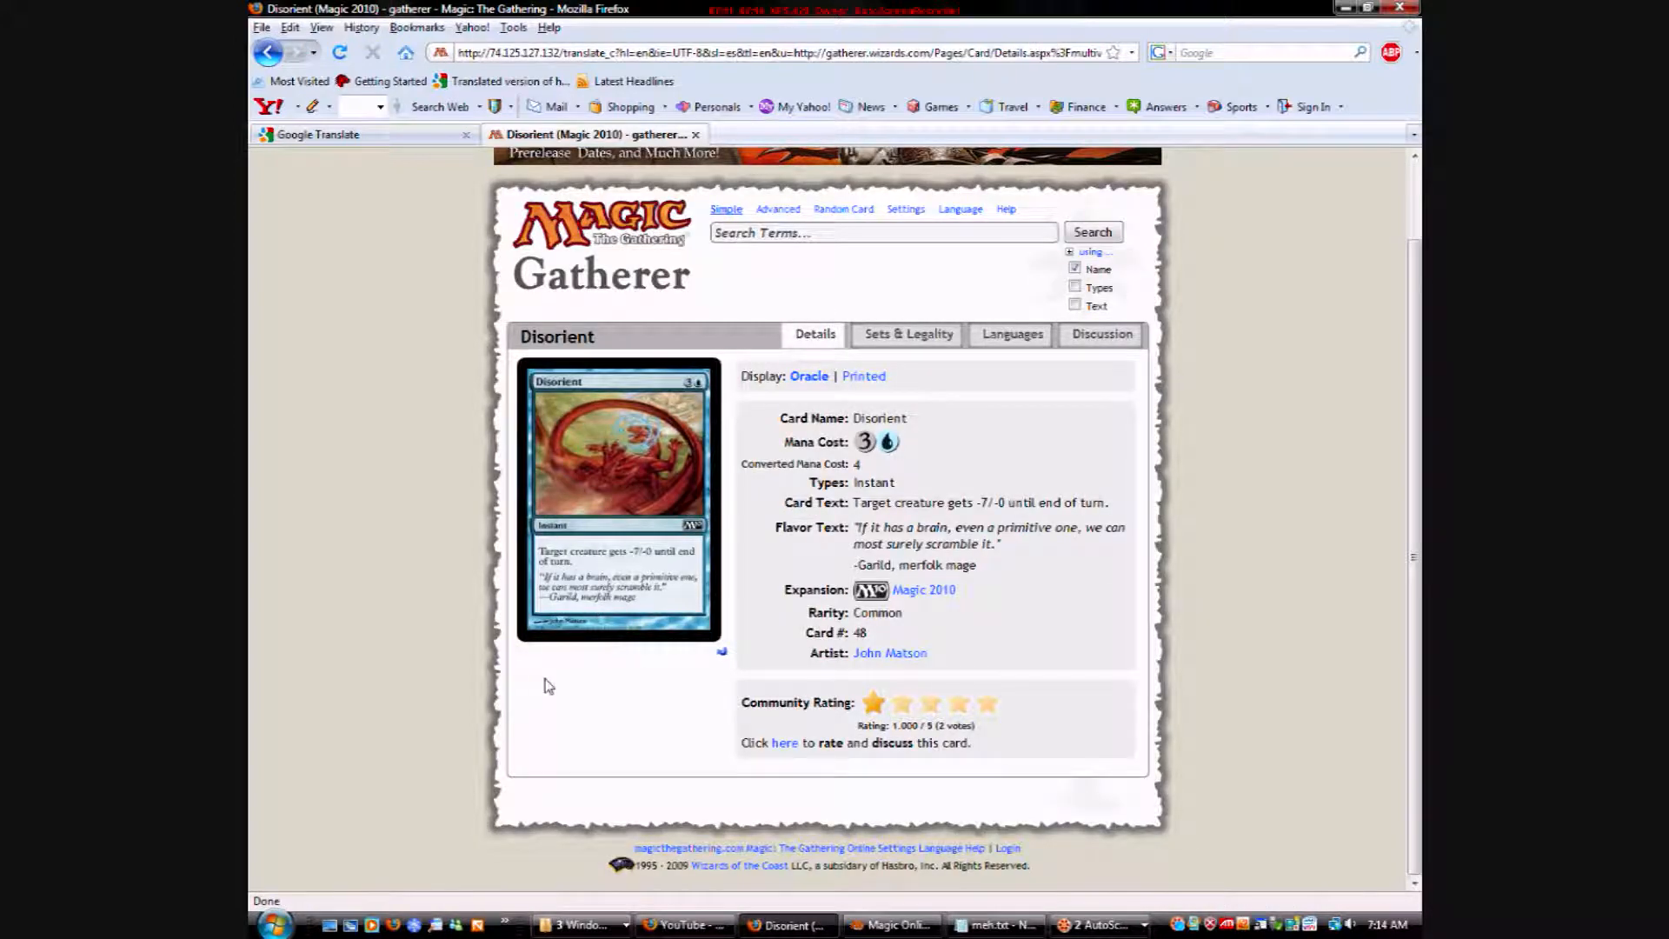
{"action": "mouse_move", "coordinate": [639, 682]}
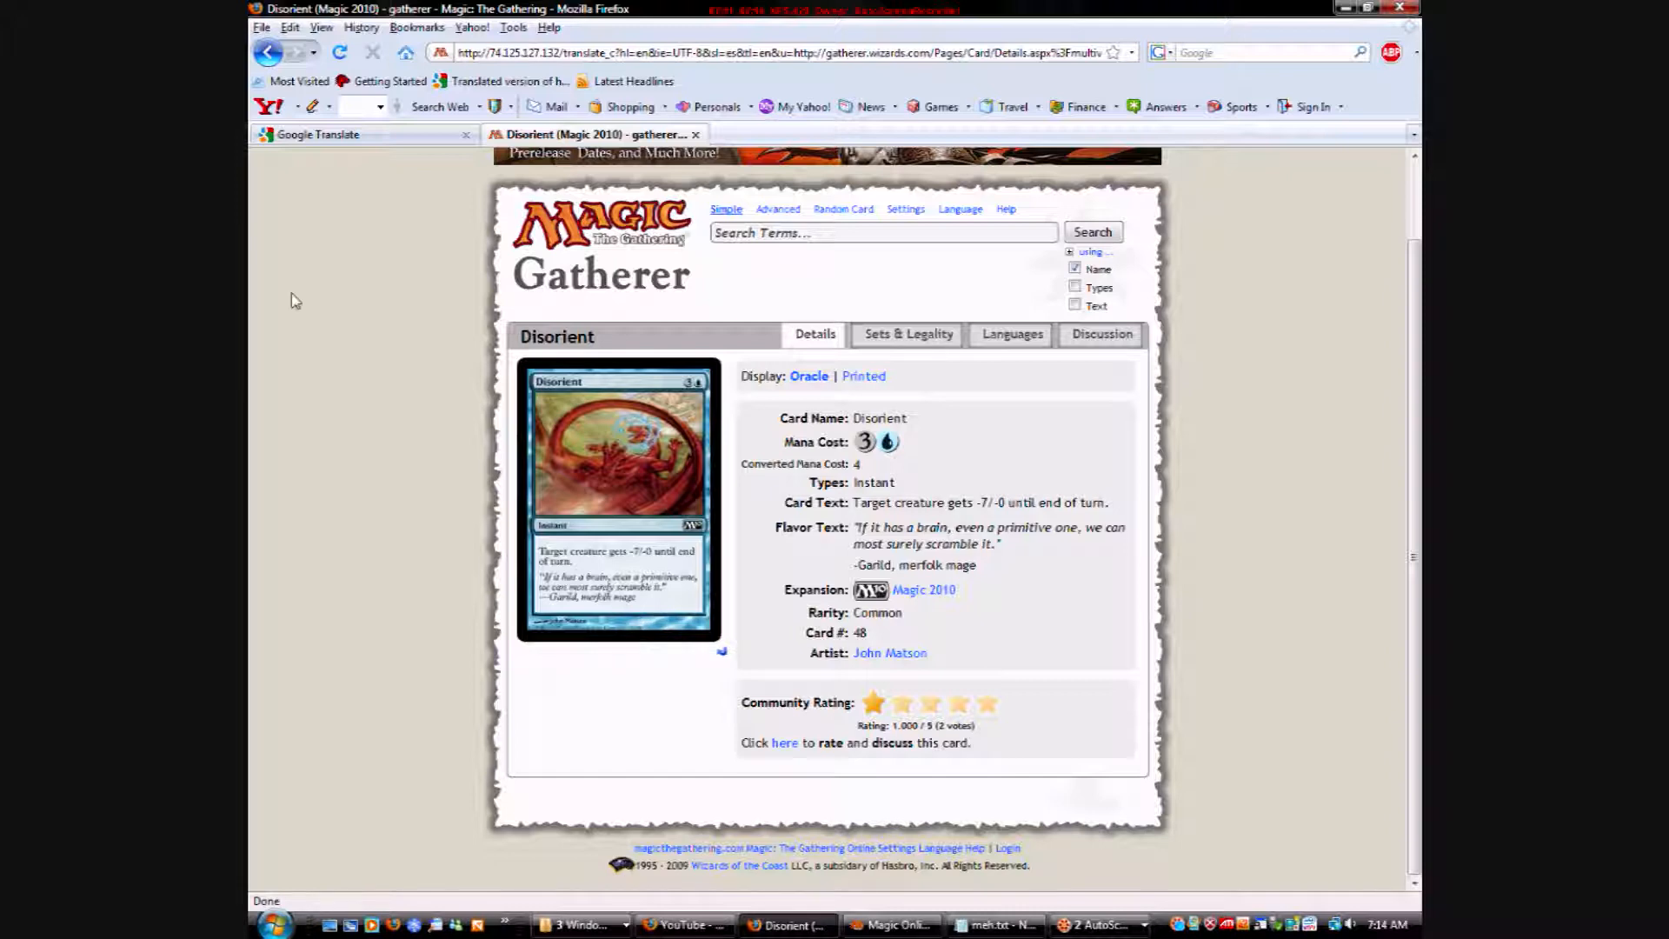
{"action": "mouse_move", "coordinate": [268, 53]}
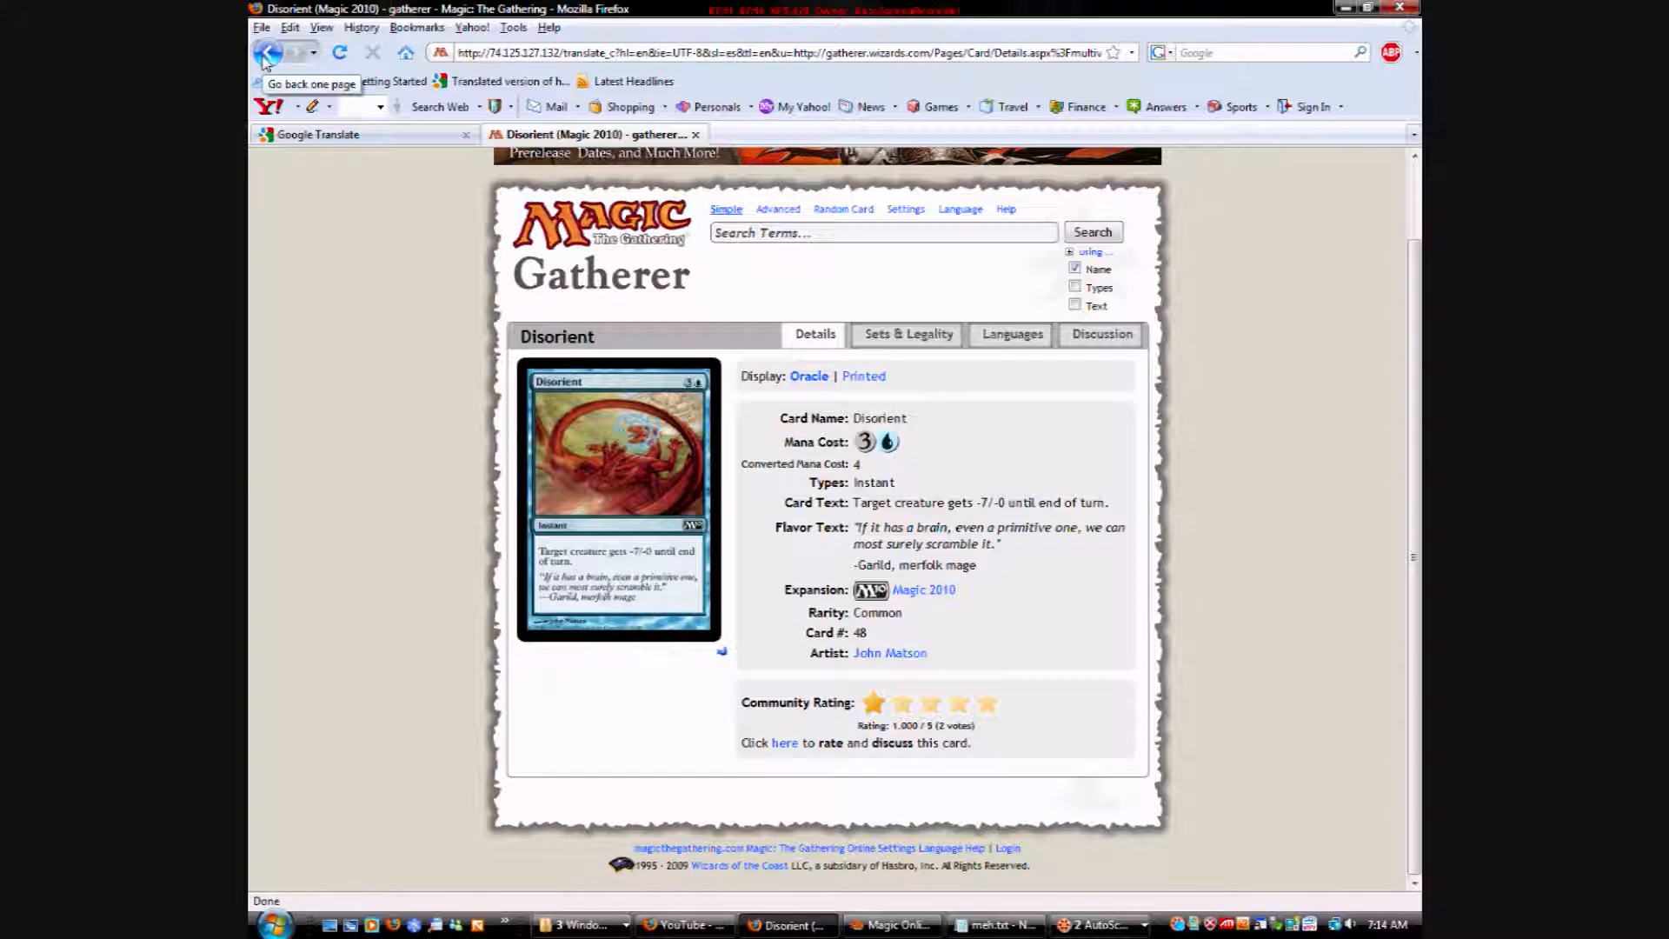
{"action": "left_click", "coordinate": [266, 53]}
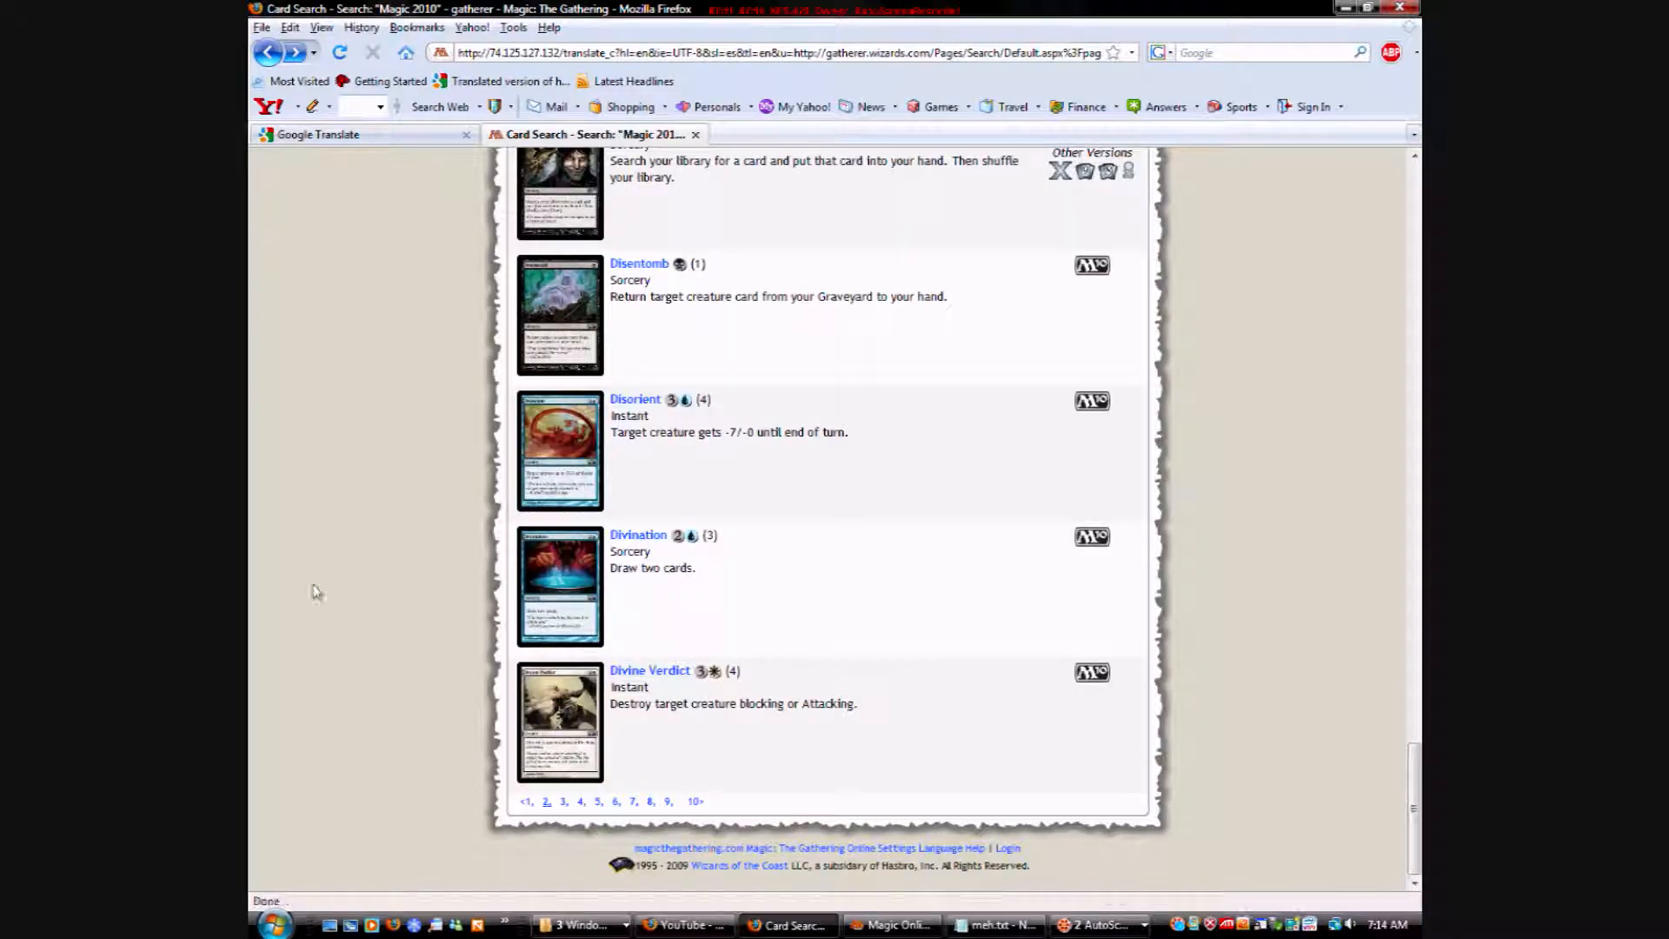
{"action": "left_click", "coordinate": [638, 534]}
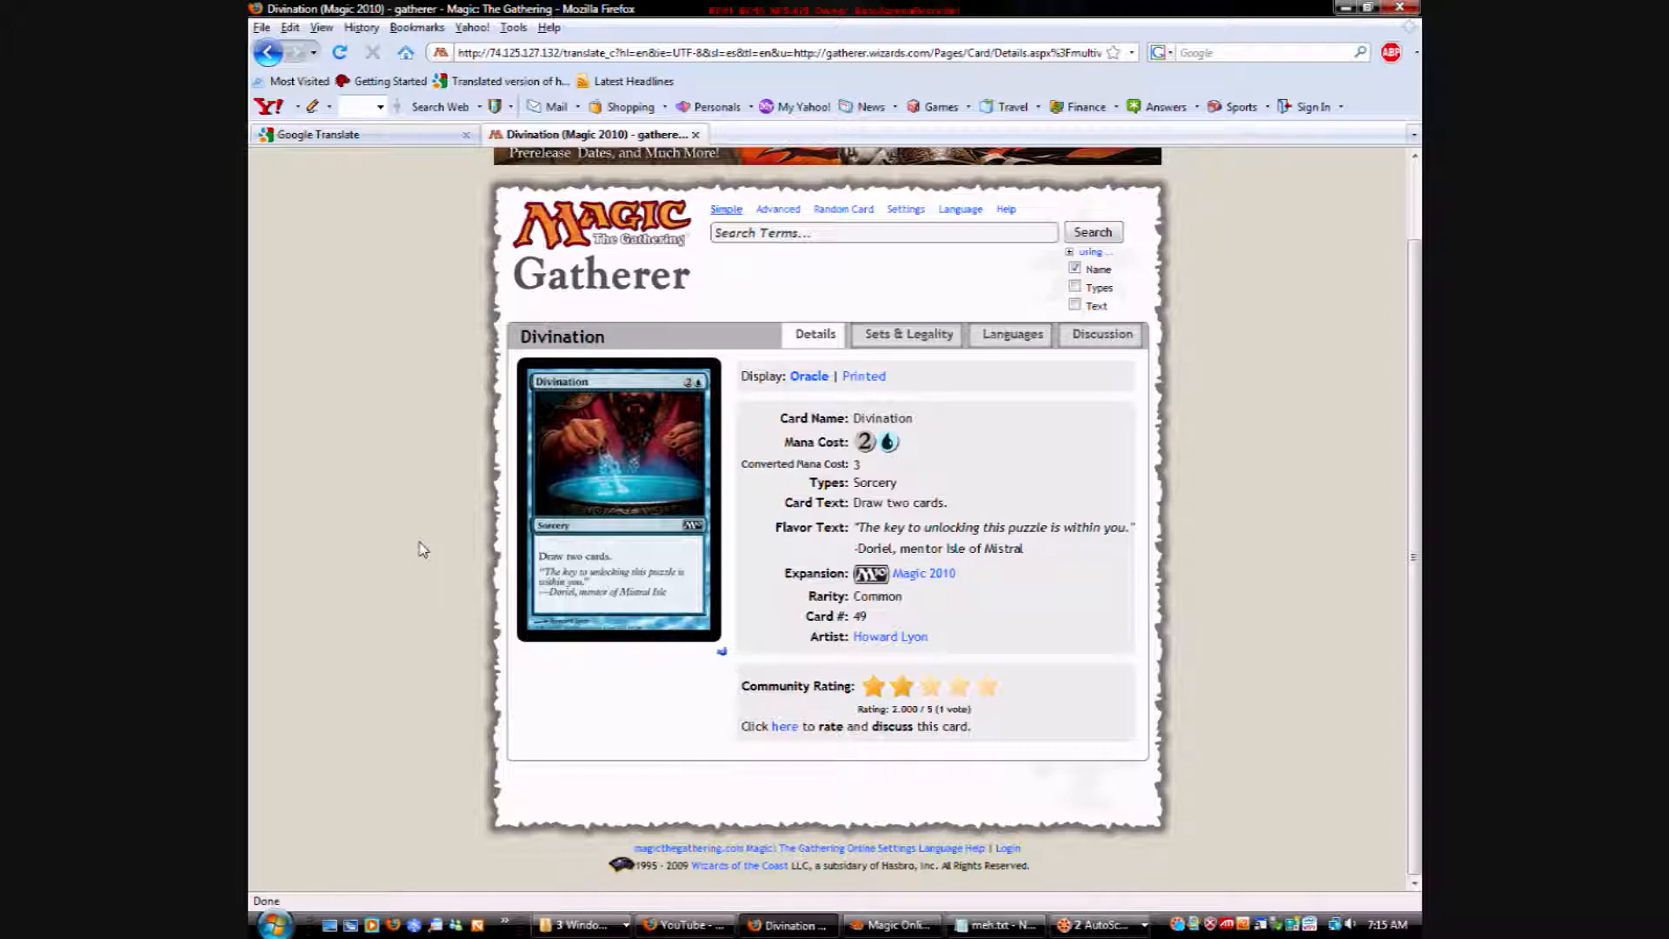
{"action": "mouse_move", "coordinate": [447, 465]}
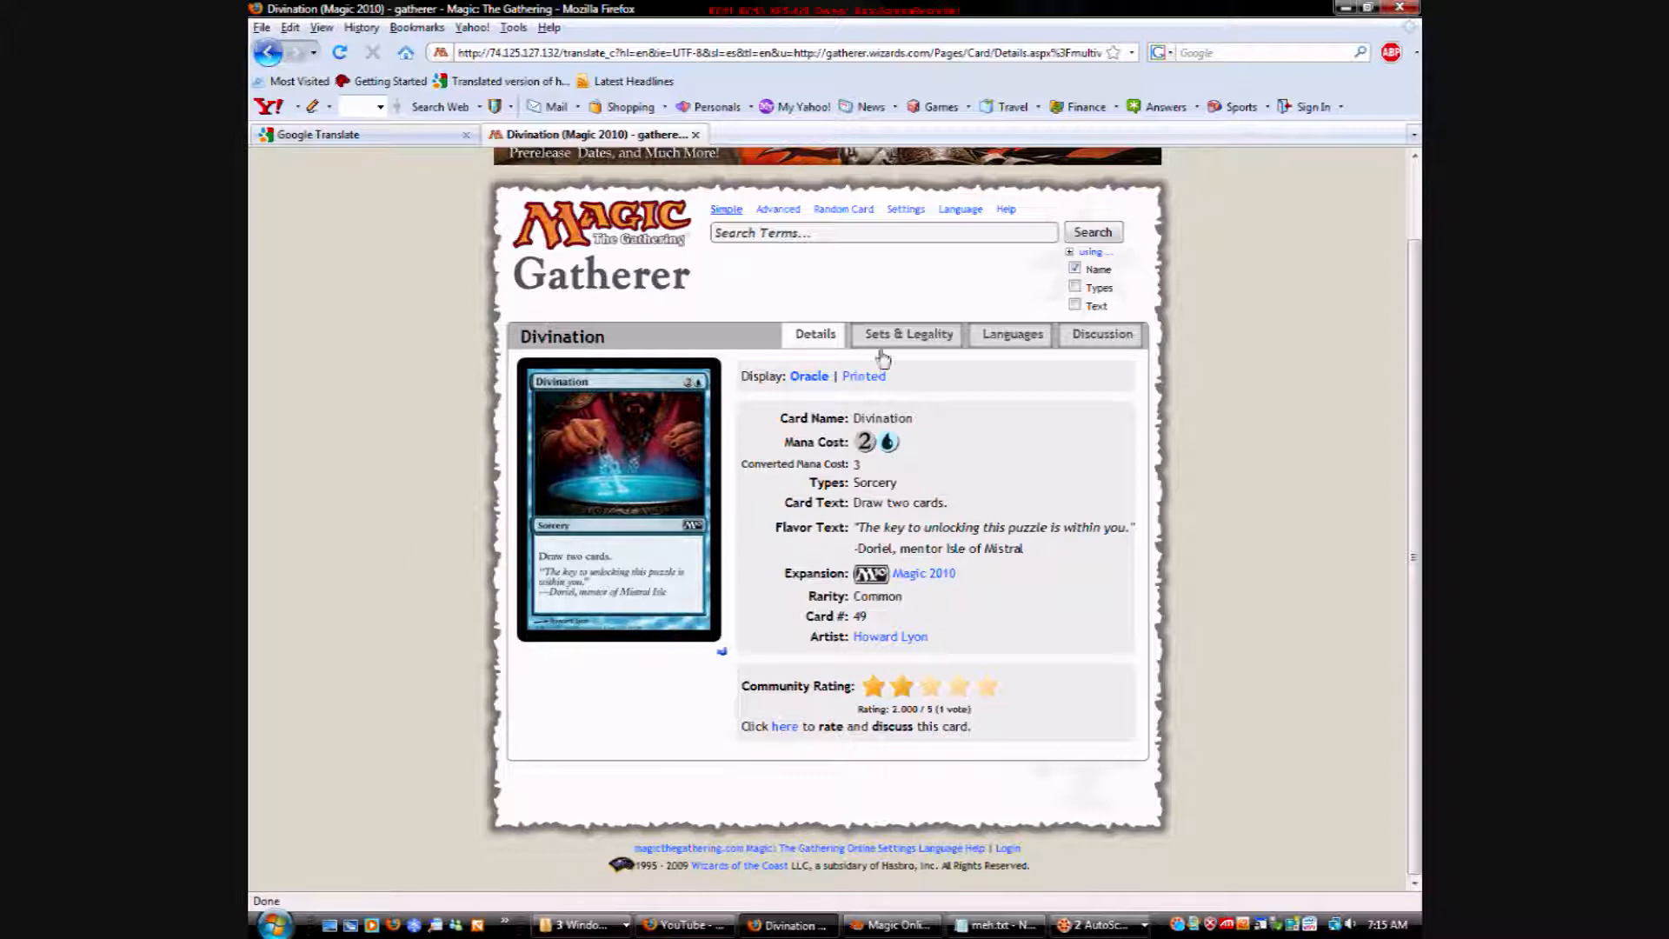
{"action": "mouse_move", "coordinate": [755, 798]}
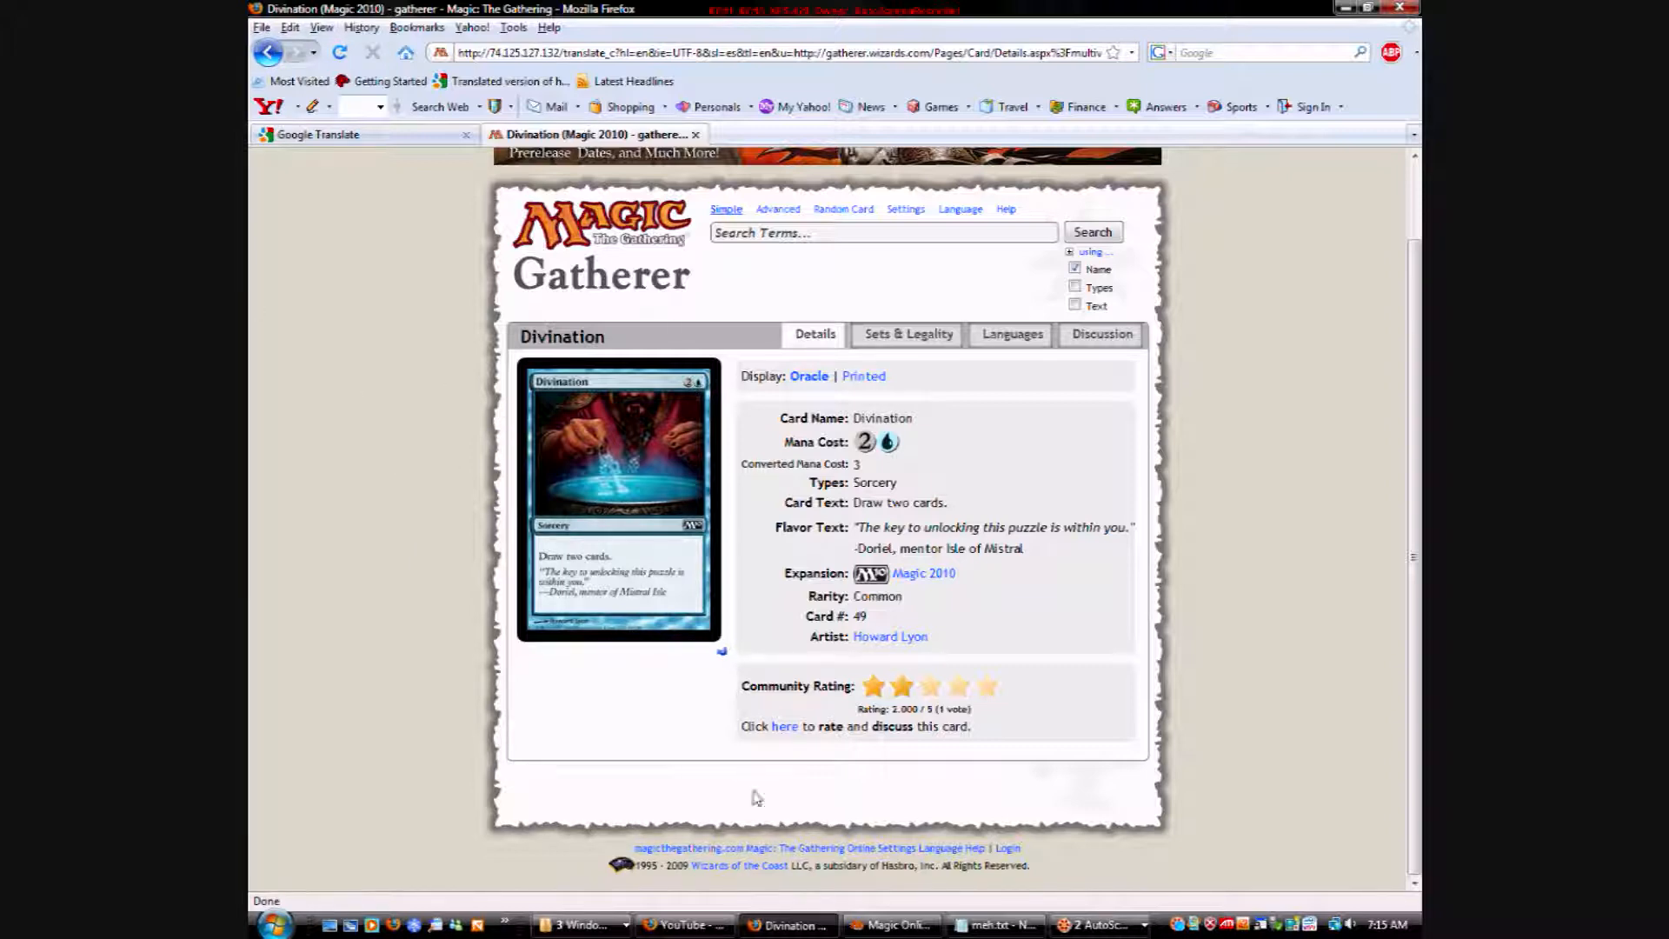
{"action": "mouse_move", "coordinate": [612, 465]}
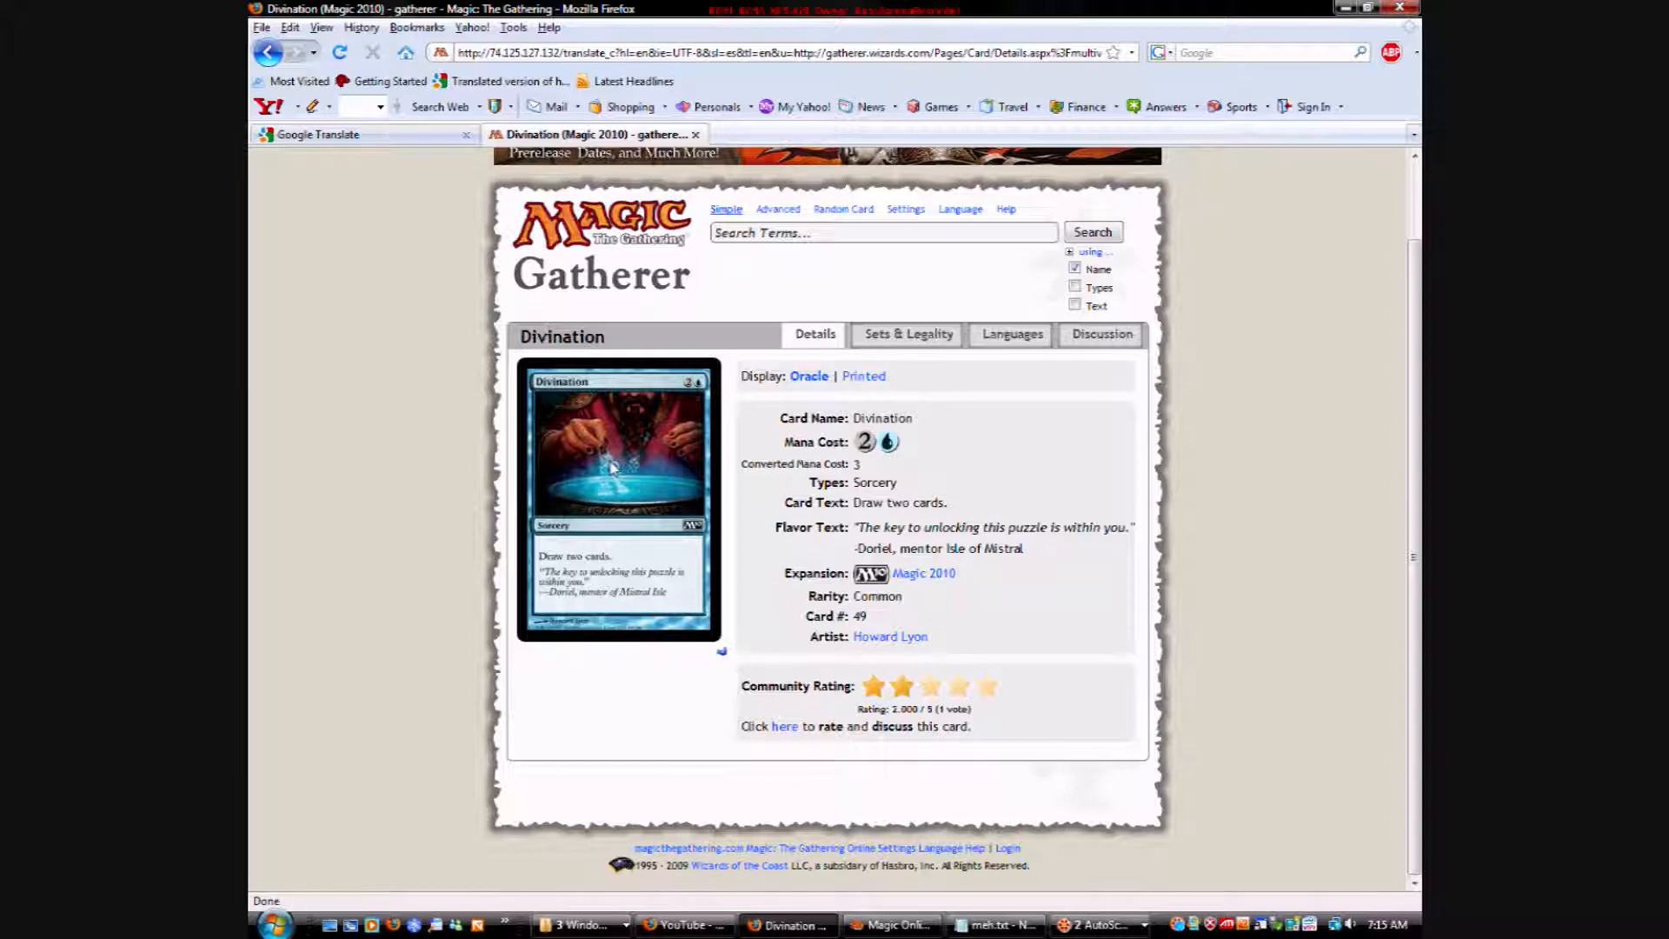
{"action": "left_click", "coordinate": [268, 52]}
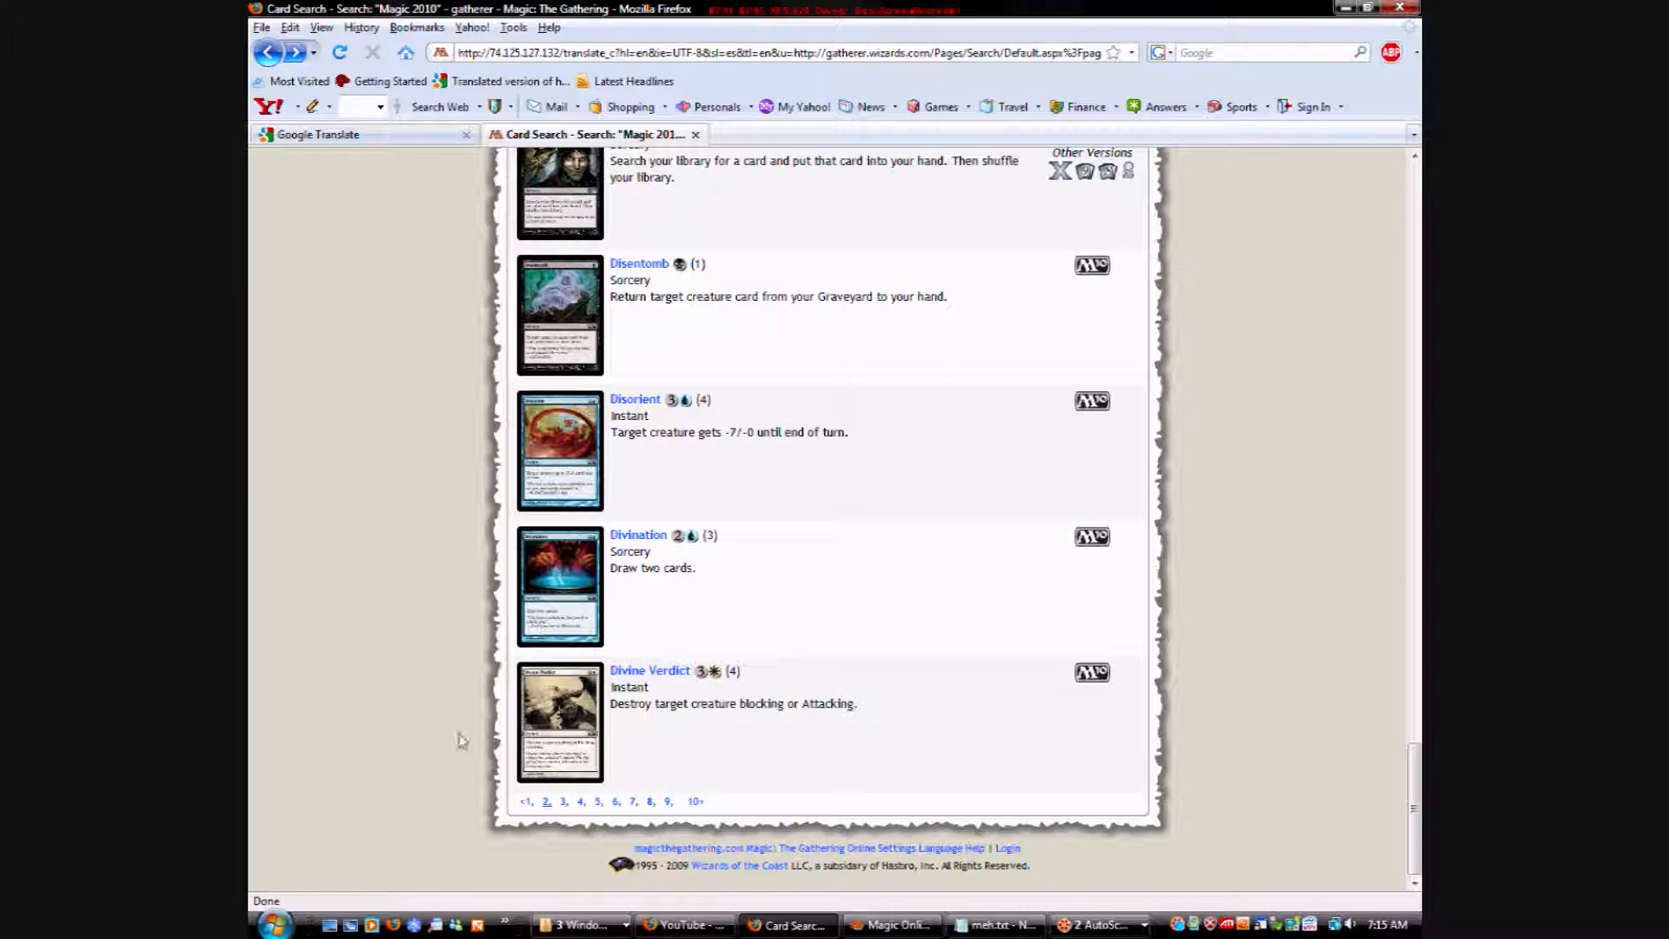
{"action": "mouse_move", "coordinate": [574, 596]}
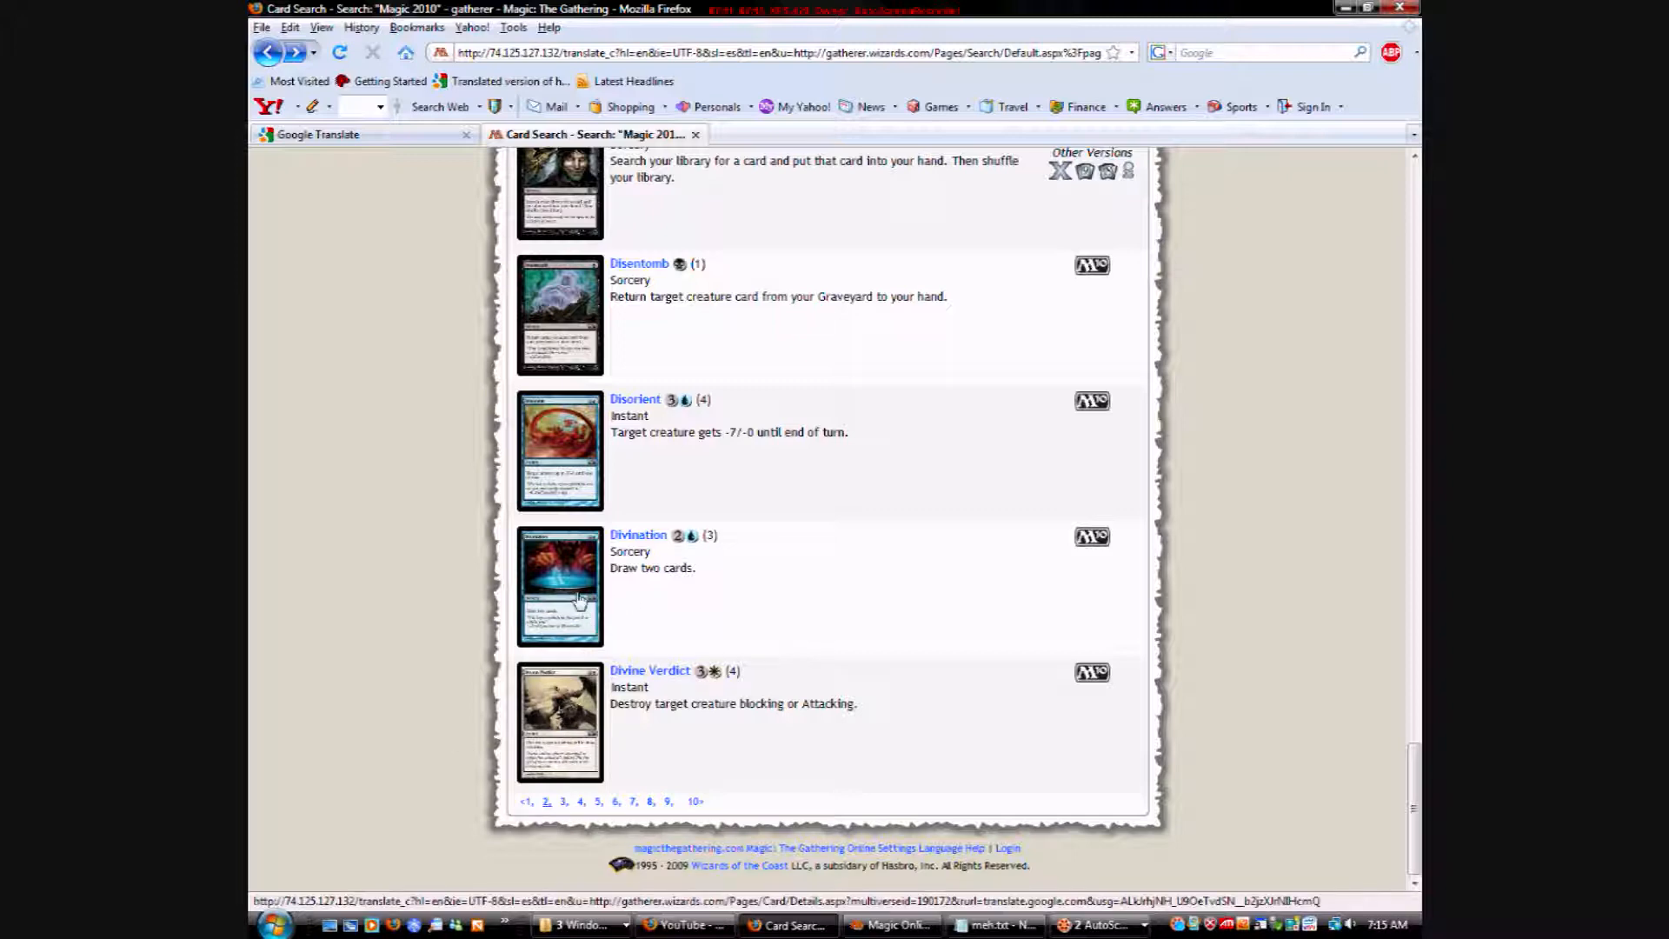
View Divine Verdict's detail page, showing Common rarity and artist, then return to the results.
{"action": "left_click", "coordinate": [649, 670]}
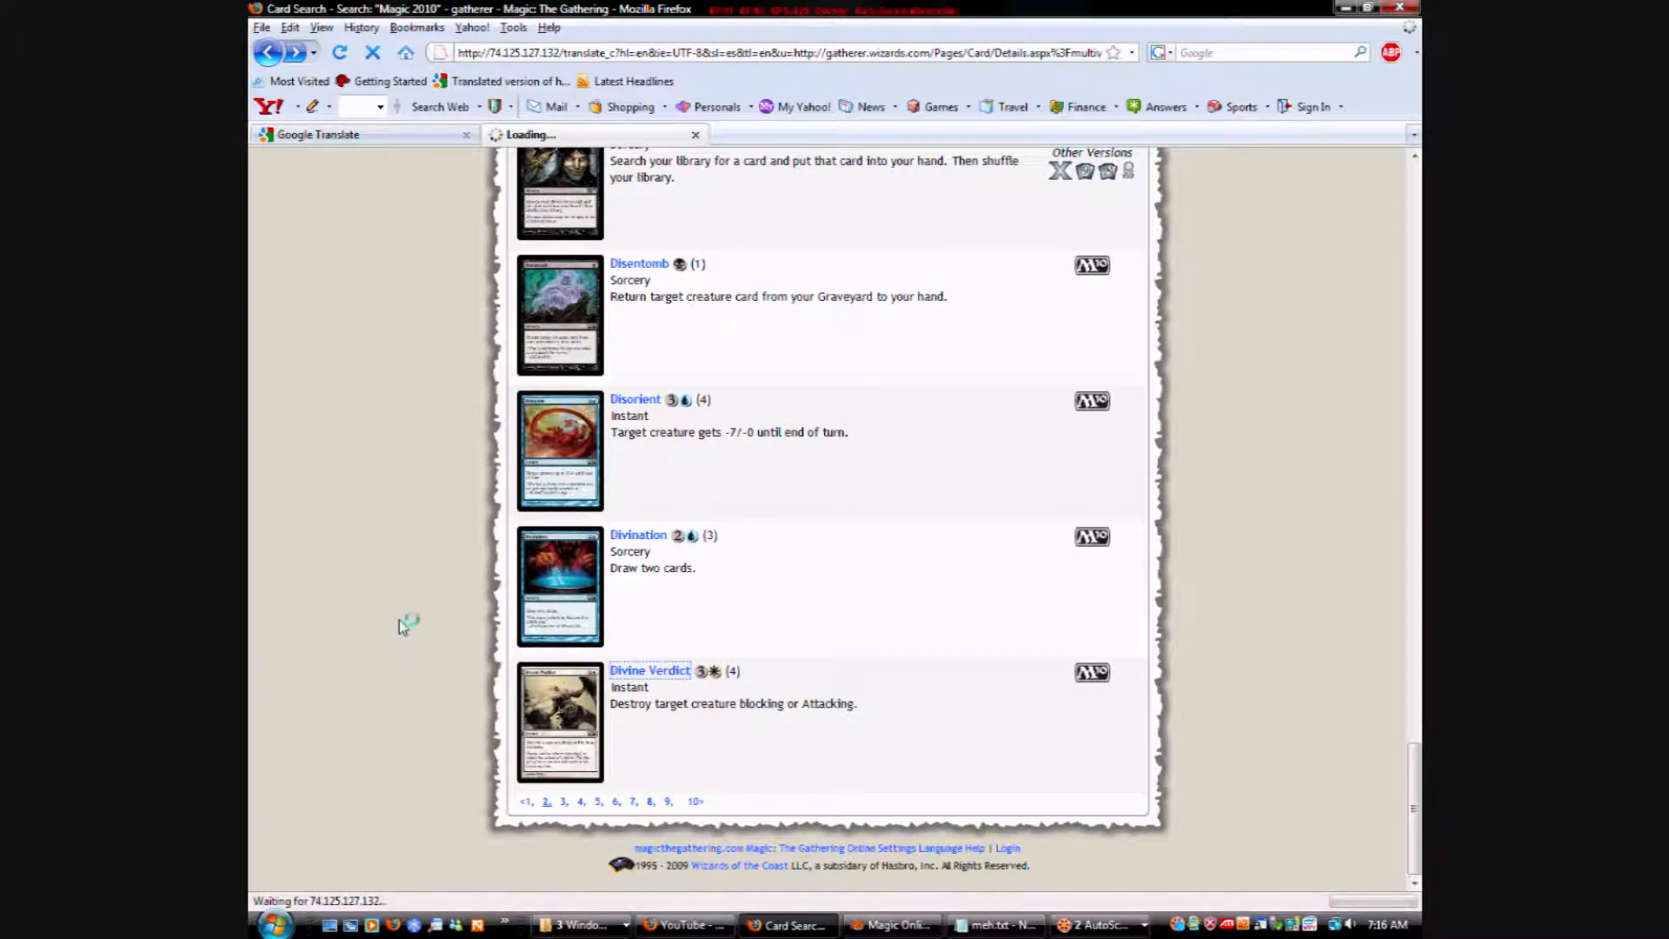
{"action": "left_click", "coordinate": [648, 670]}
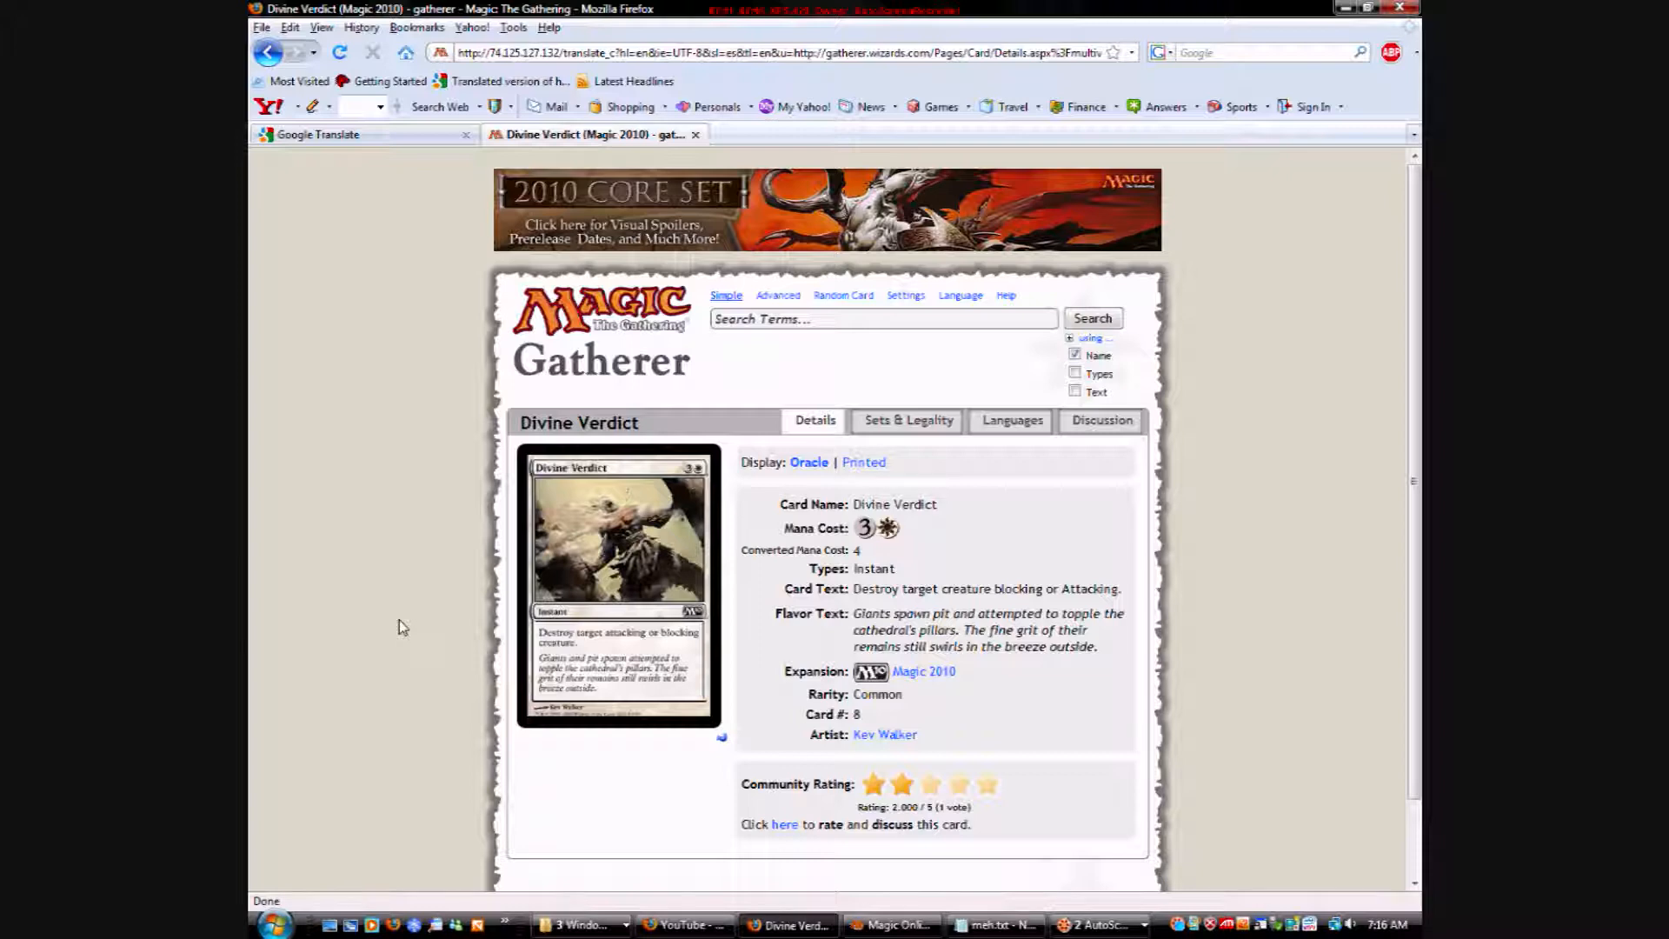
{"action": "mouse_move", "coordinate": [543, 756]}
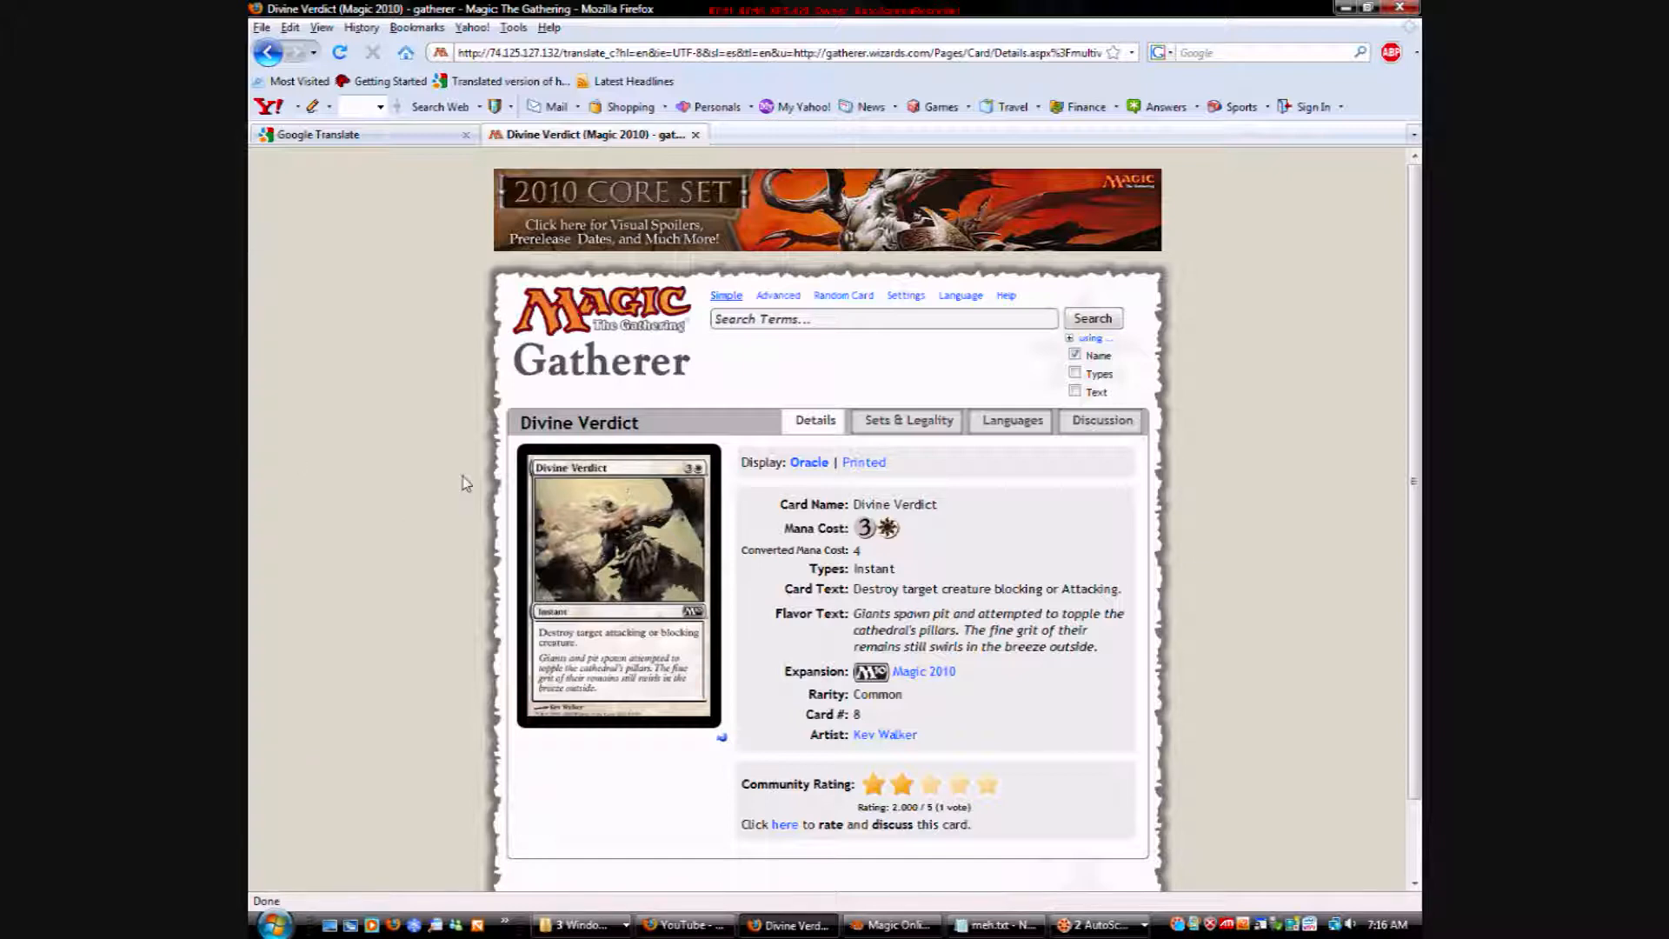
{"action": "mouse_move", "coordinate": [436, 498]}
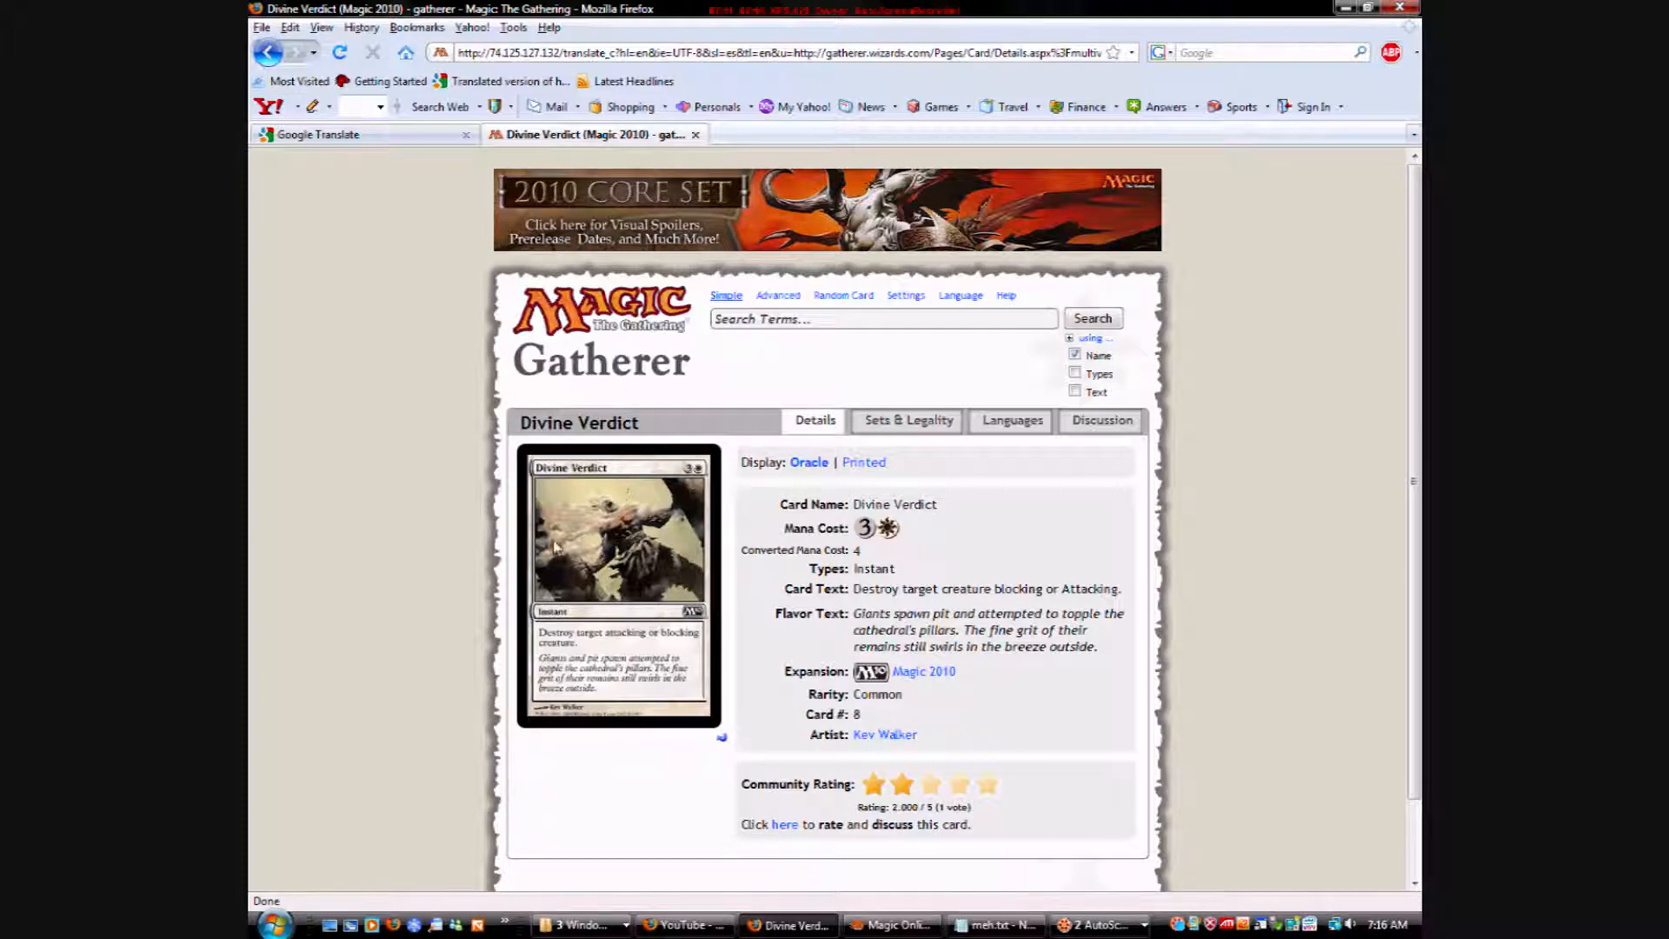
{"action": "mouse_move", "coordinate": [390, 497]}
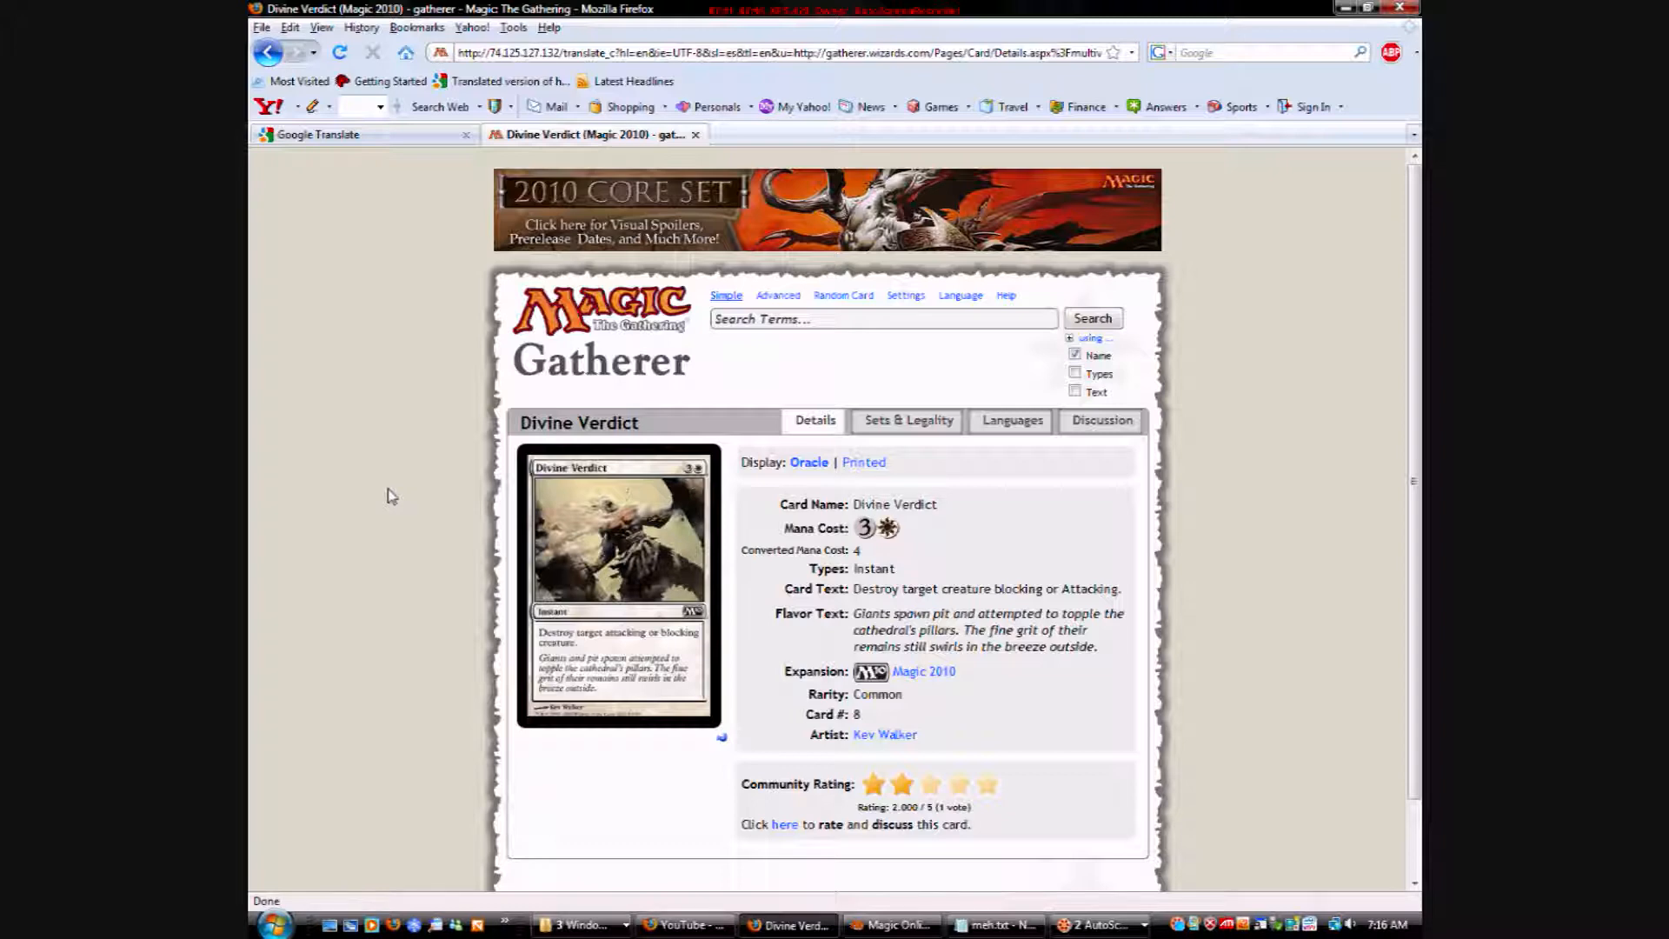
{"action": "left_click", "coordinate": [268, 53]}
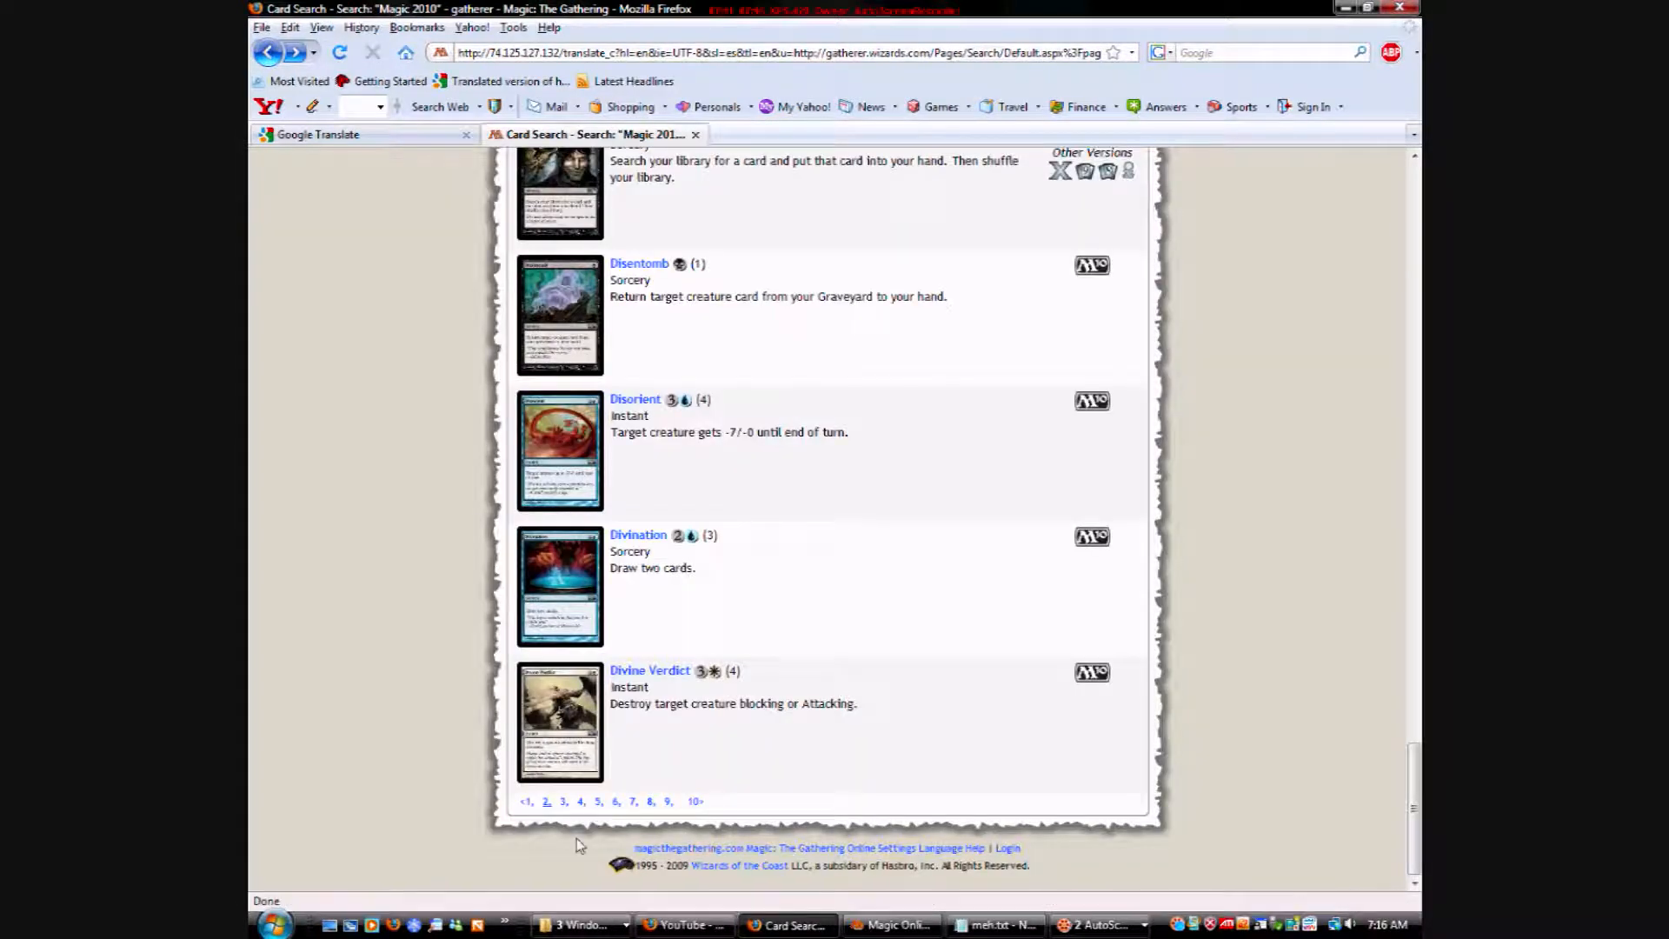
Go to page 3 of results, starting with Djinn of Wishes, and scroll the list.
{"action": "left_click", "coordinate": [562, 800]}
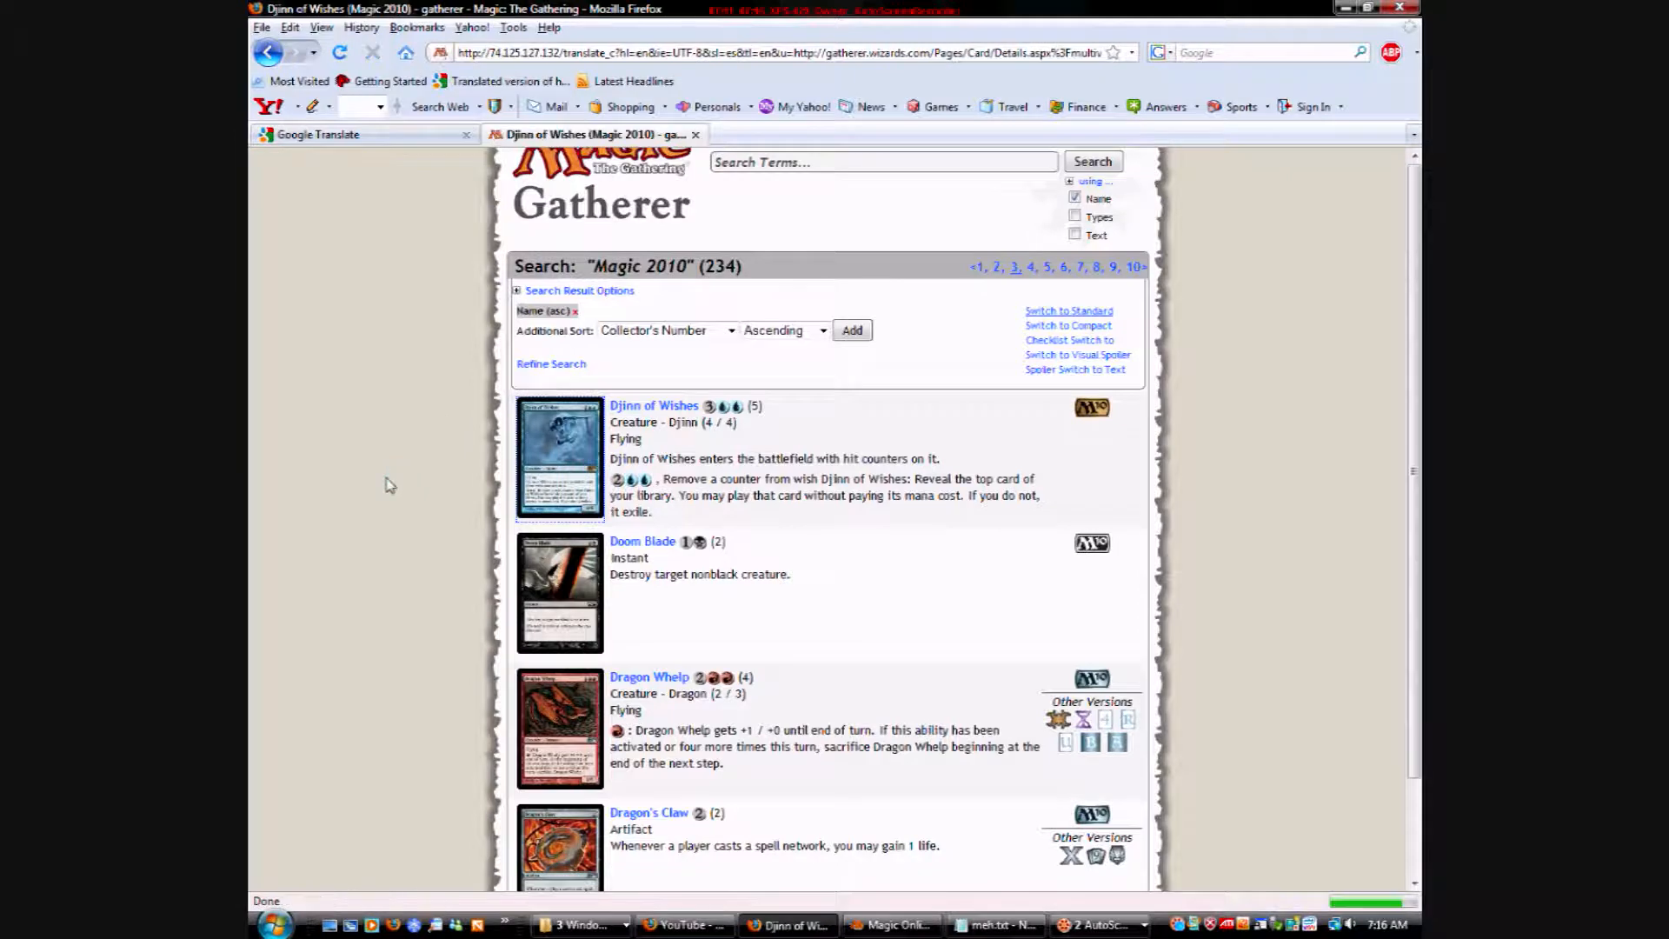
{"action": "left_click", "coordinate": [654, 406]}
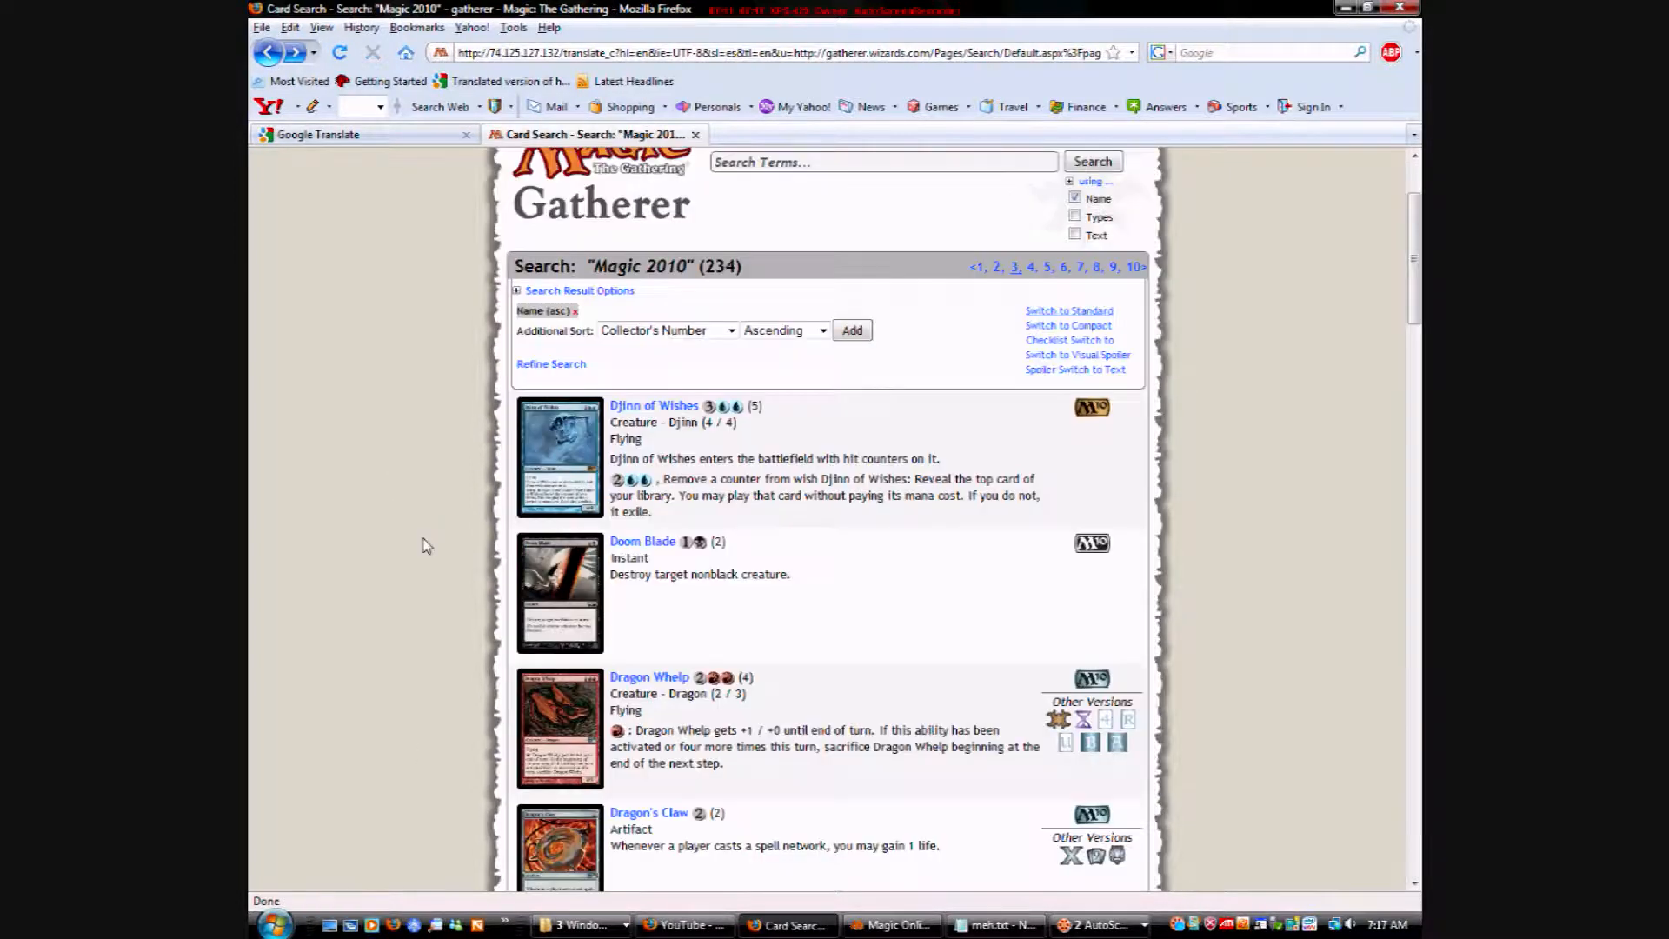
{"action": "scroll", "scroll_direction": "down", "scroll_amount": 3}
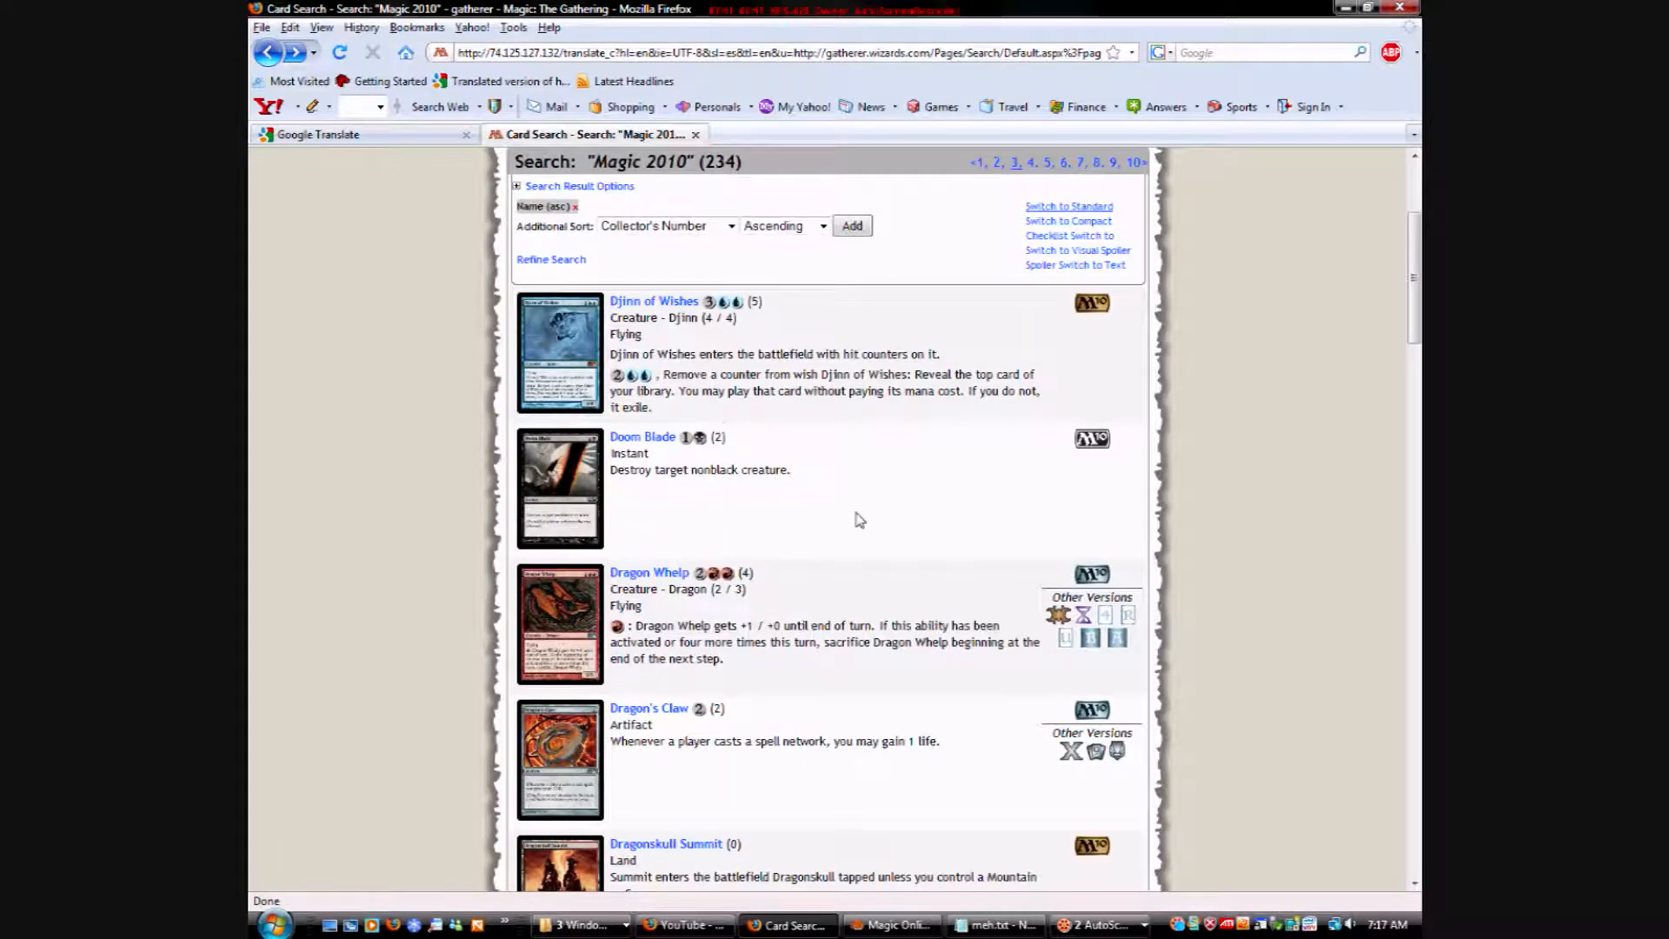
{"action": "left_click", "coordinate": [560, 488]}
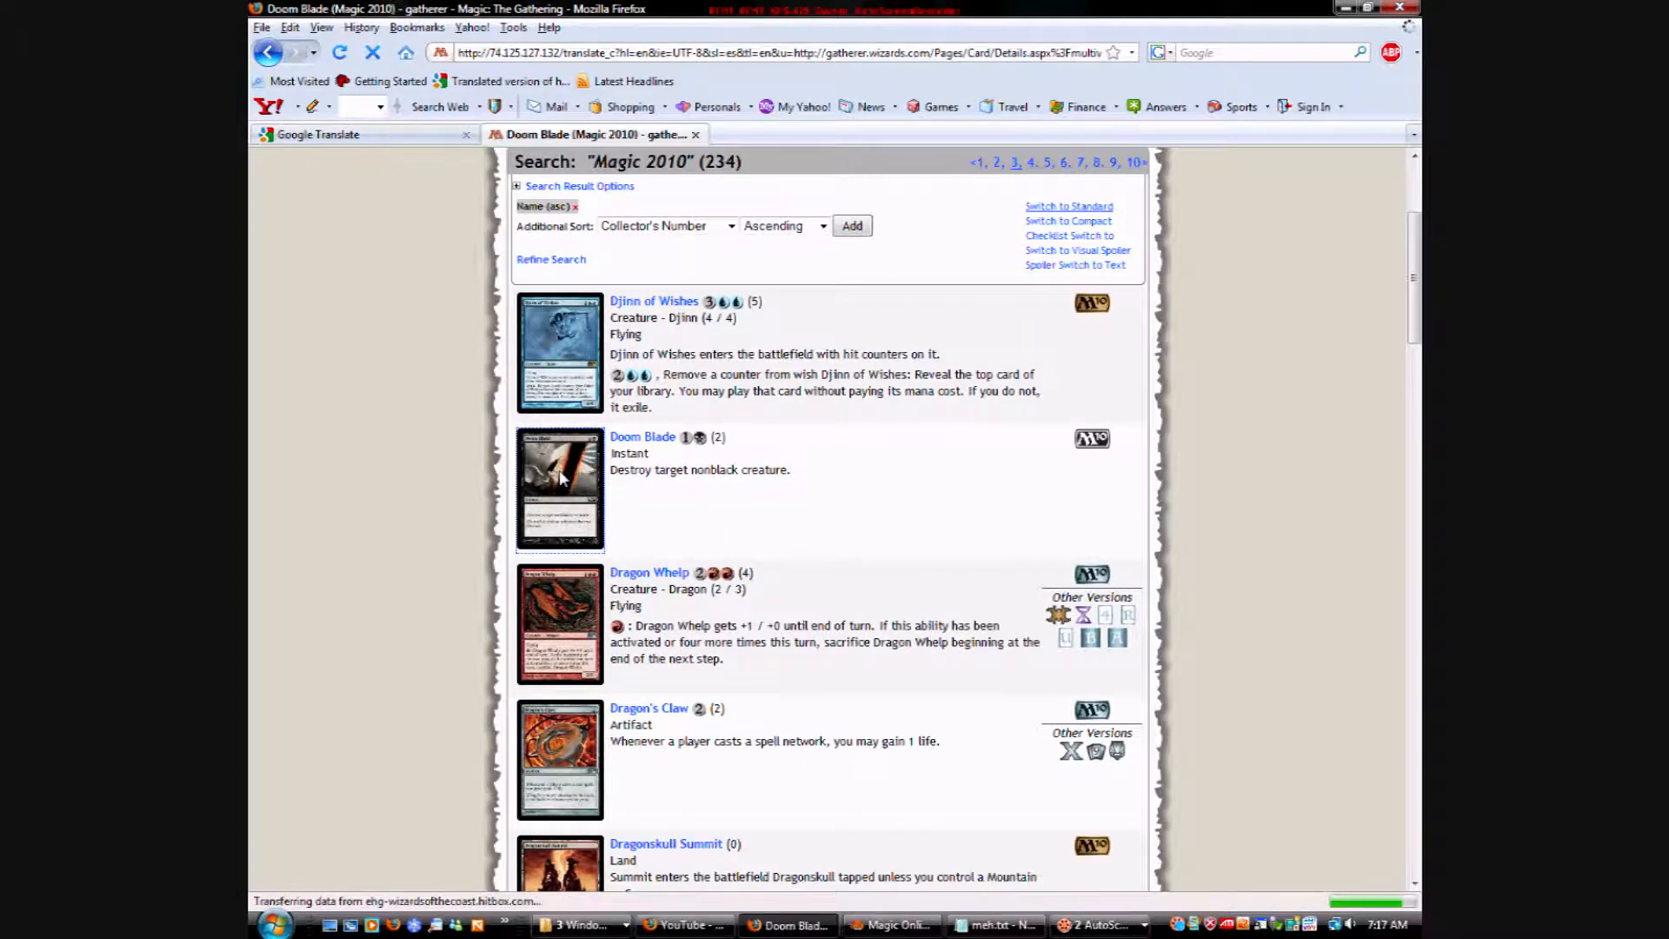
{"action": "left_click", "coordinate": [643, 436]}
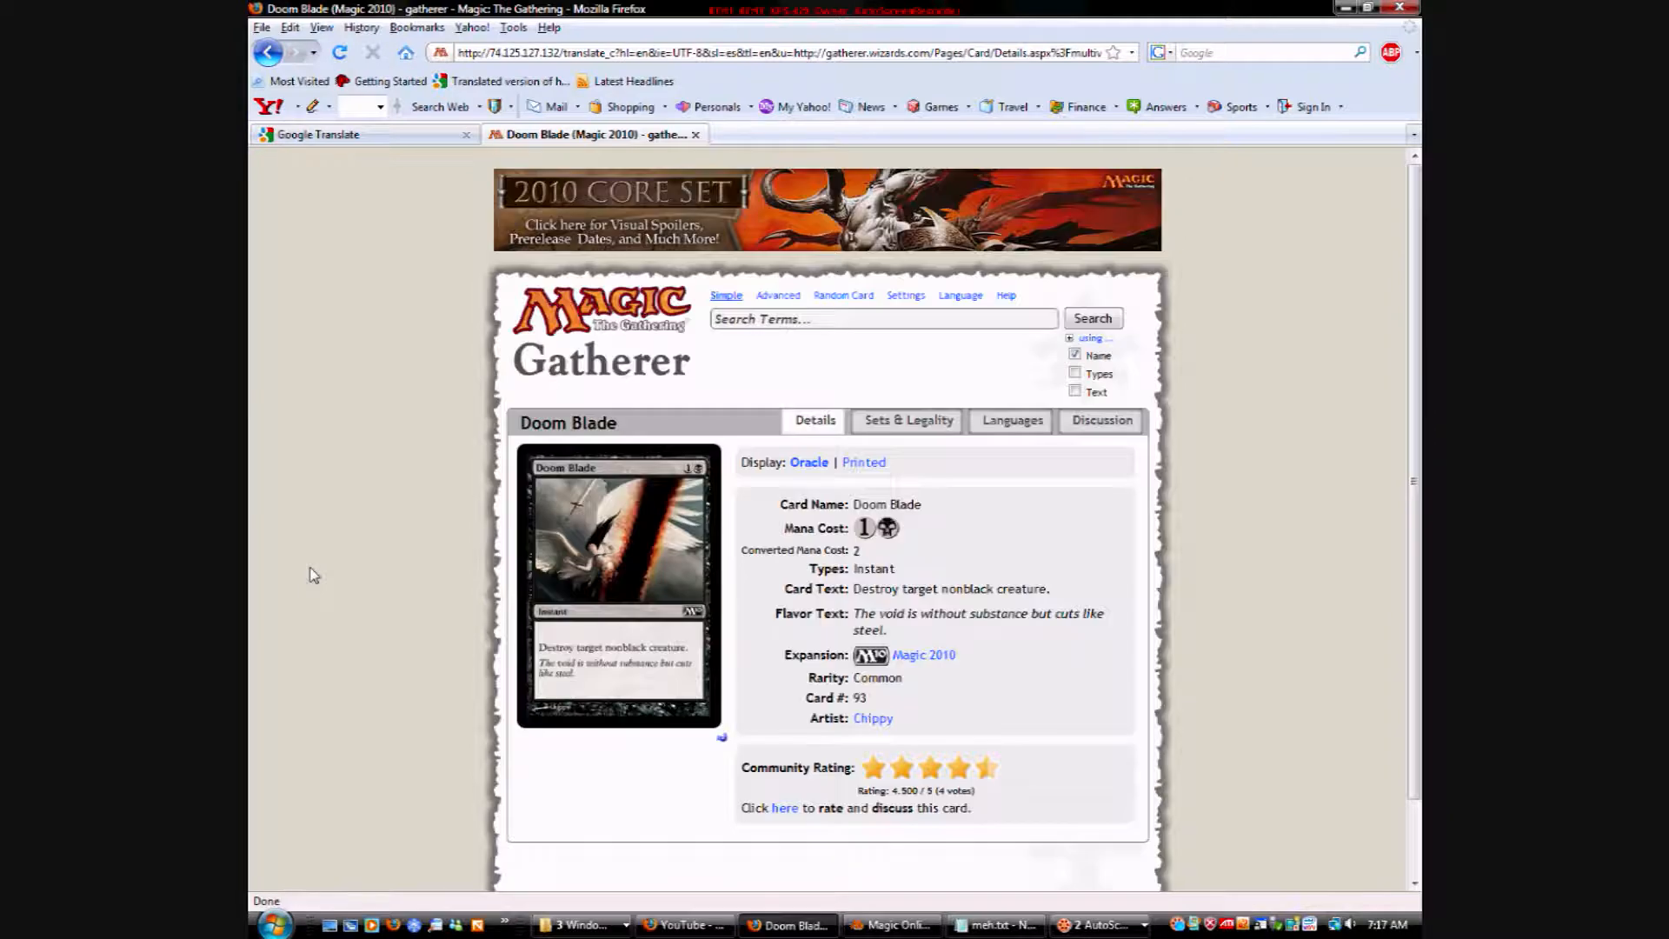
{"action": "scroll", "scroll_direction": "down", "scroll_amount": 3}
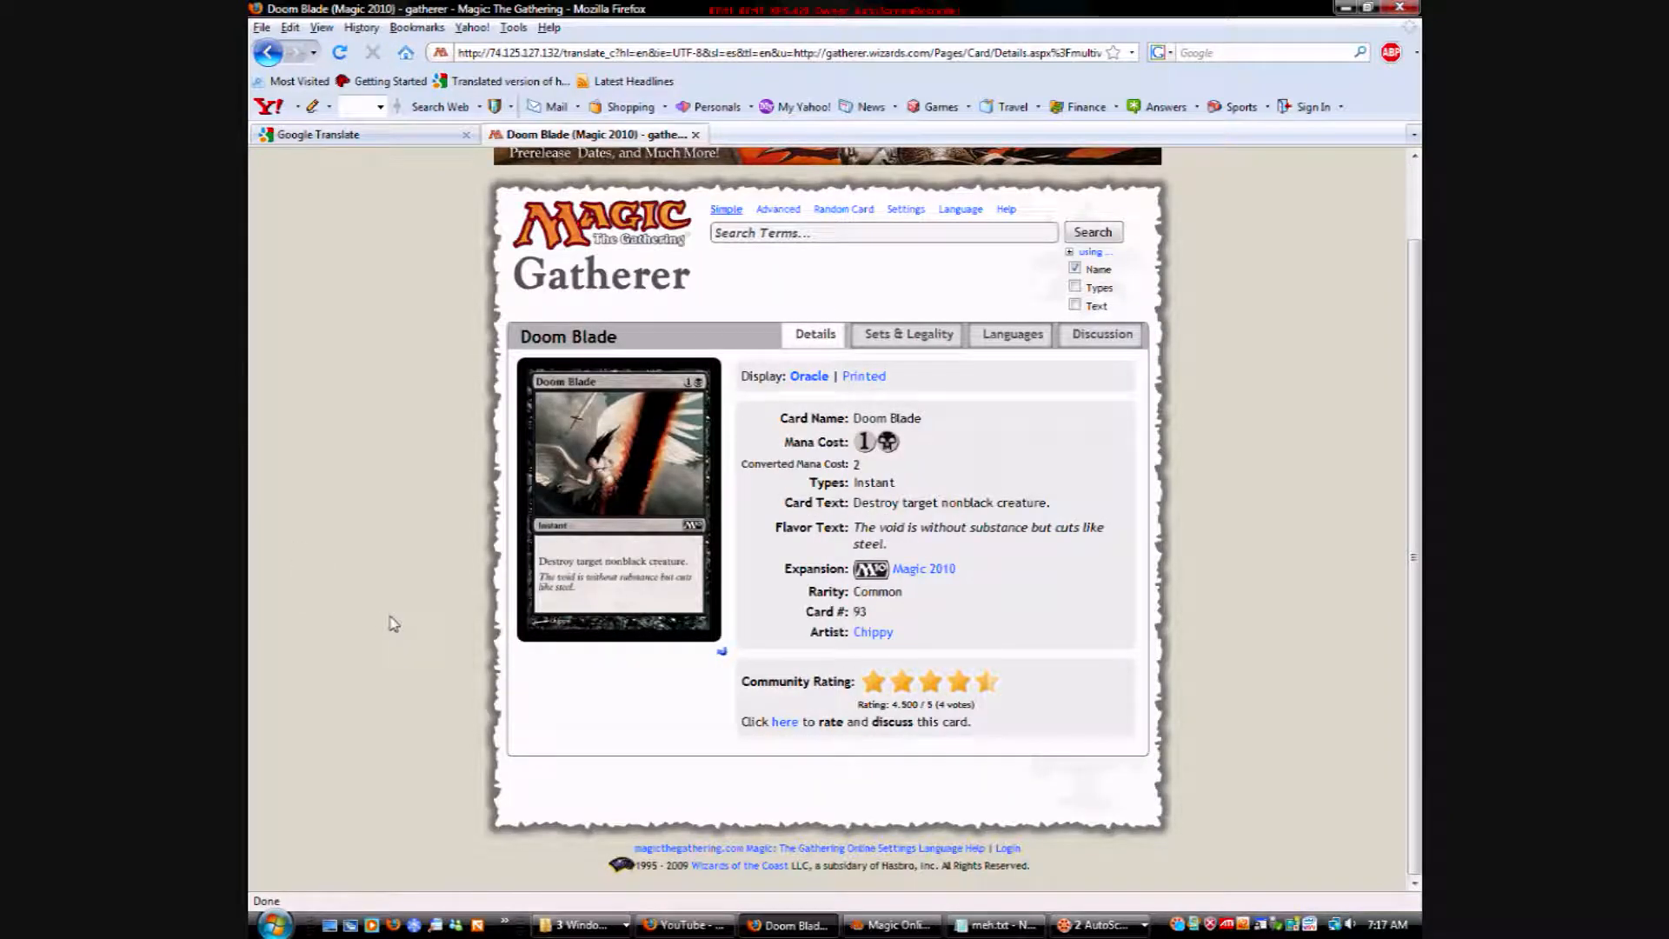
{"action": "mouse_move", "coordinate": [607, 734]}
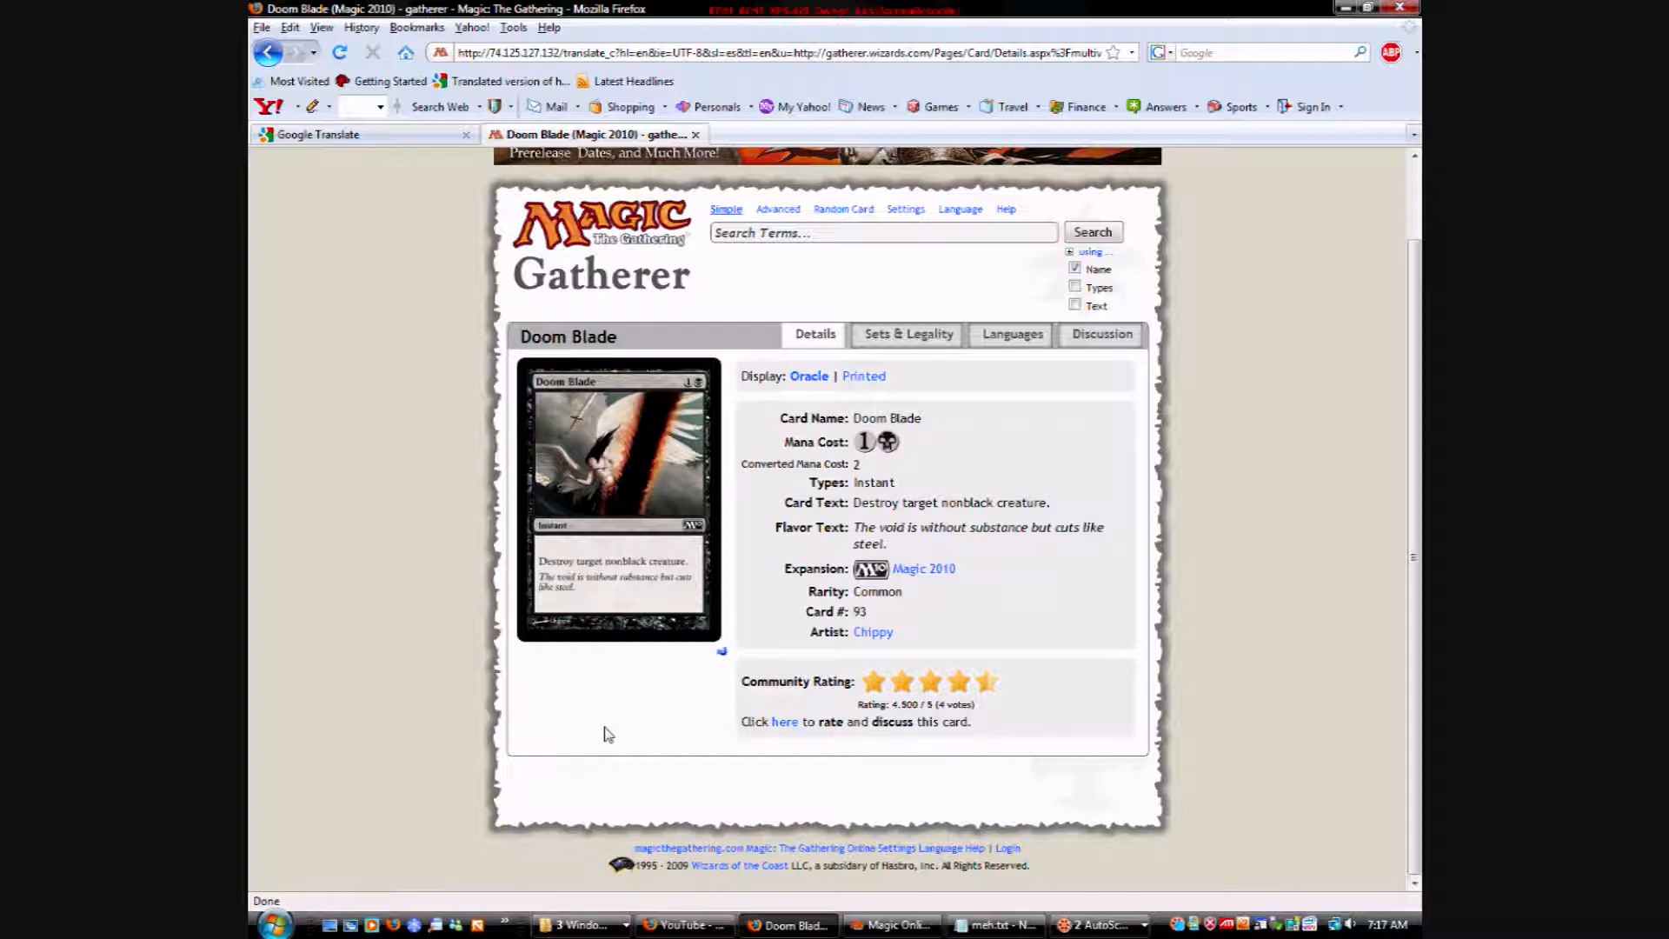
{"action": "mouse_move", "coordinate": [612, 598]}
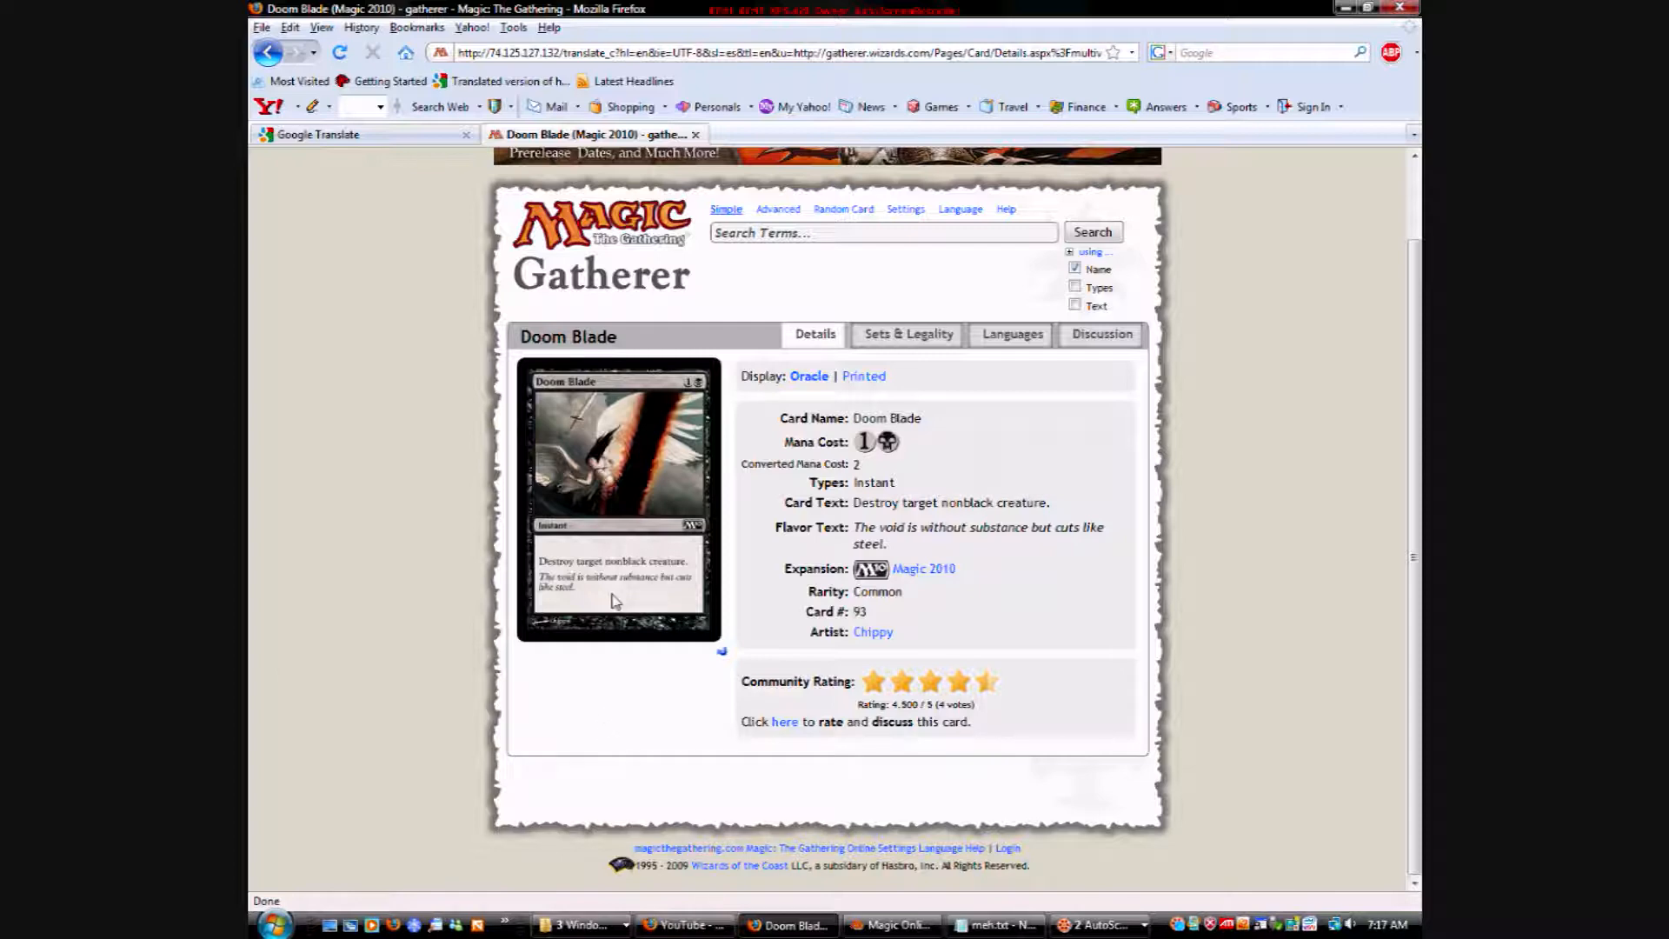
{"action": "mouse_move", "coordinate": [603, 724]}
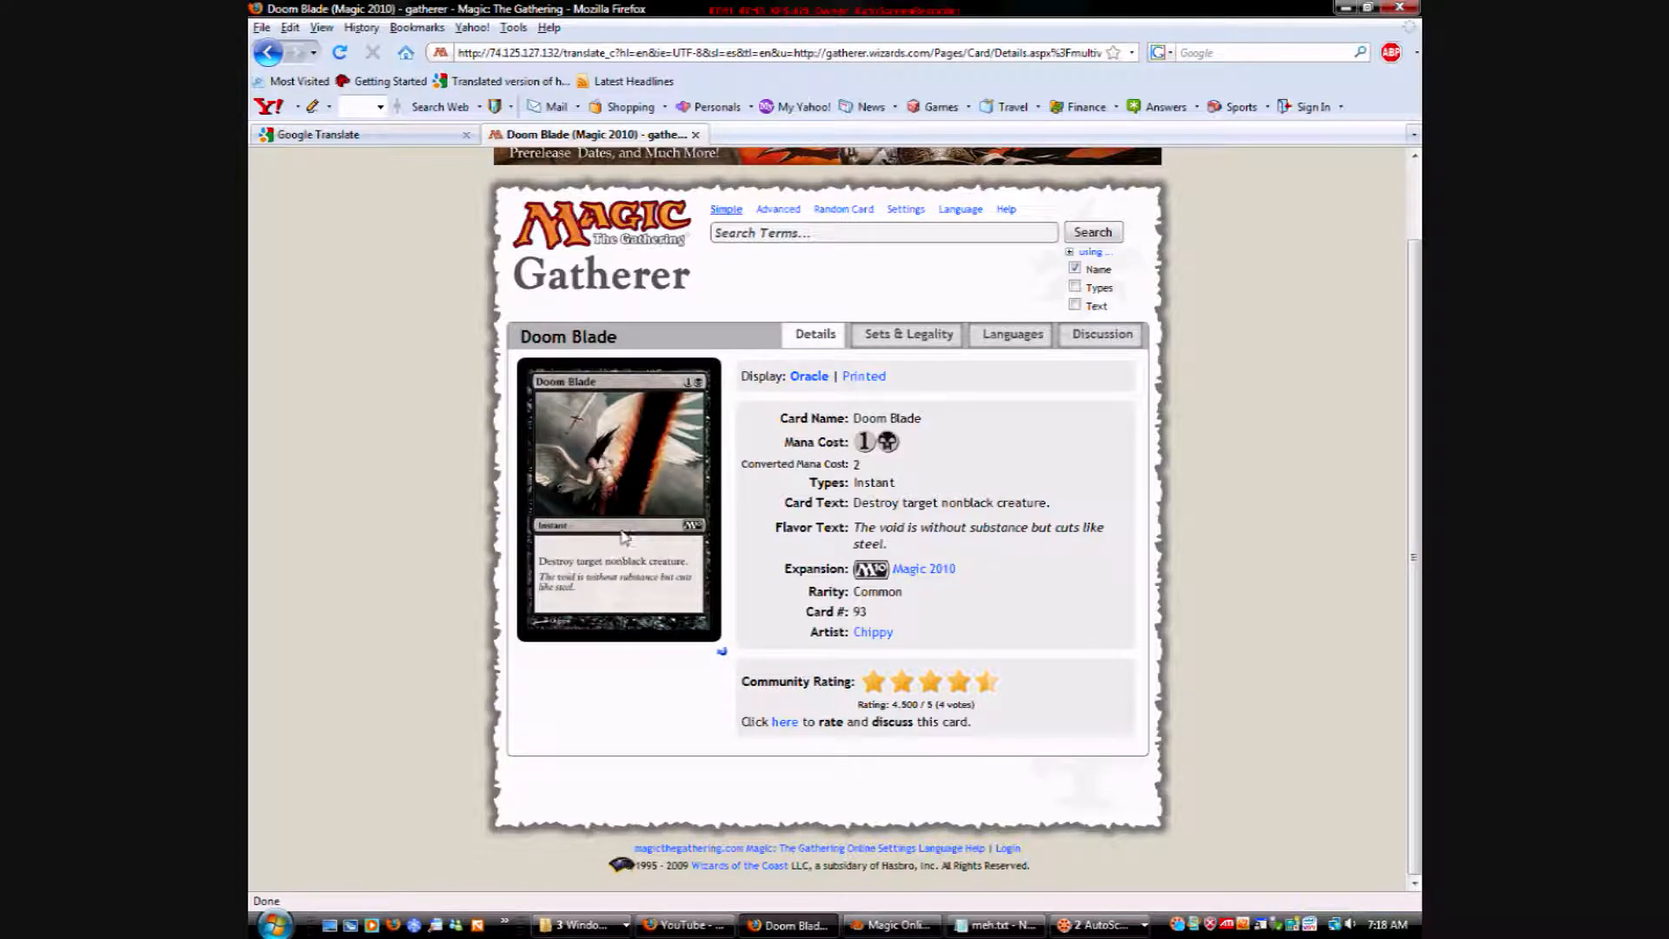
{"action": "mouse_move", "coordinate": [583, 452]}
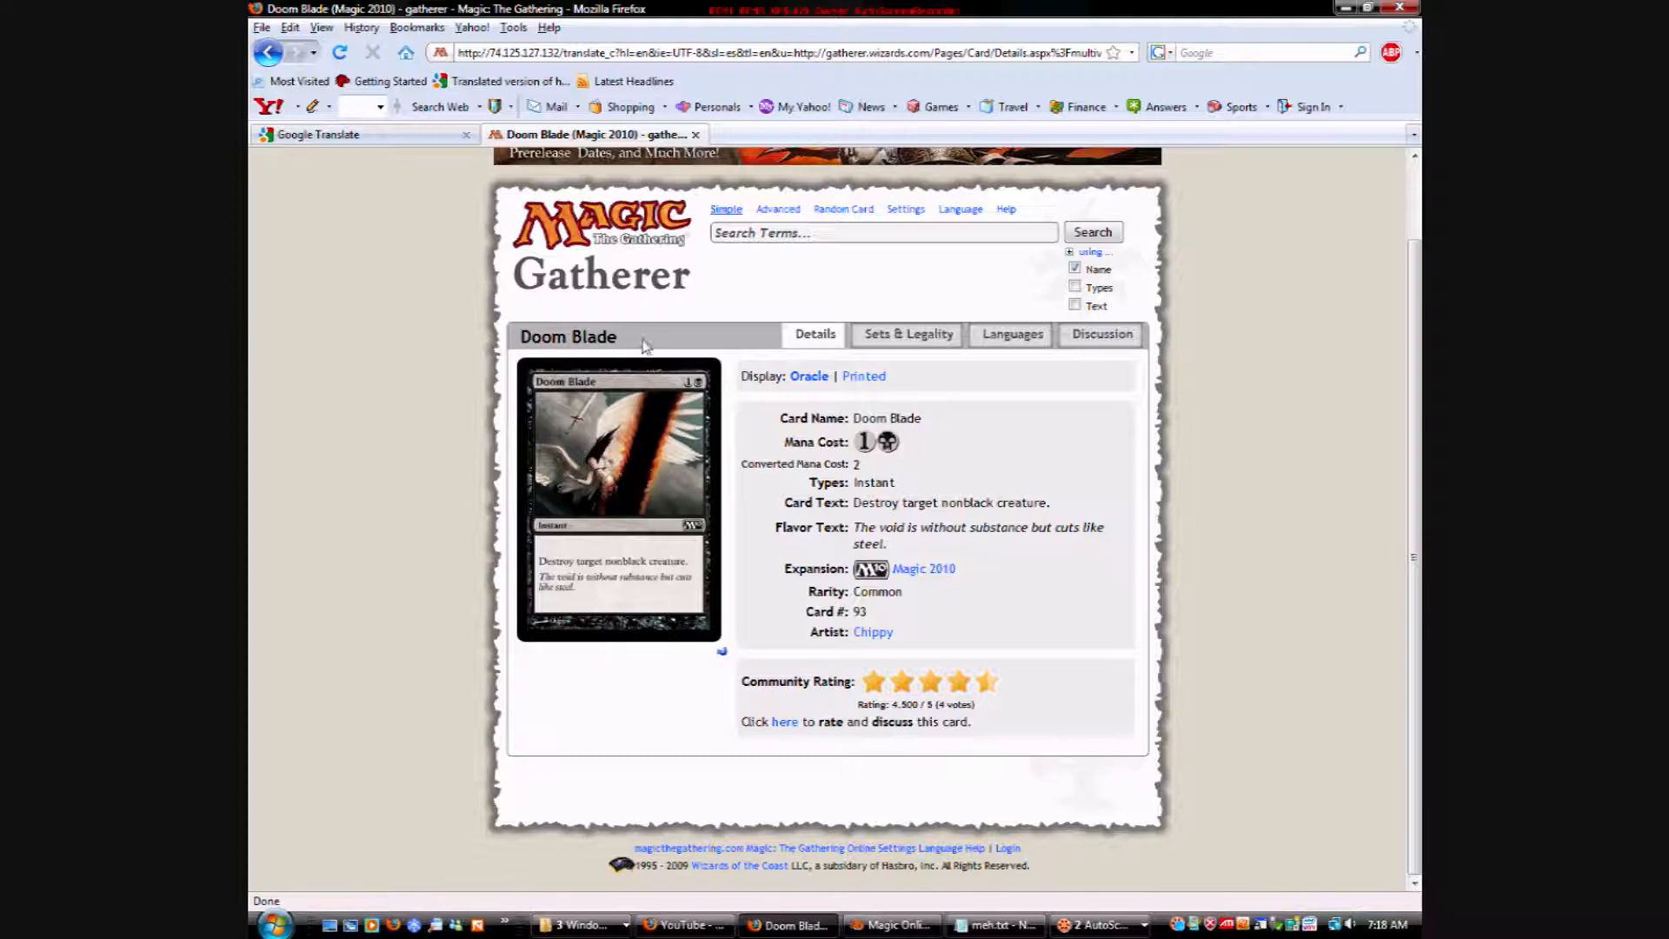
{"action": "mouse_move", "coordinate": [563, 542]}
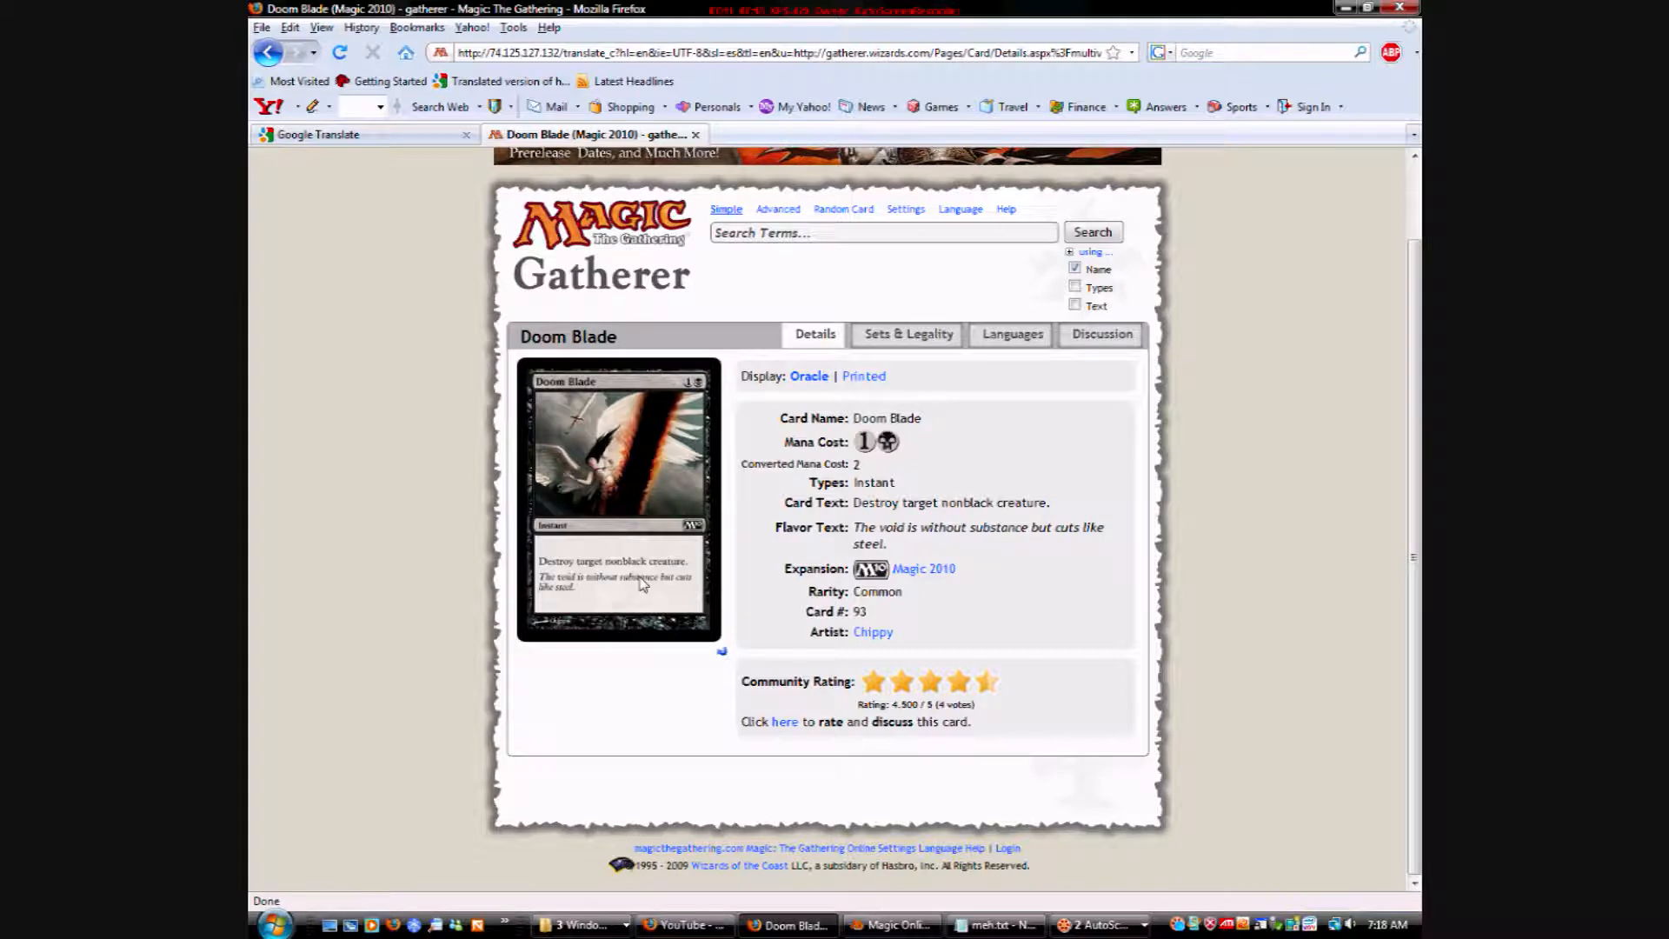
{"action": "mouse_move", "coordinate": [598, 533]}
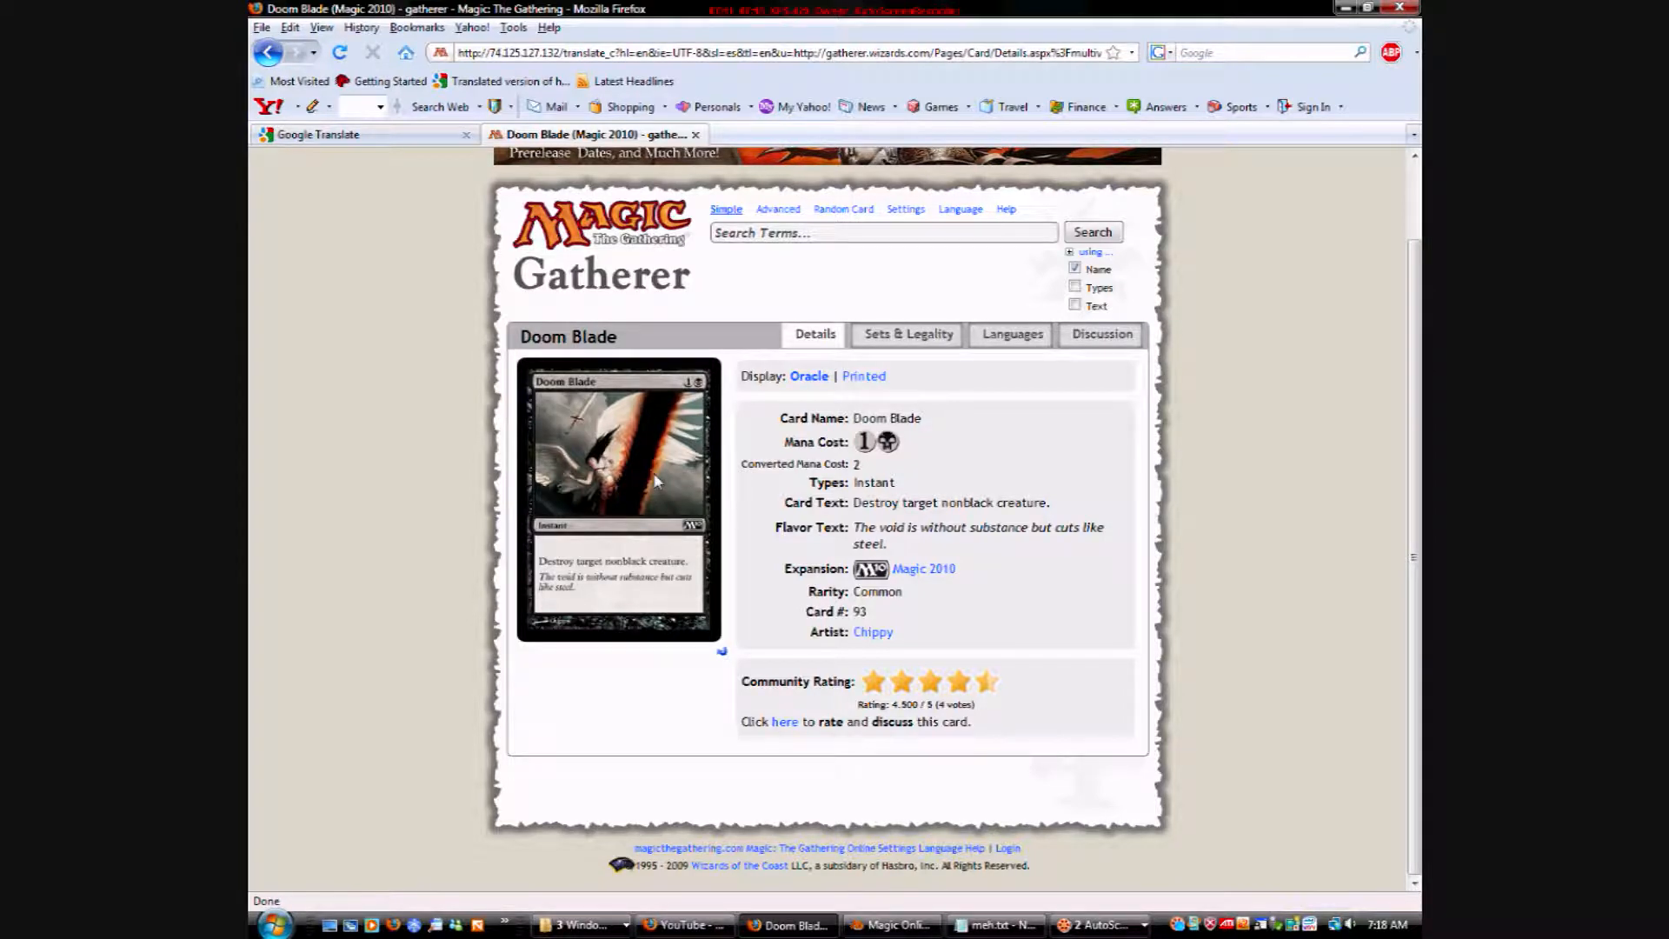
{"action": "mouse_move", "coordinate": [628, 440]}
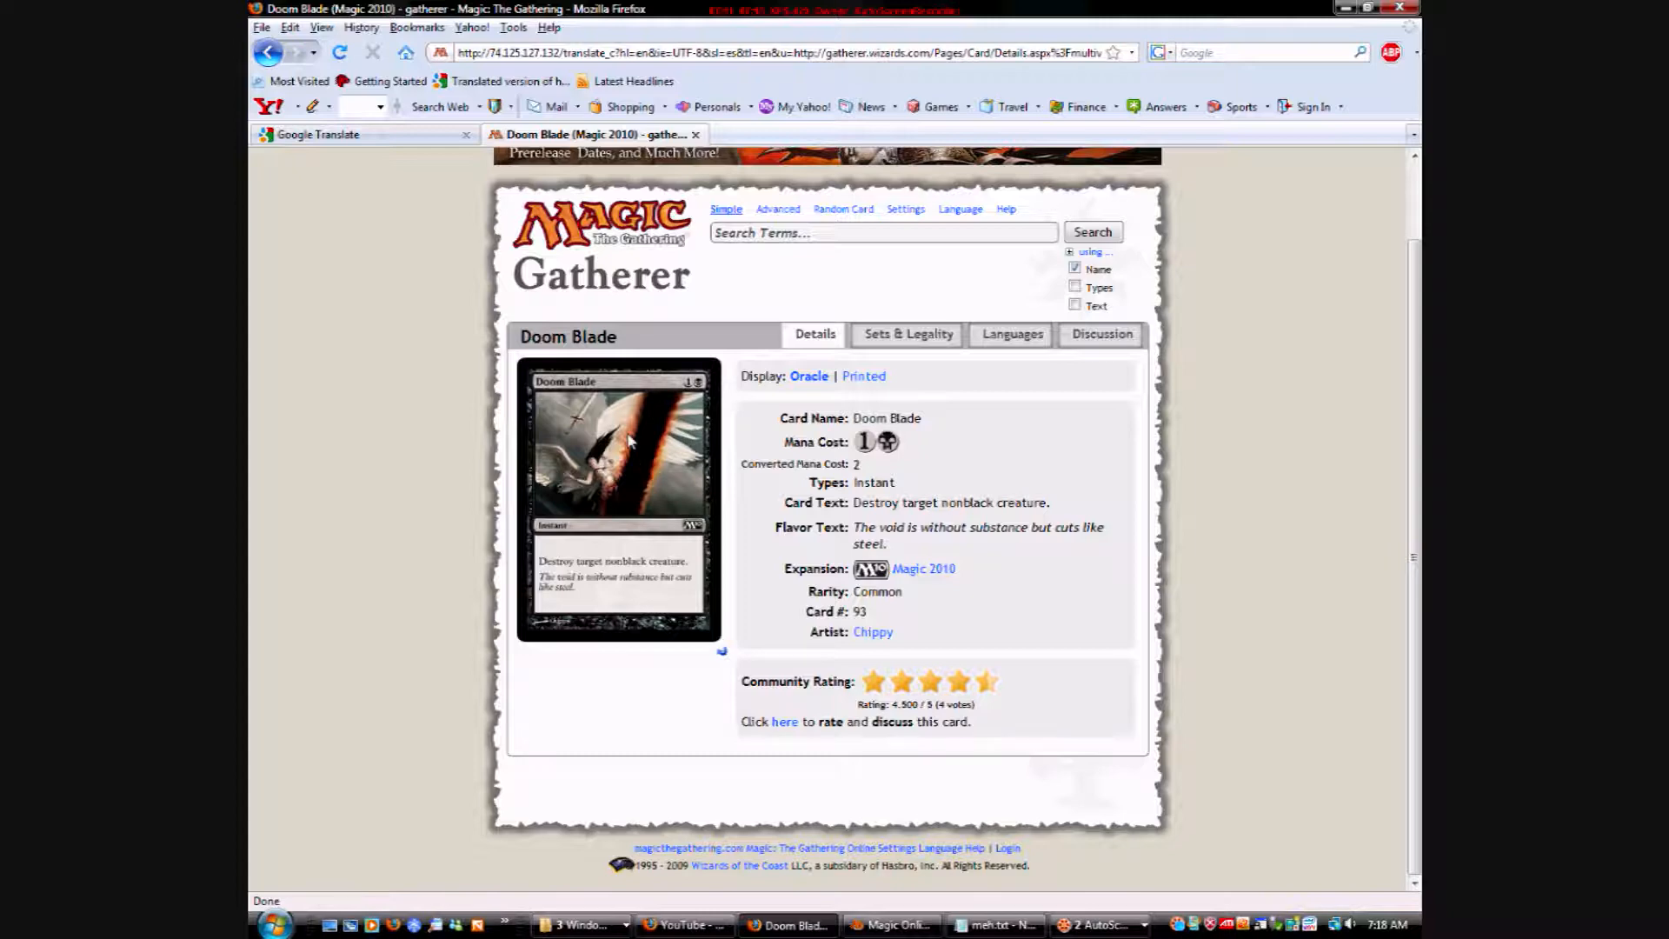
{"action": "mouse_move", "coordinate": [649, 508]}
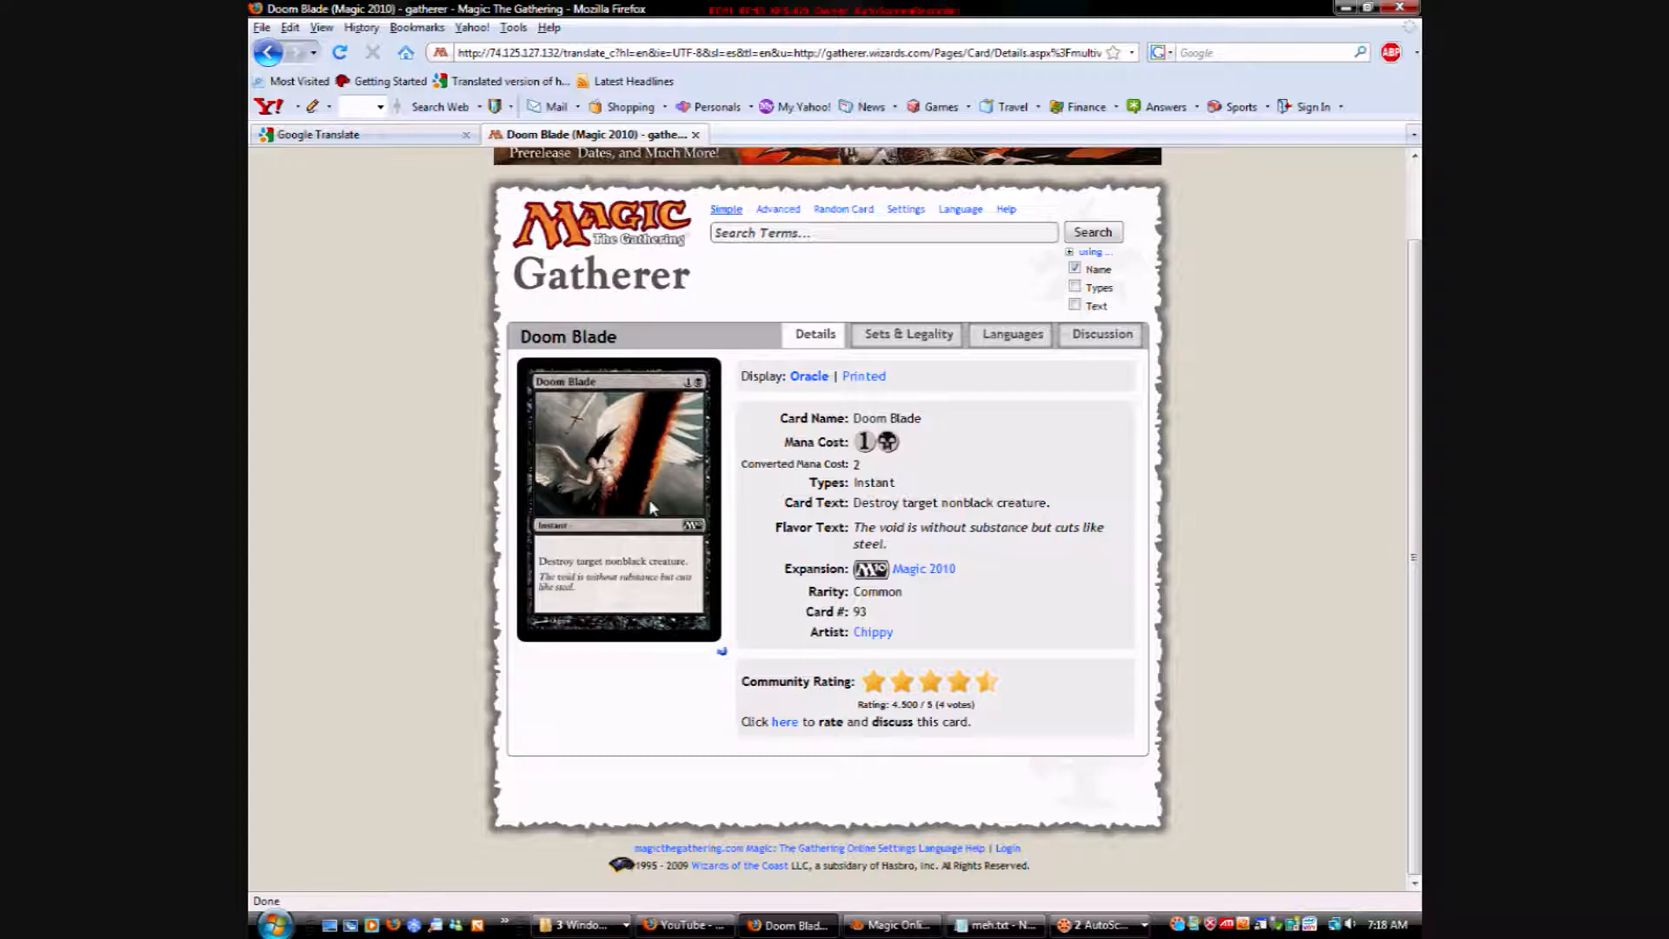
{"action": "mouse_move", "coordinate": [649, 517]}
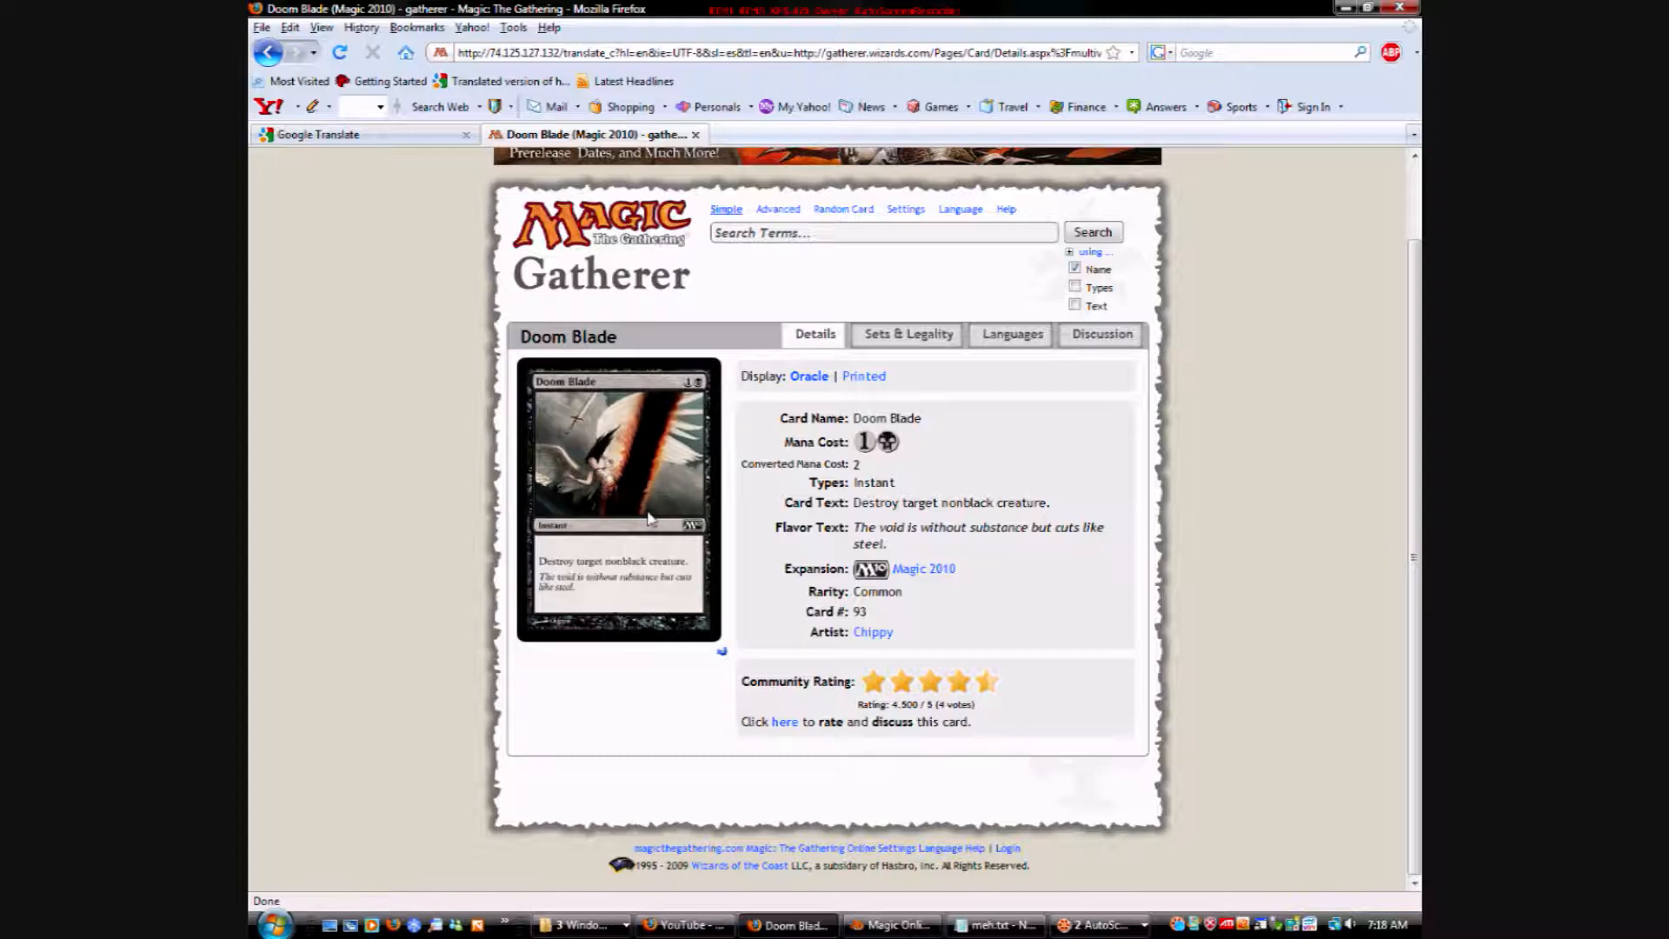
{"action": "mouse_move", "coordinate": [341, 452]}
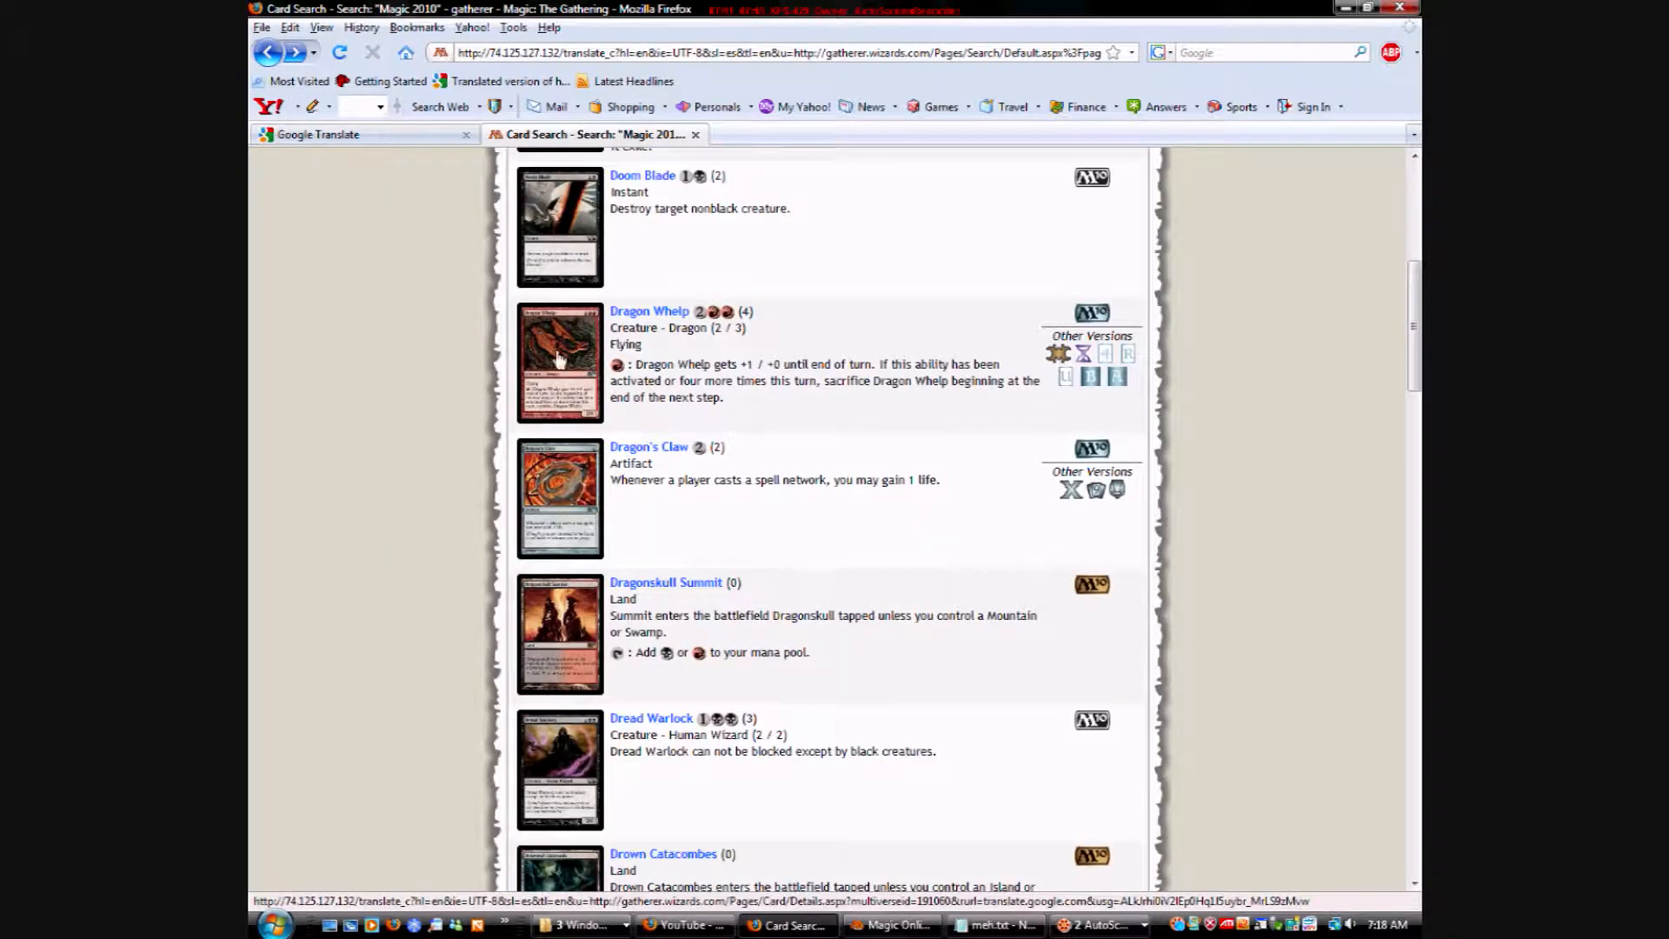
{"action": "left_click", "coordinate": [650, 309]}
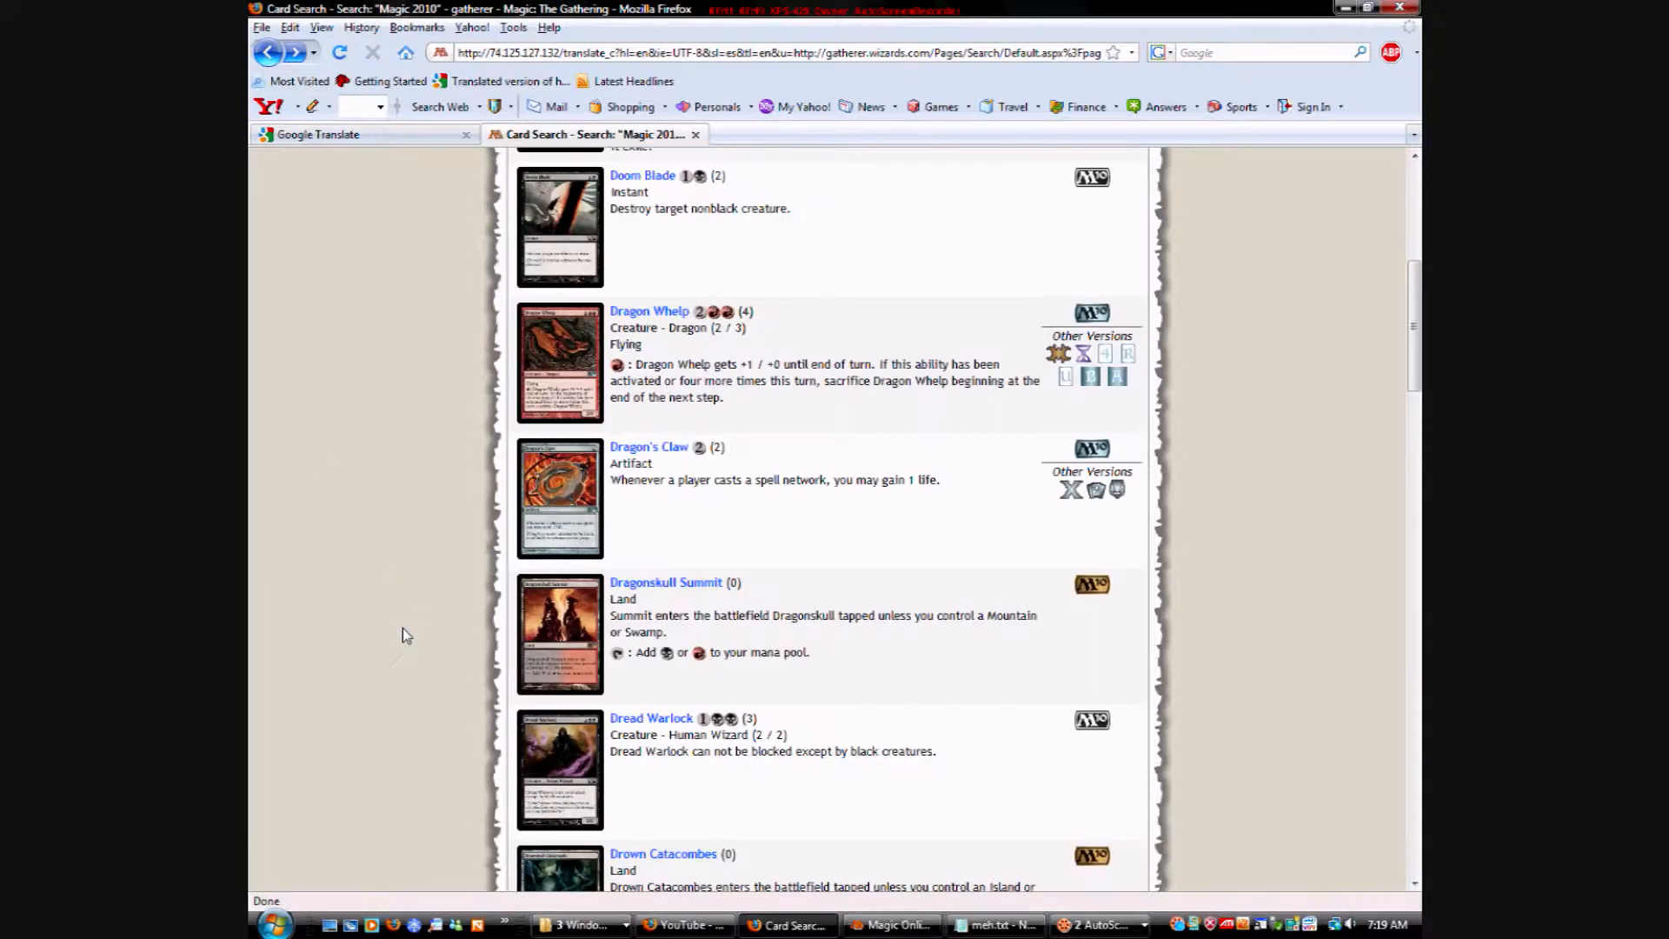
{"action": "scroll", "scroll_direction": "down", "scroll_amount": 3}
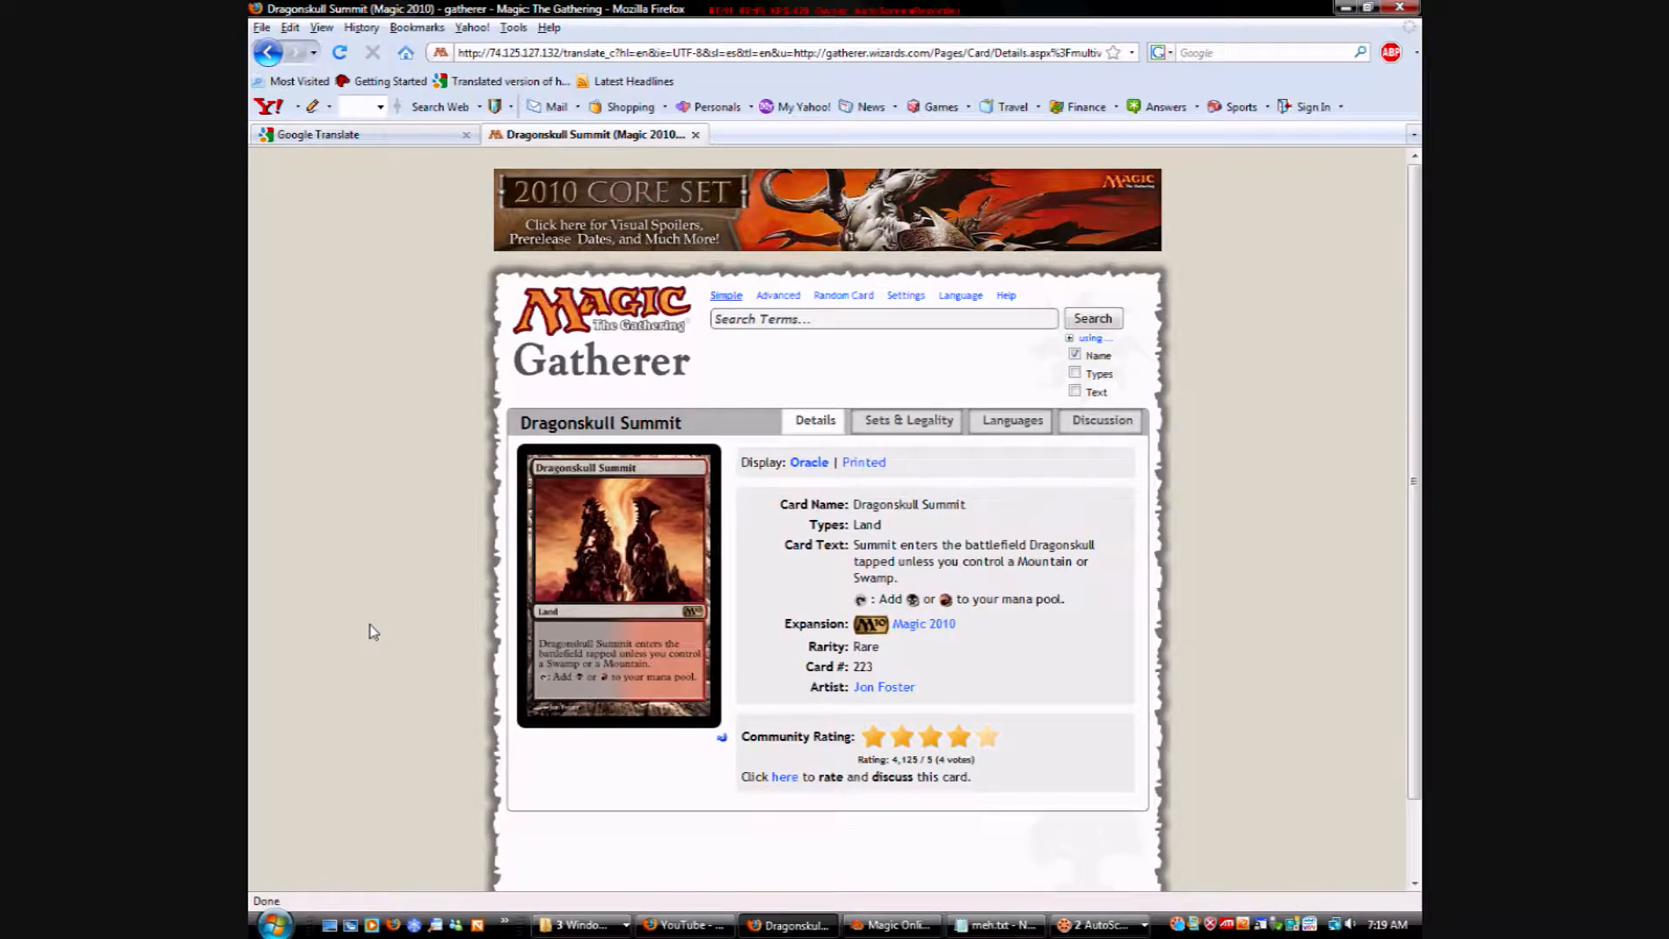
{"action": "mouse_move", "coordinate": [582, 689]}
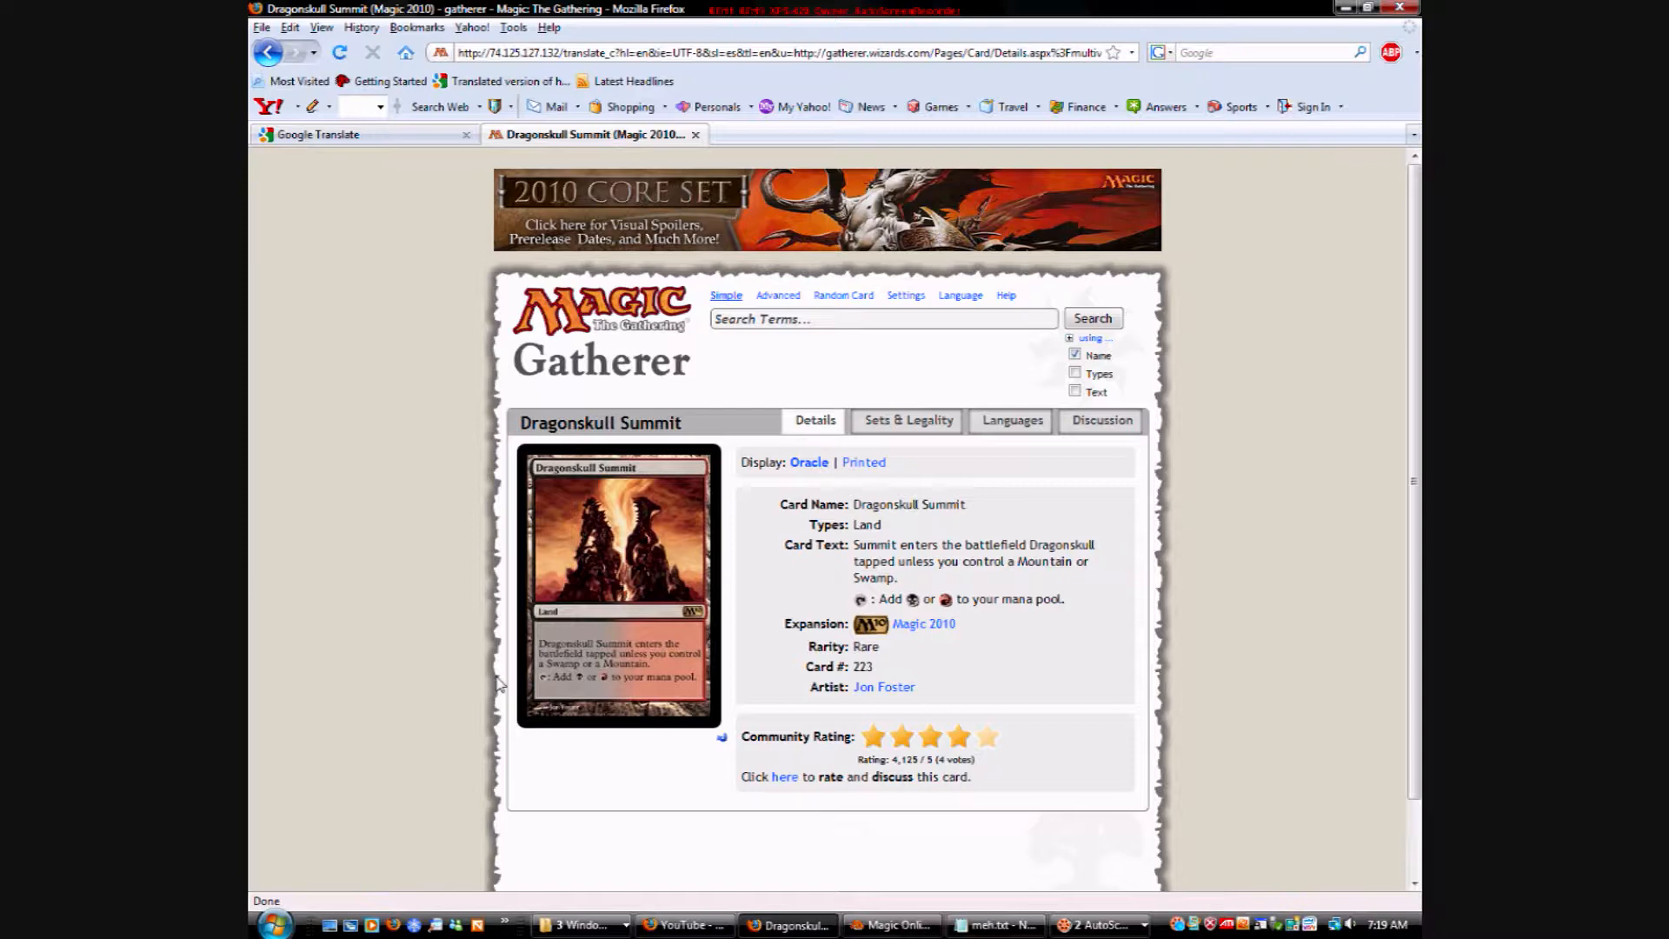
{"action": "mouse_move", "coordinate": [687, 513]}
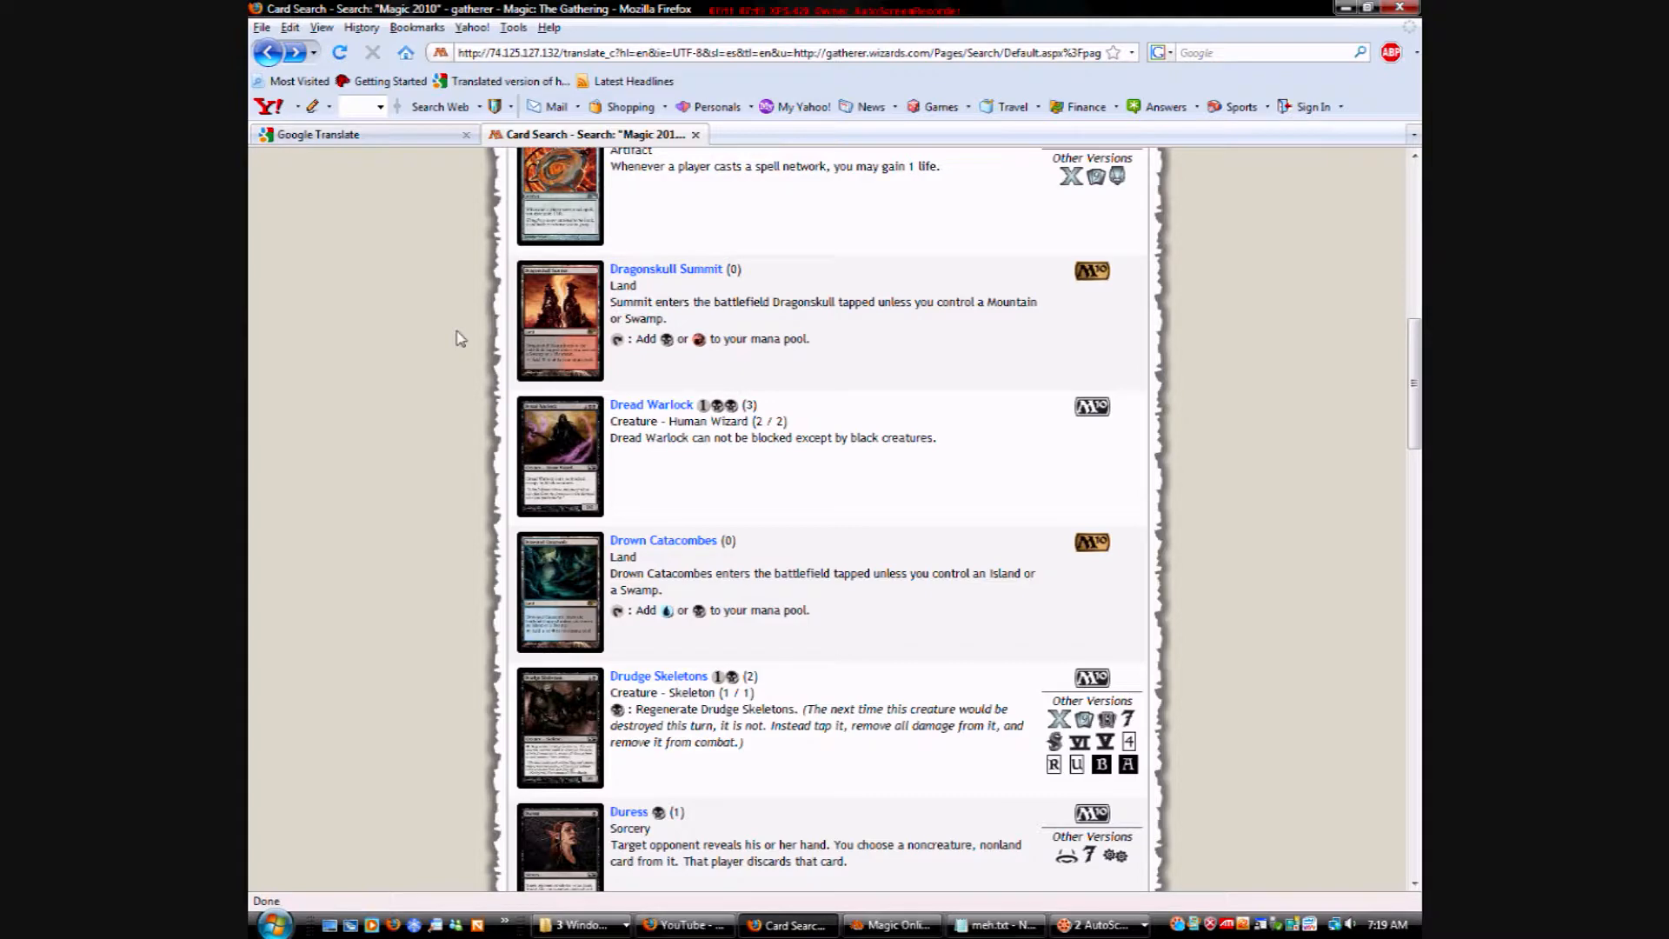
{"action": "mouse_move", "coordinate": [531, 487]}
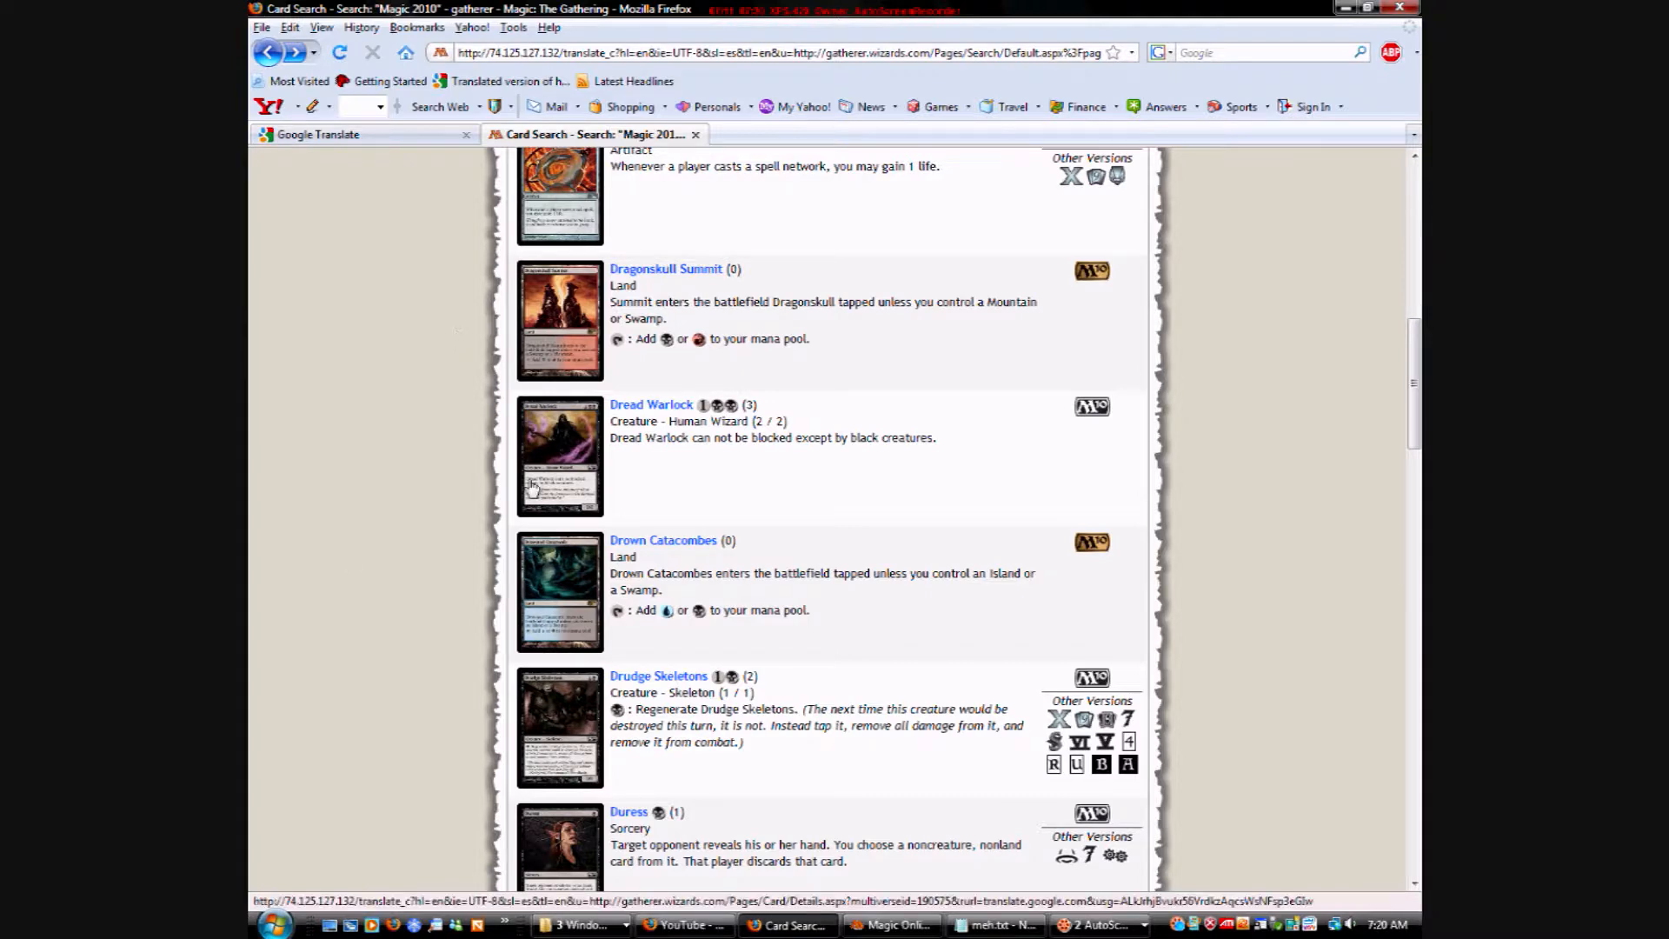
Open Dread Warlock's detail page, showing Common rarity, card number 94 and artist Daarken.
{"action": "left_click", "coordinate": [650, 404]}
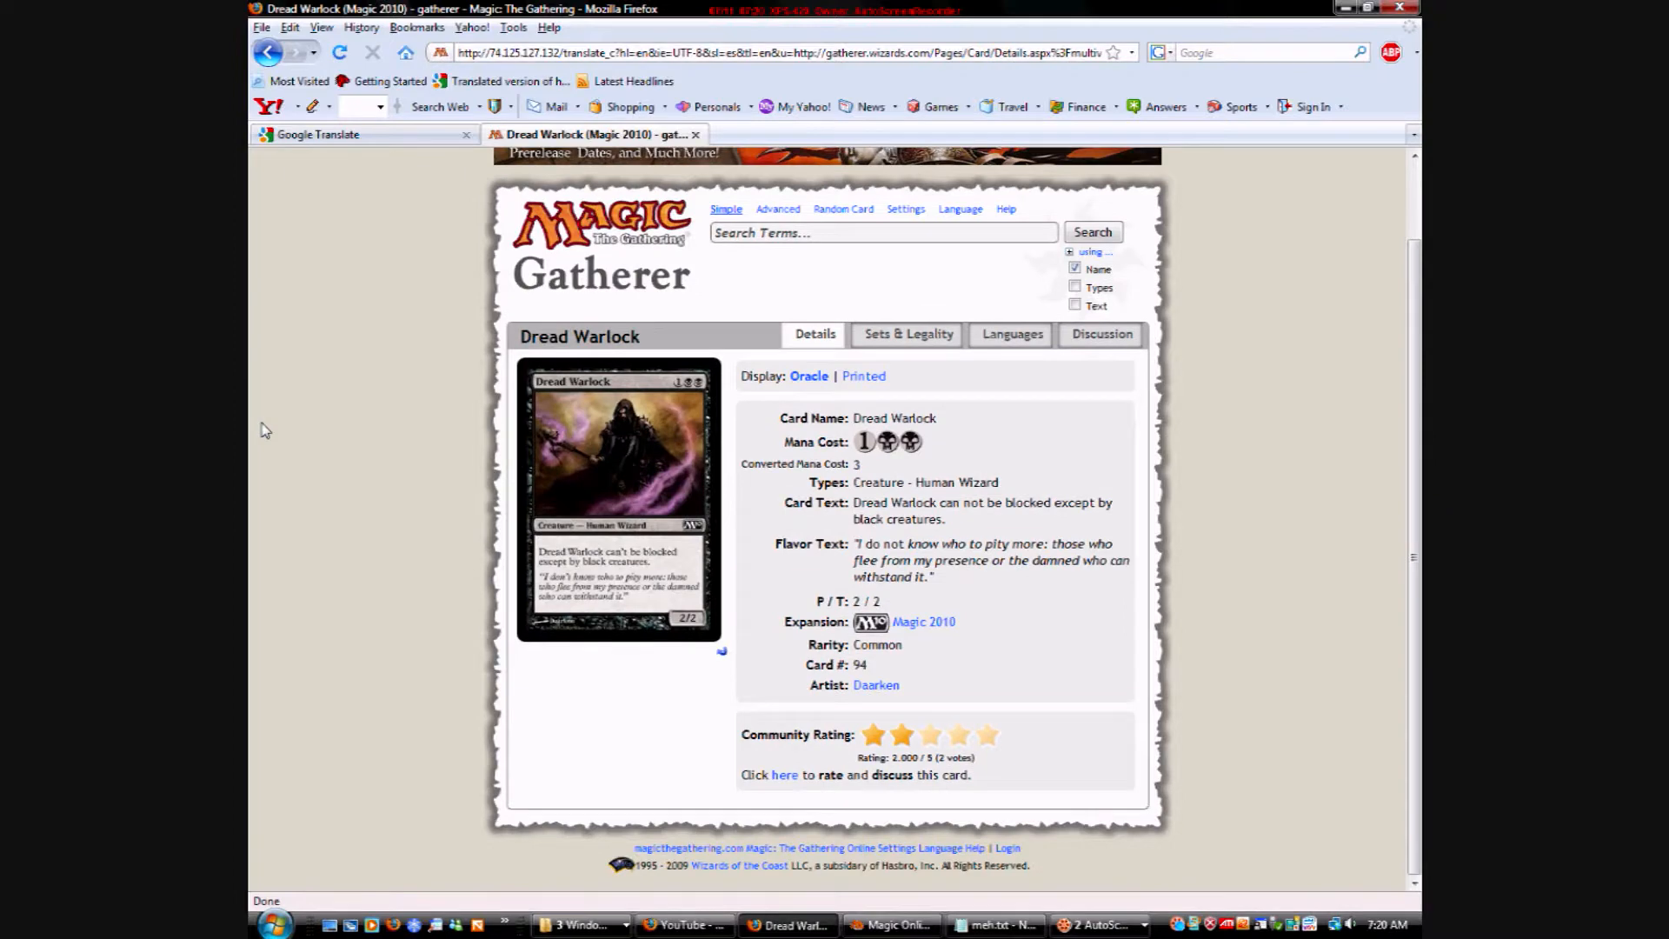
{"action": "mouse_move", "coordinate": [368, 430]}
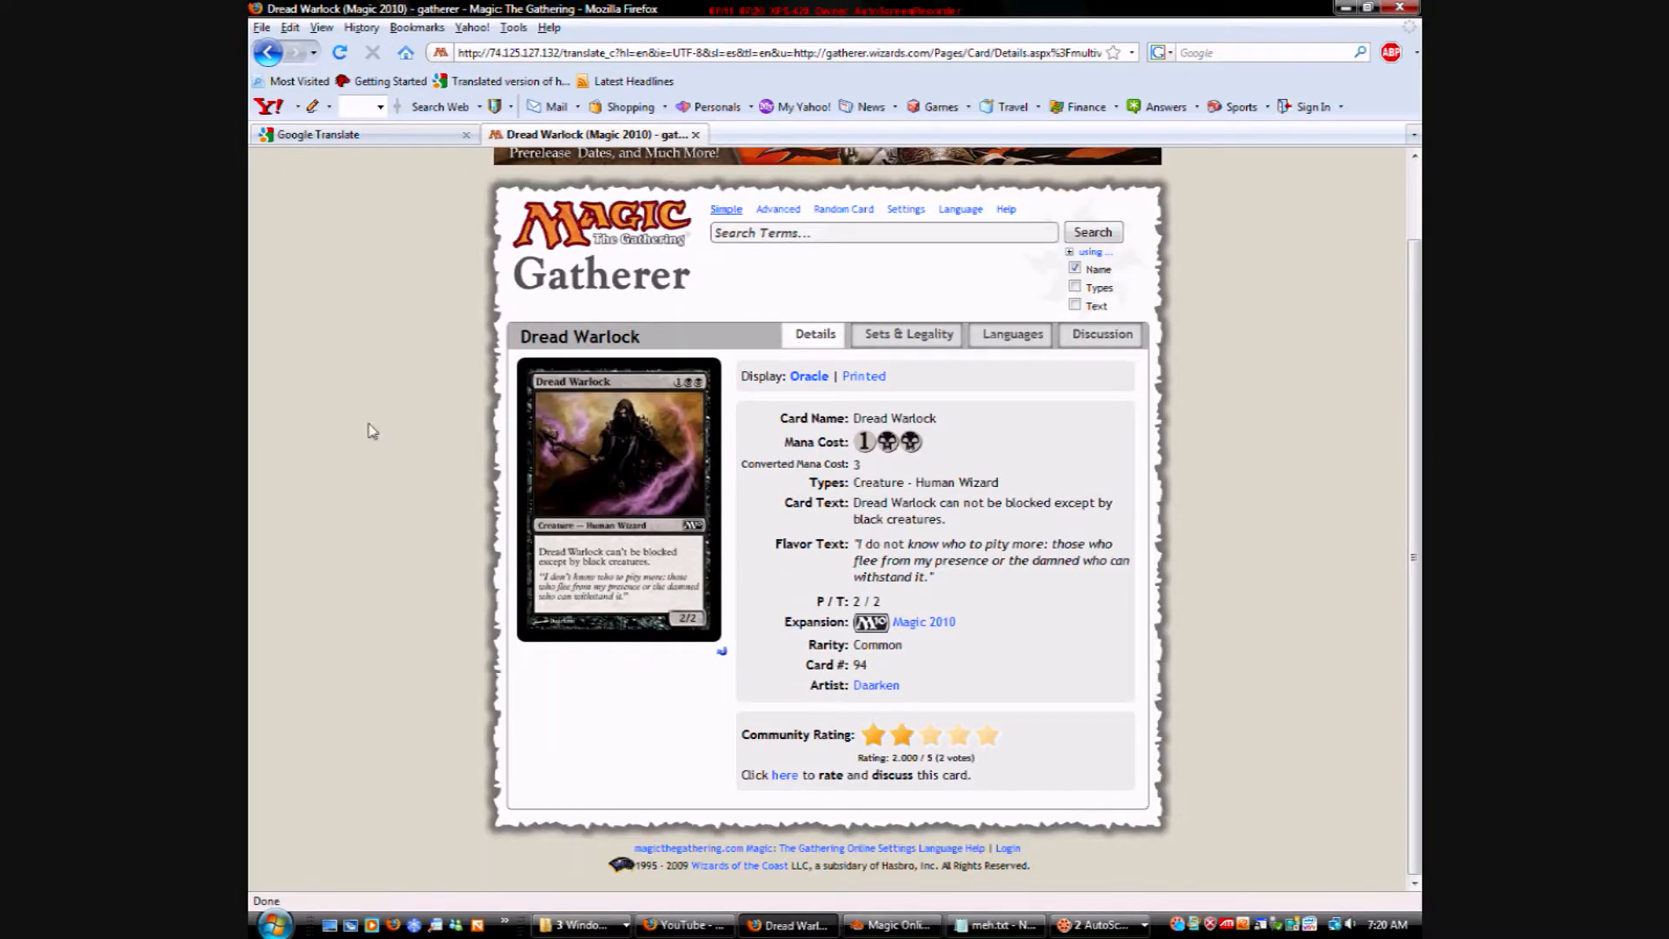
{"action": "mouse_move", "coordinate": [361, 390]}
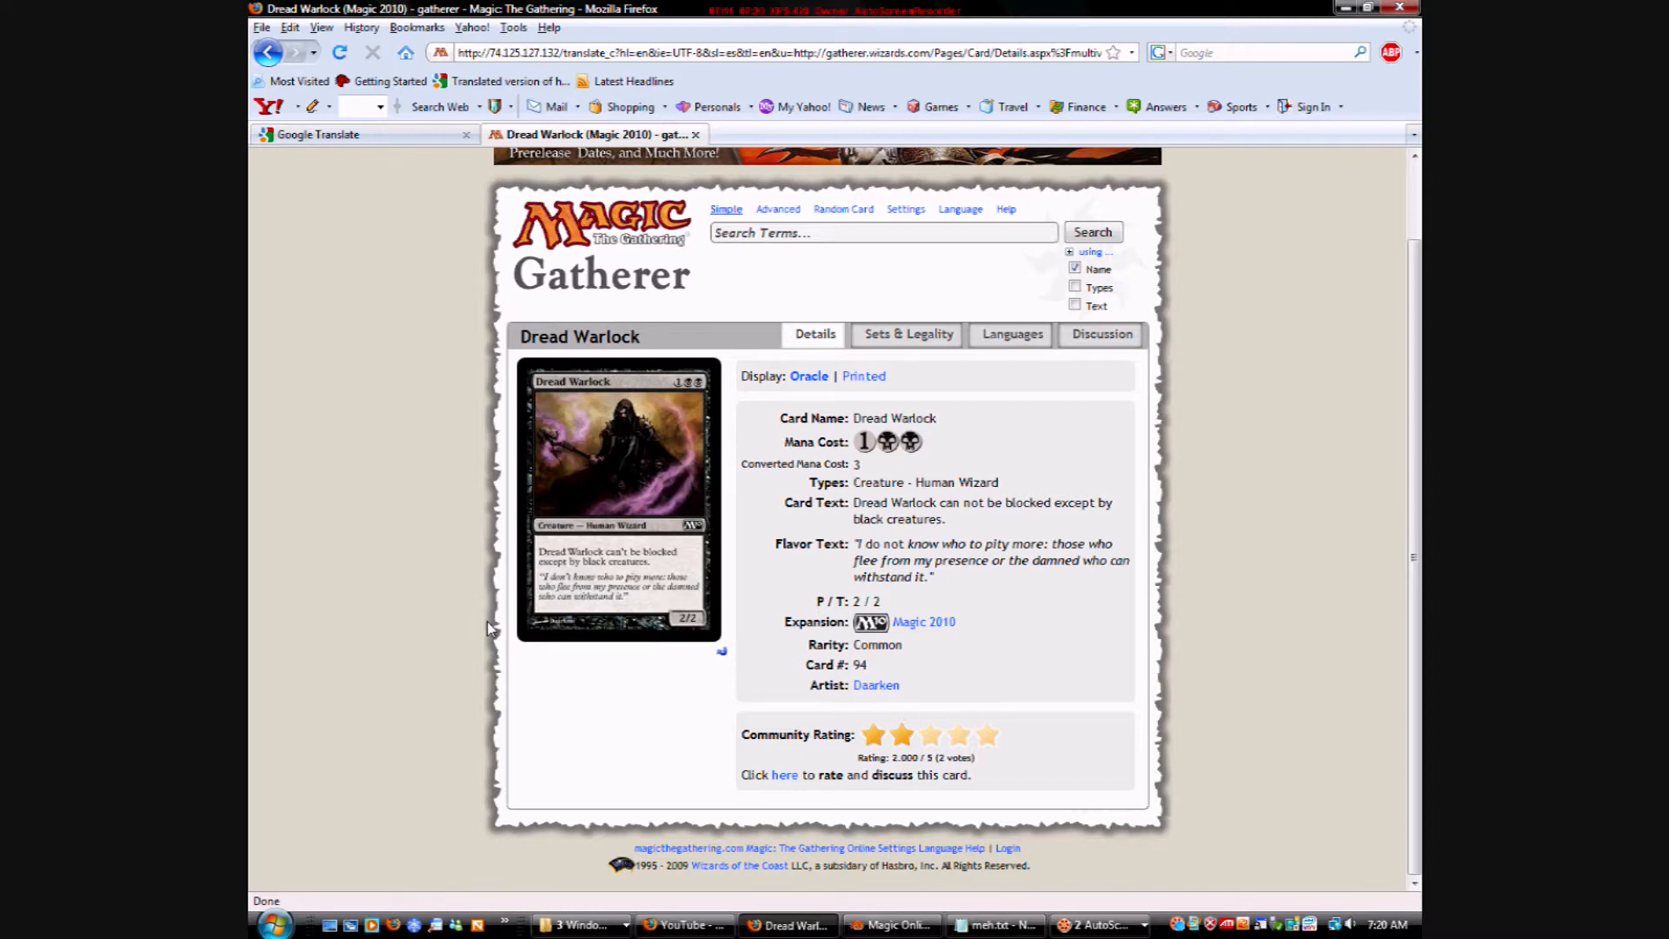
{"action": "mouse_move", "coordinate": [492, 630]}
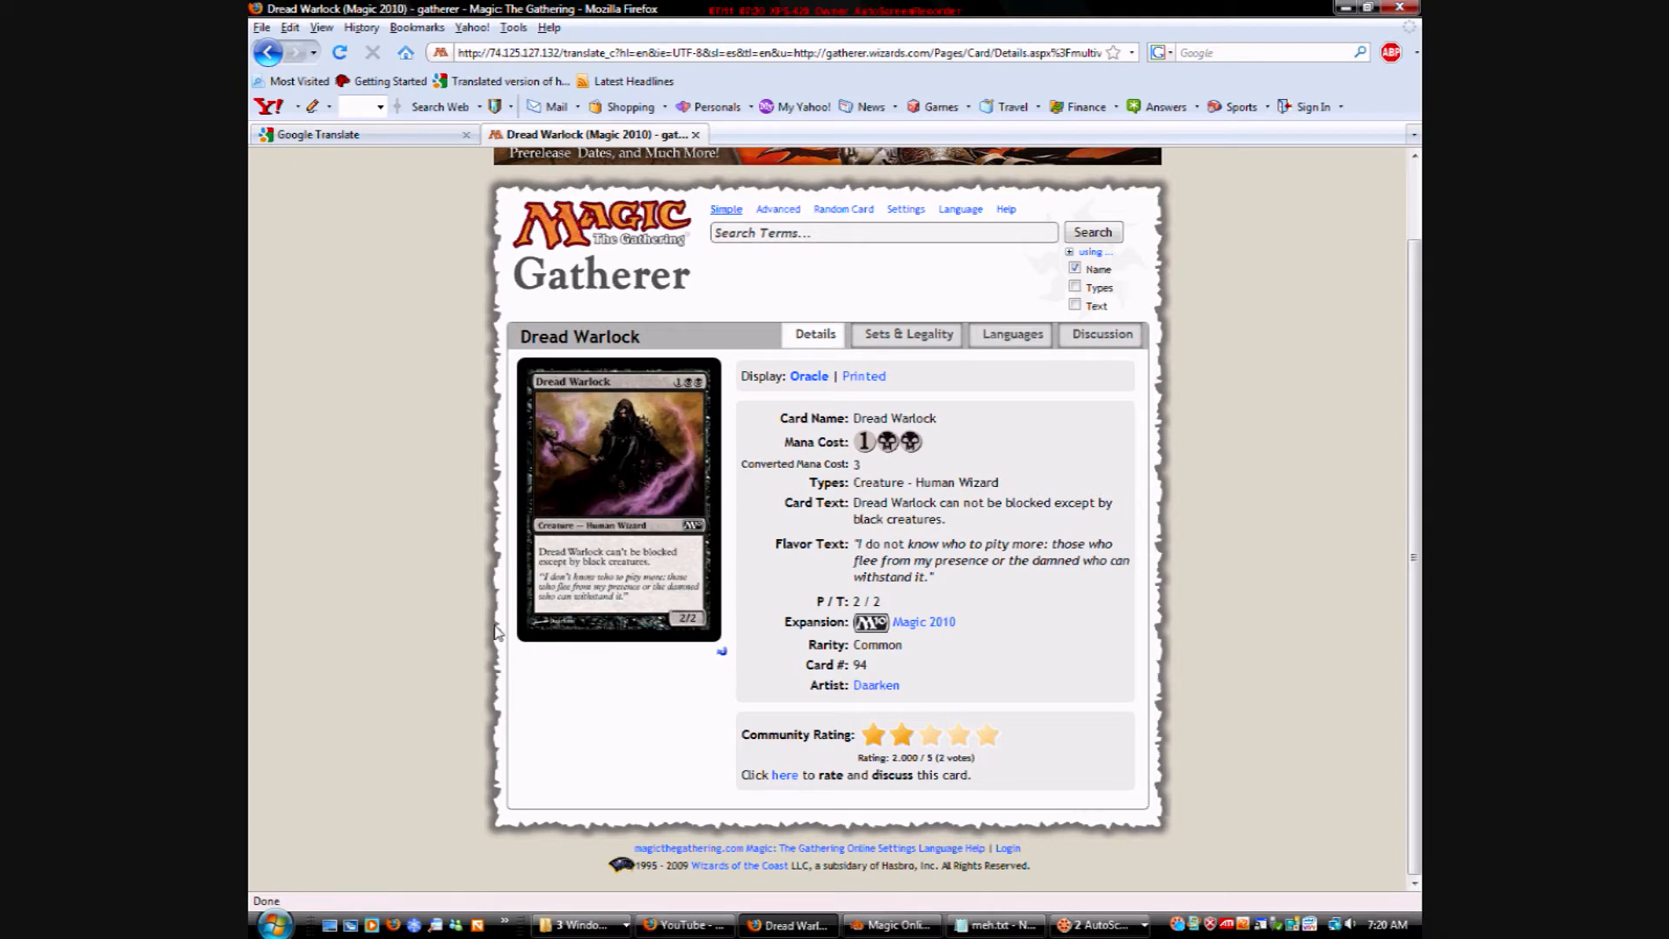
{"action": "mouse_move", "coordinate": [1016, 542]}
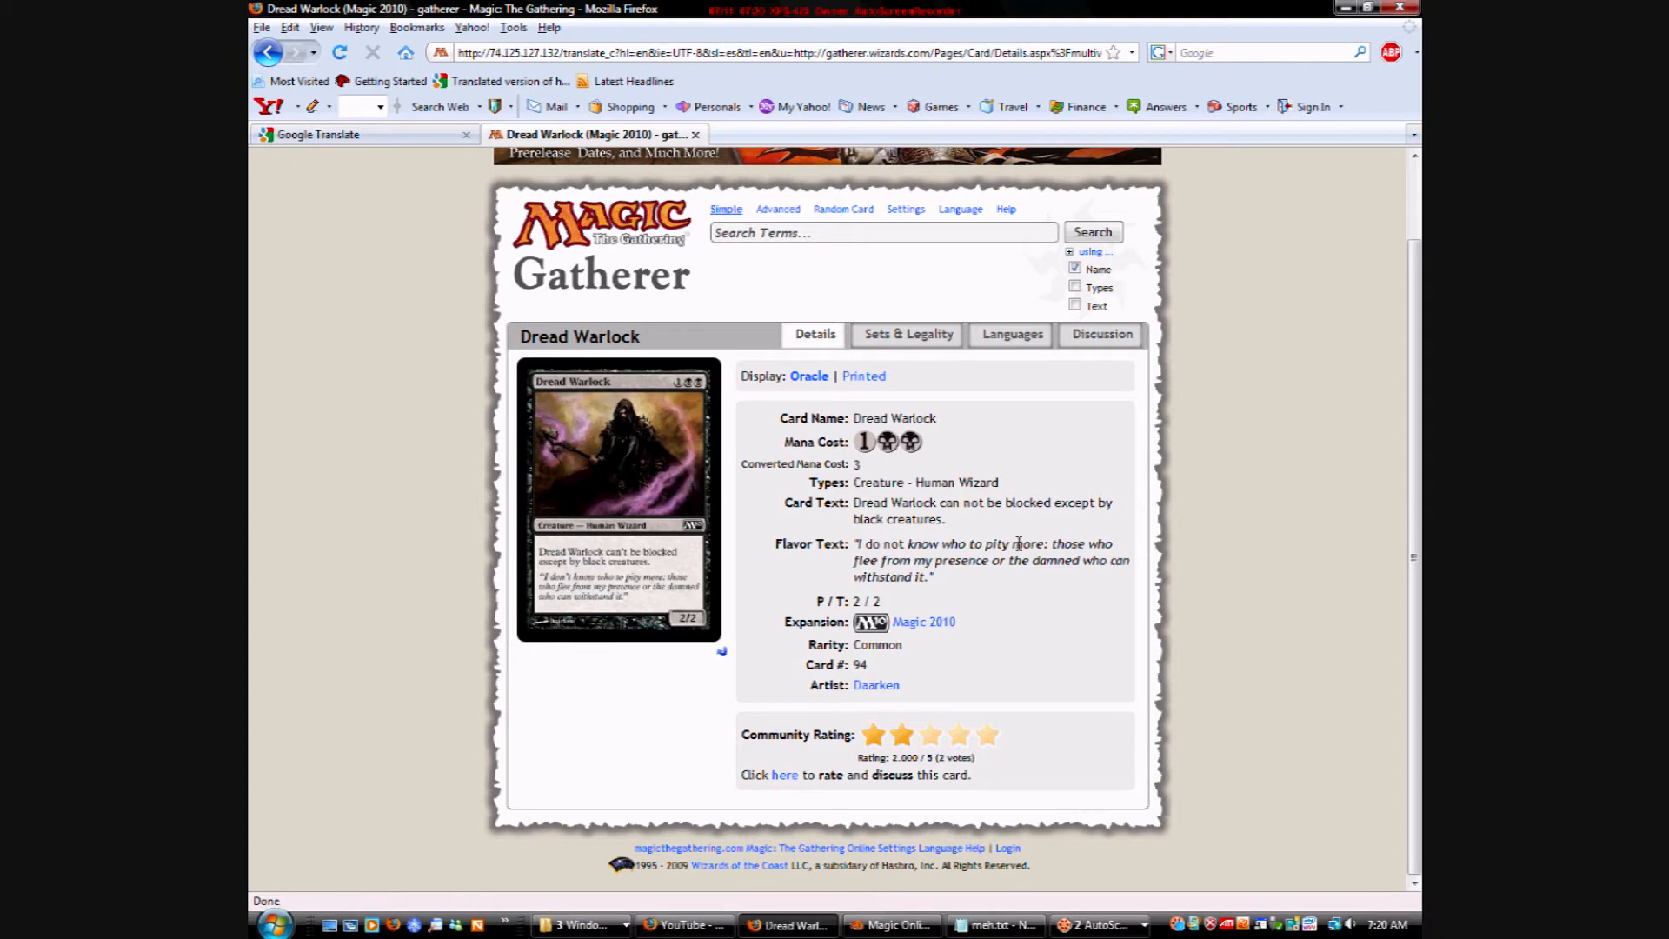